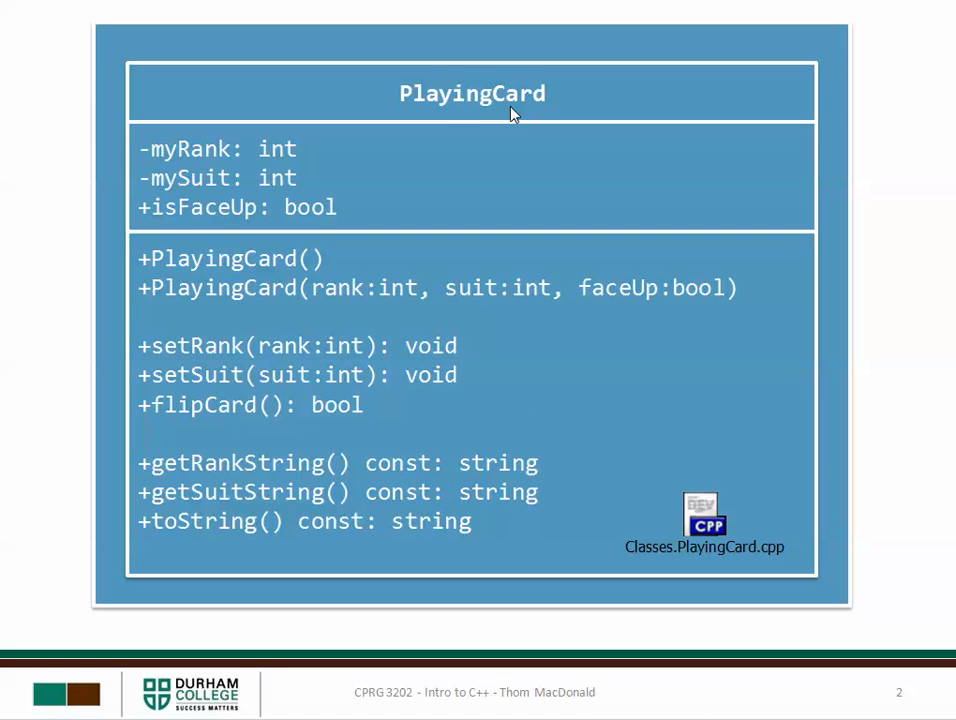
mouse_move(547, 108)
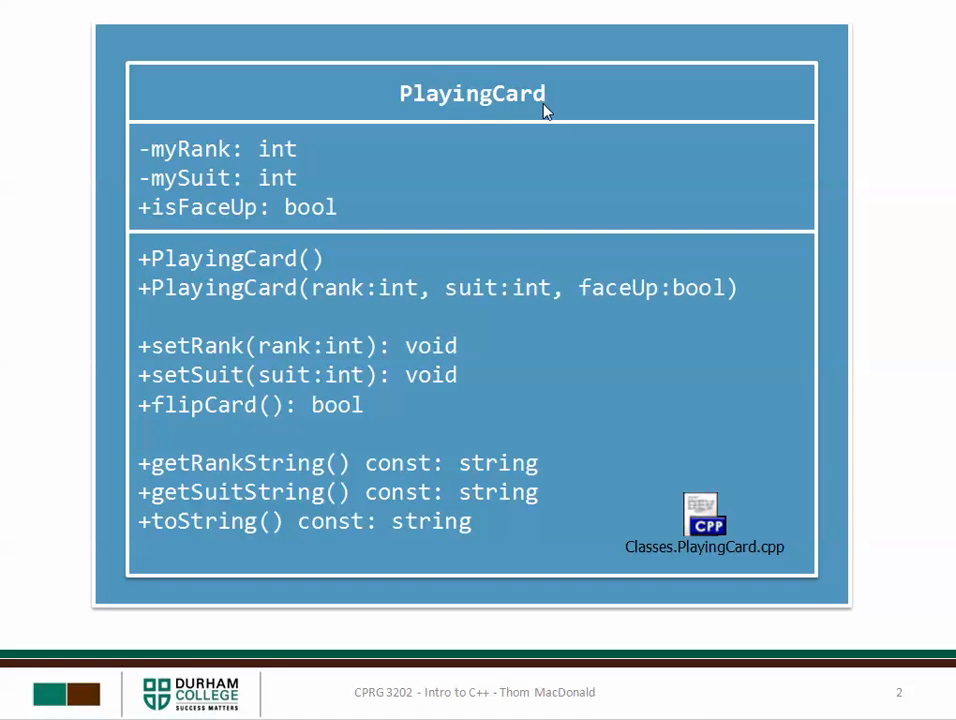
mouse_move(188, 180)
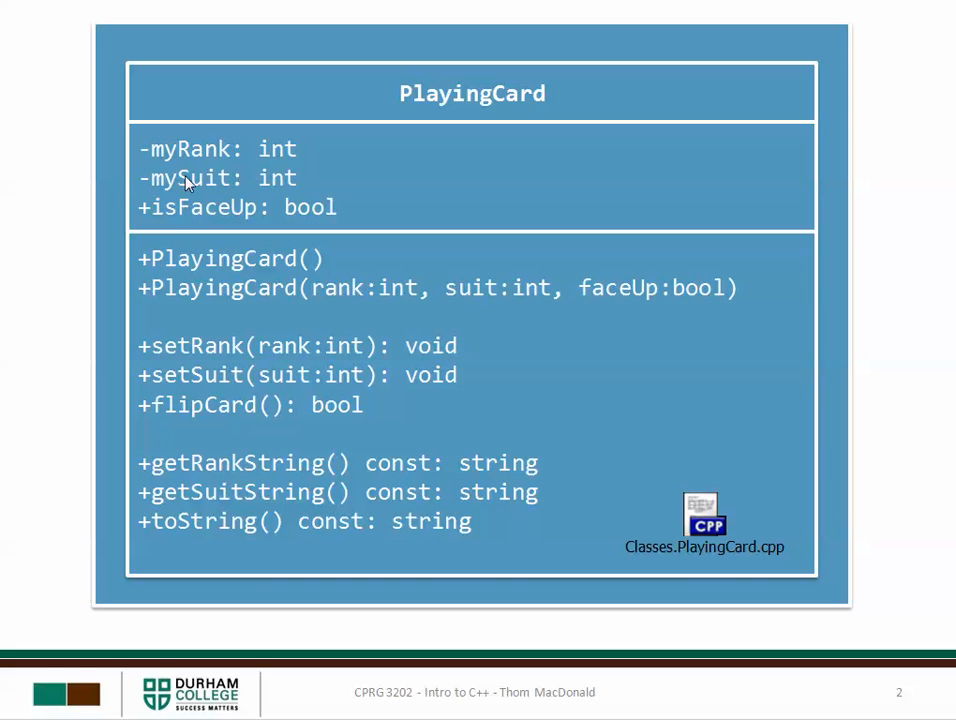
mouse_move(185, 150)
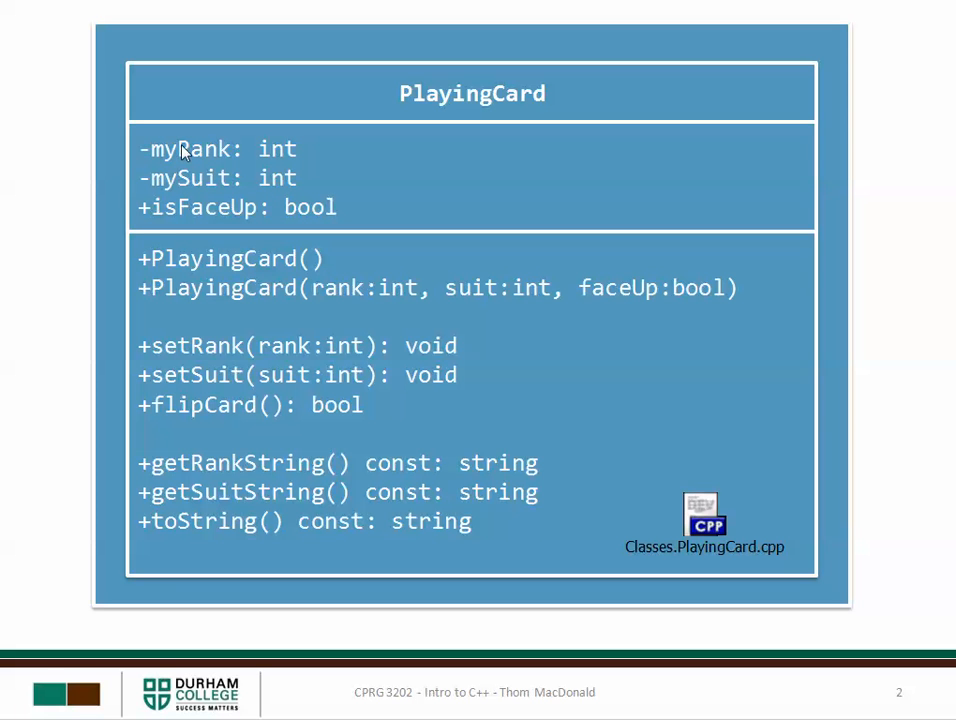
mouse_move(307, 231)
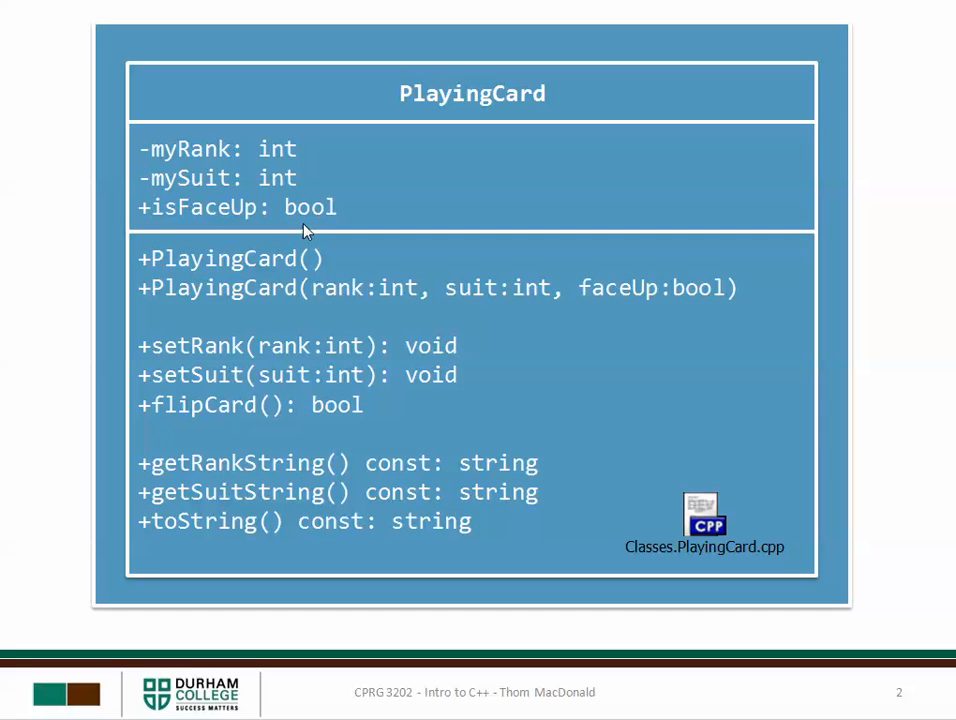
mouse_move(150, 220)
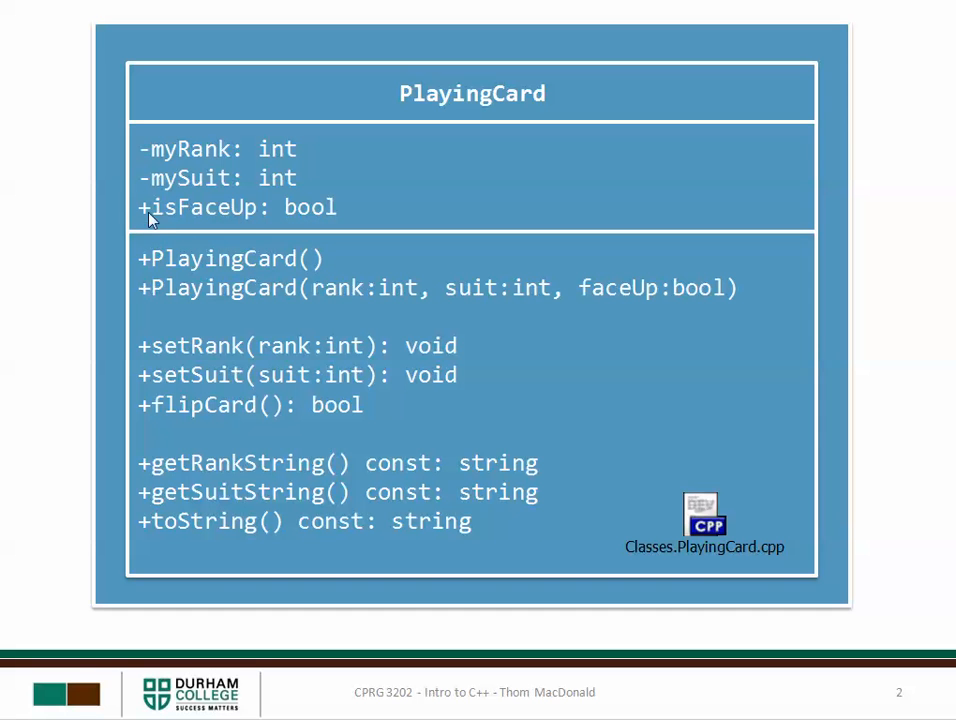
mouse_move(268, 303)
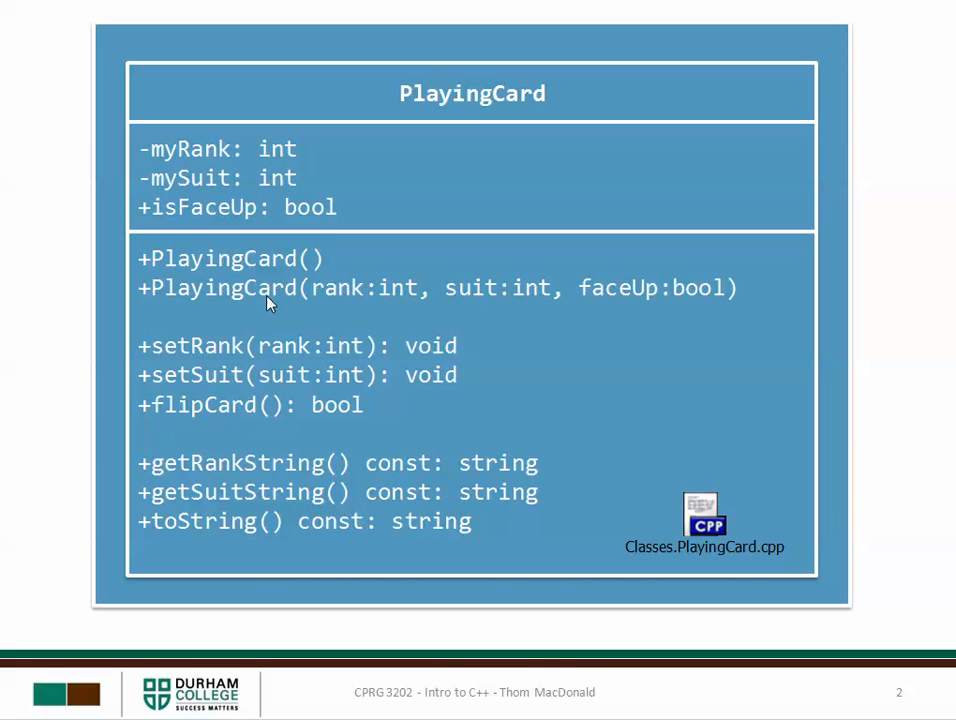
mouse_move(278, 283)
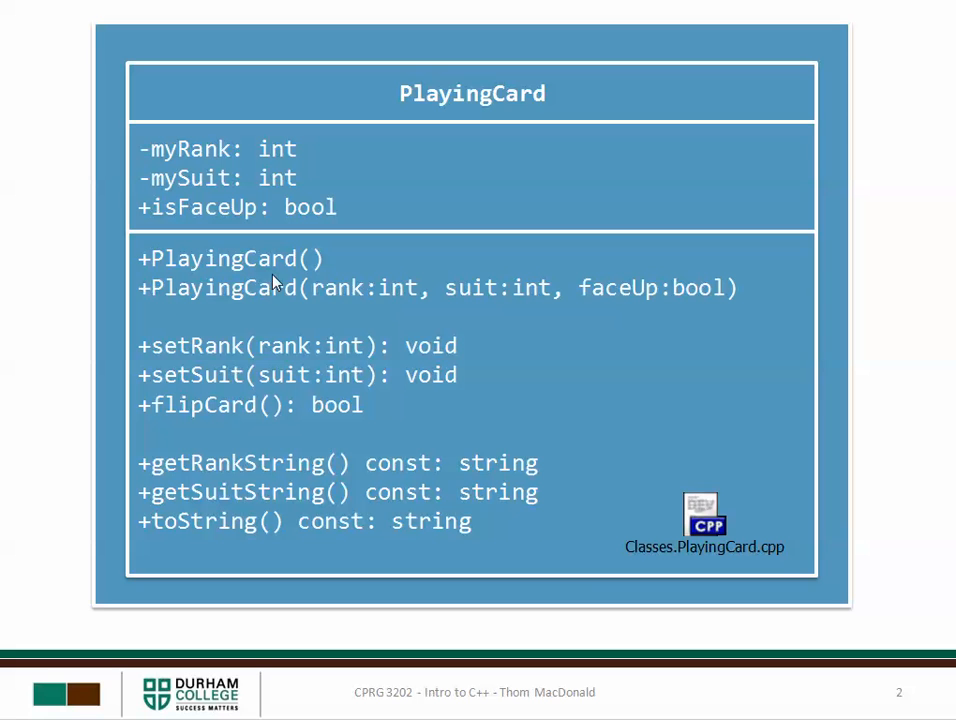
mouse_move(305, 265)
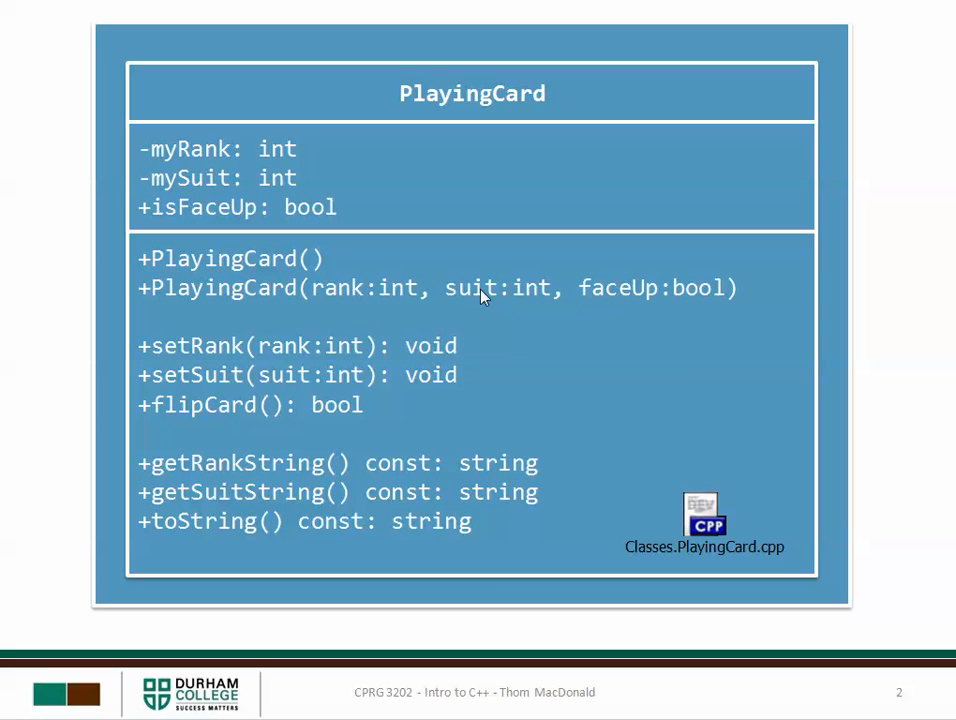
mouse_move(700, 295)
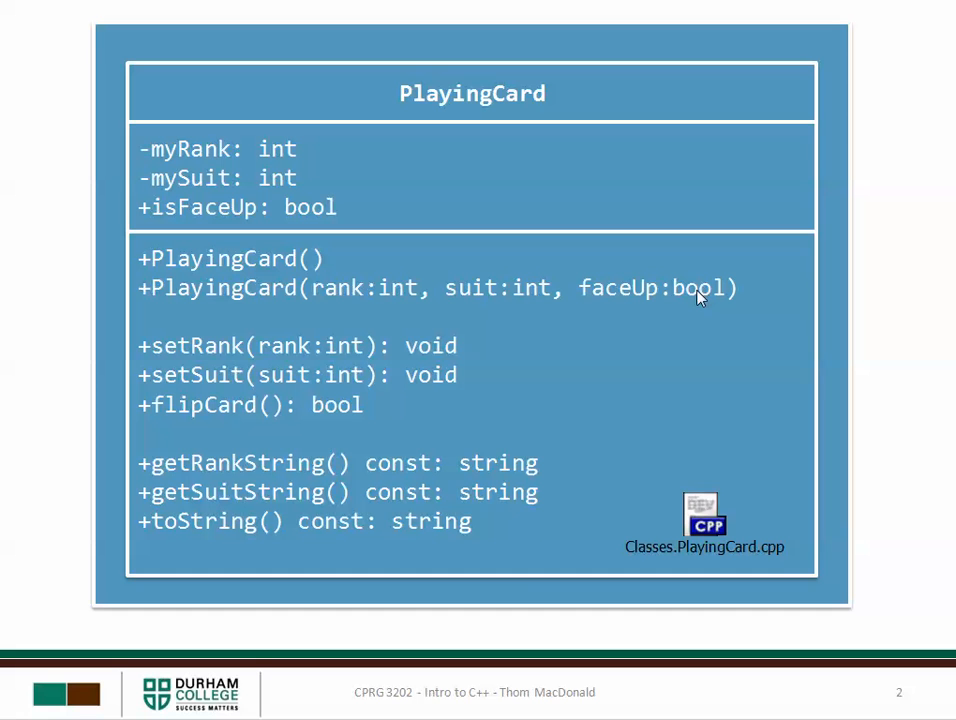
mouse_move(180, 350)
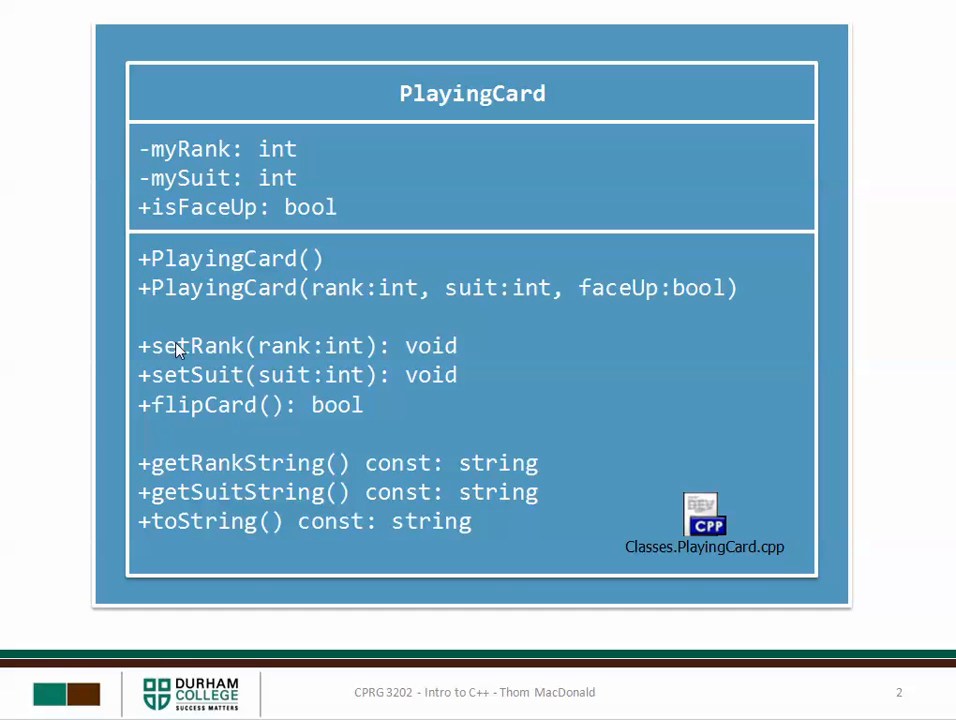
mouse_move(337, 349)
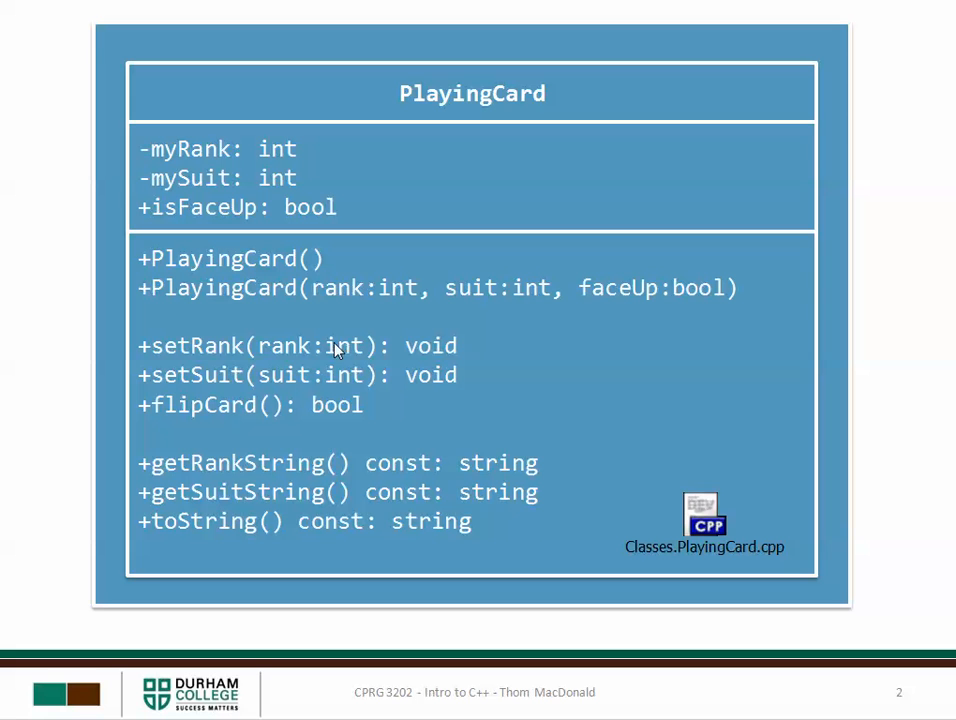
mouse_move(333, 385)
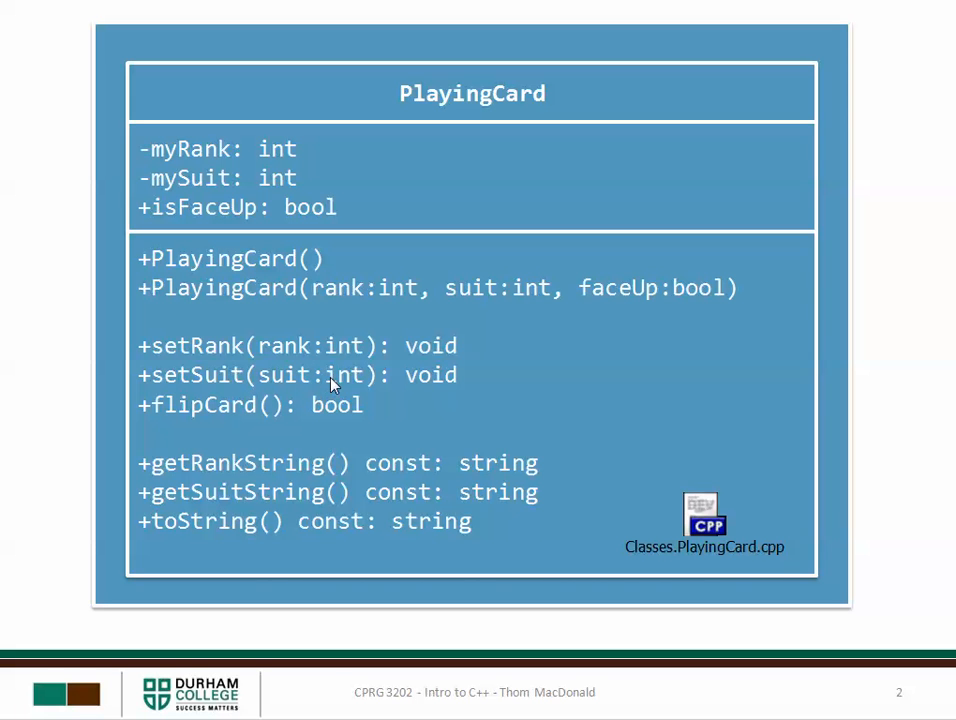
mouse_move(258, 472)
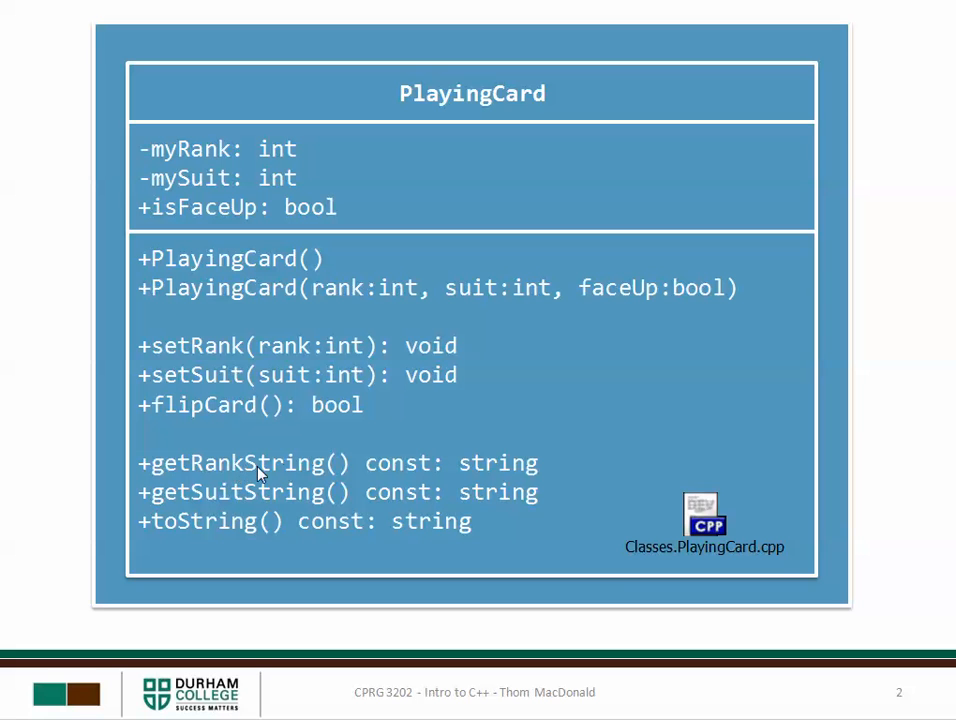
mouse_move(510, 470)
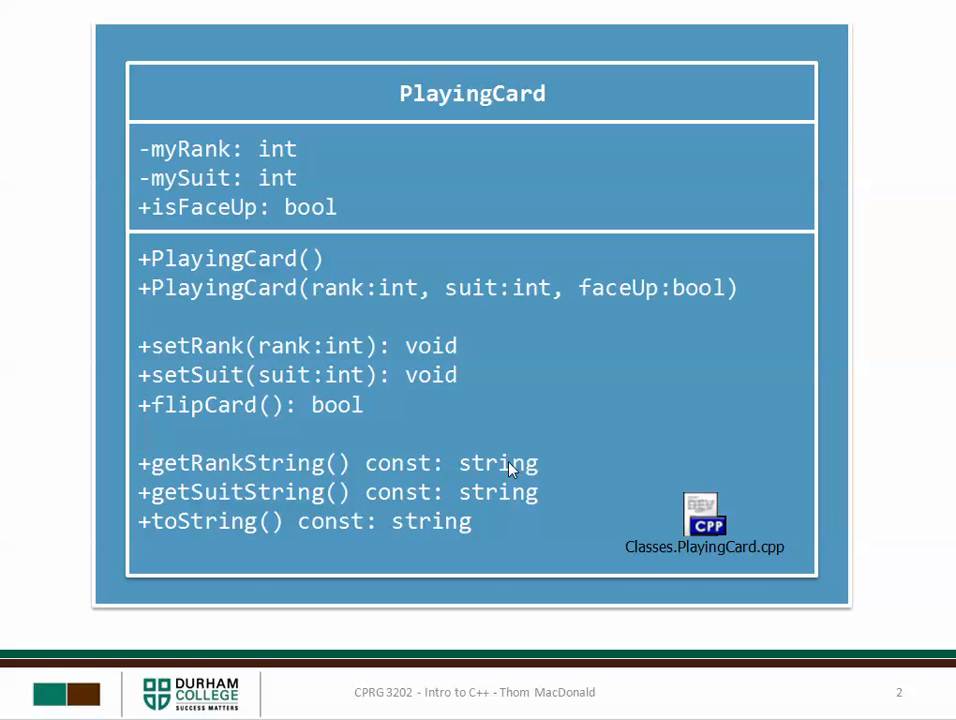
mouse_move(265, 515)
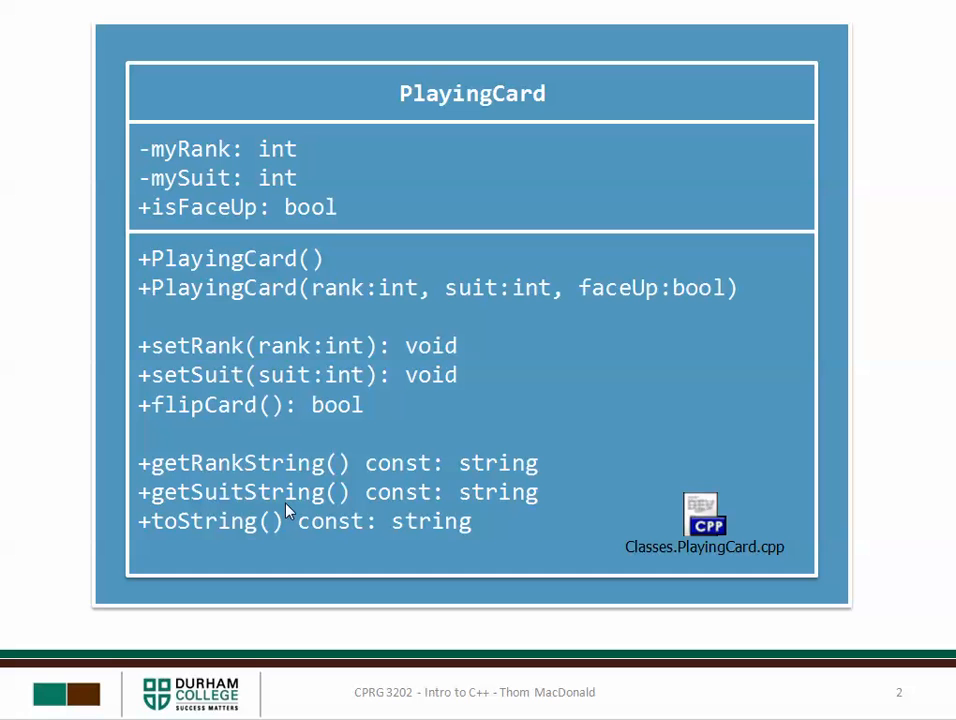
mouse_move(410, 540)
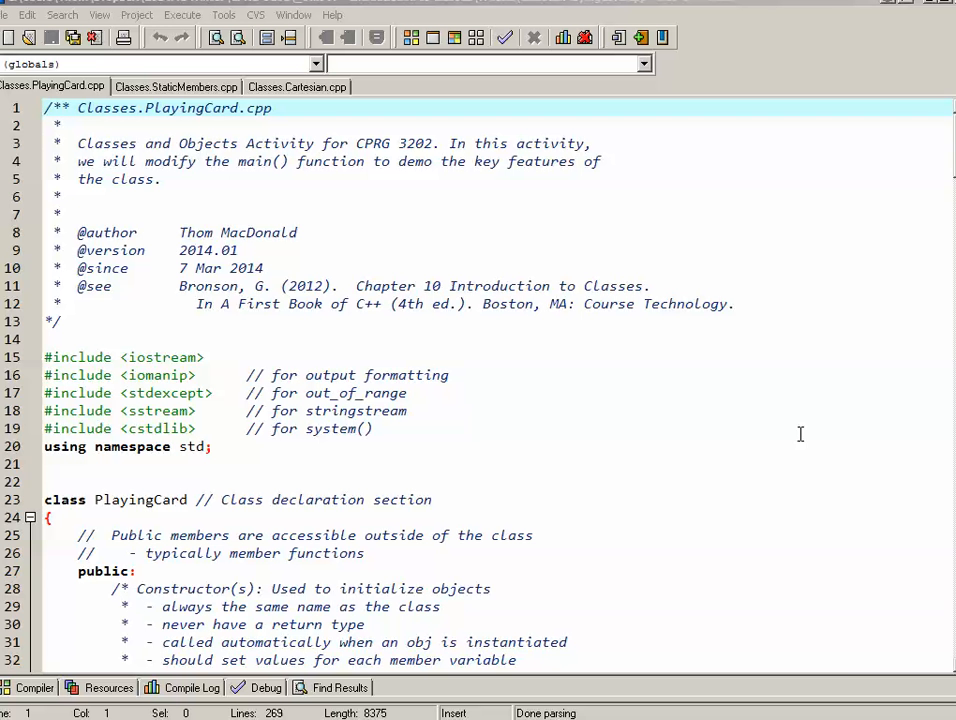
click(406, 411)
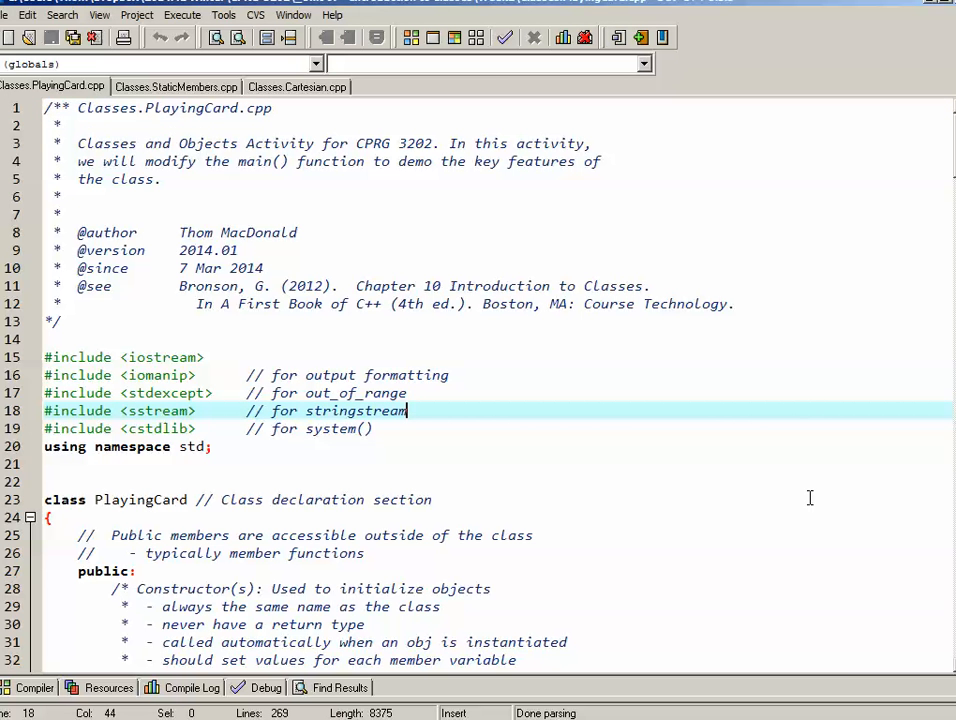
mouse_move(172, 431)
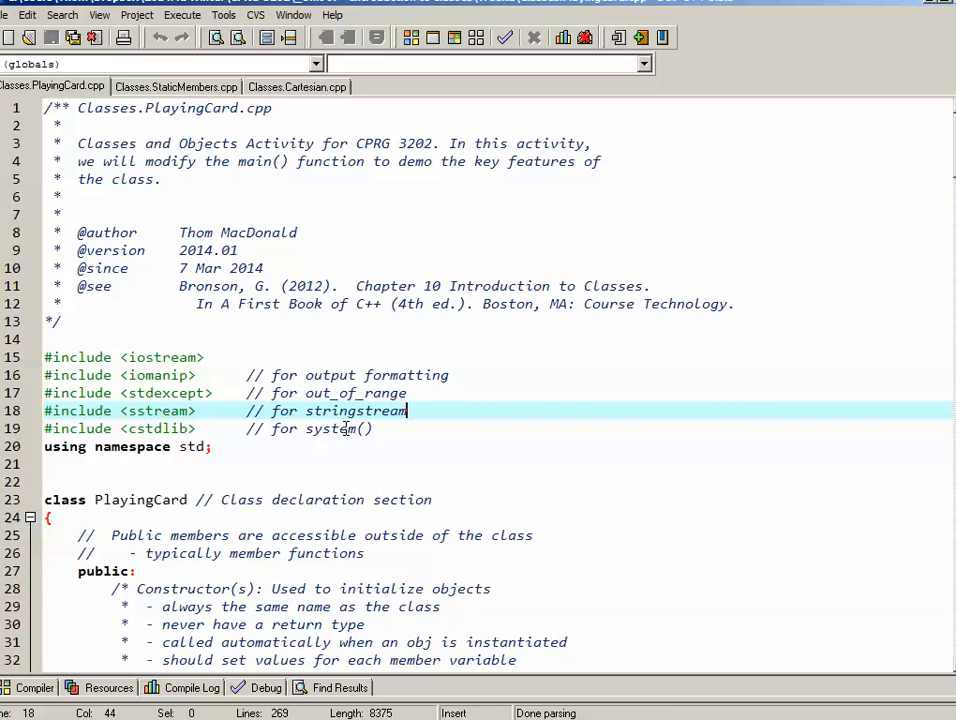
click(387, 446)
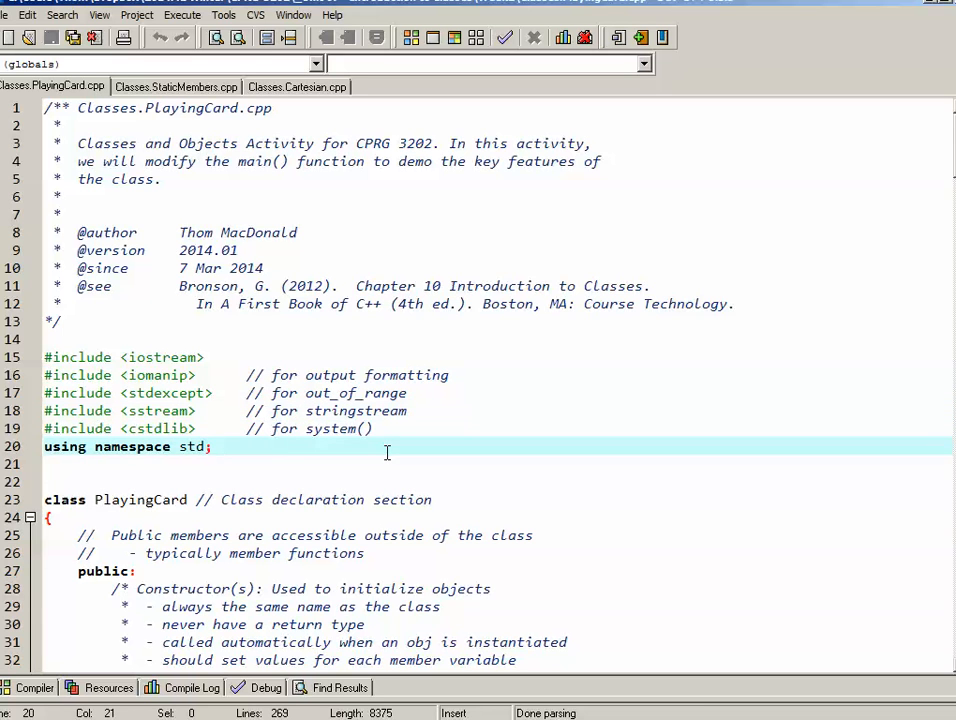
scroll(down, 3)
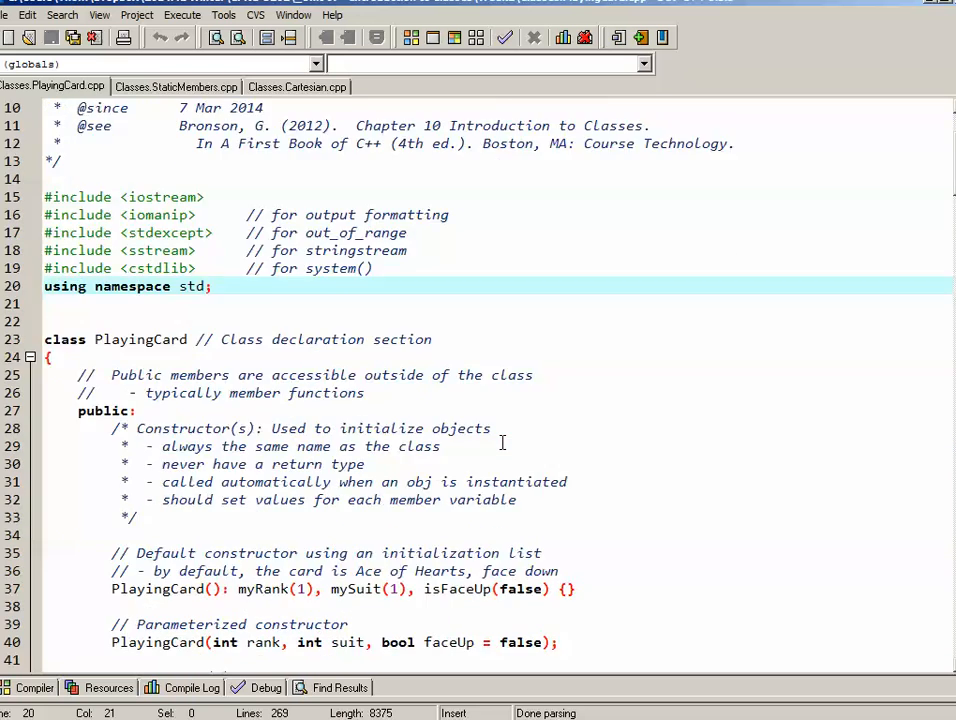
scroll(down, 3)
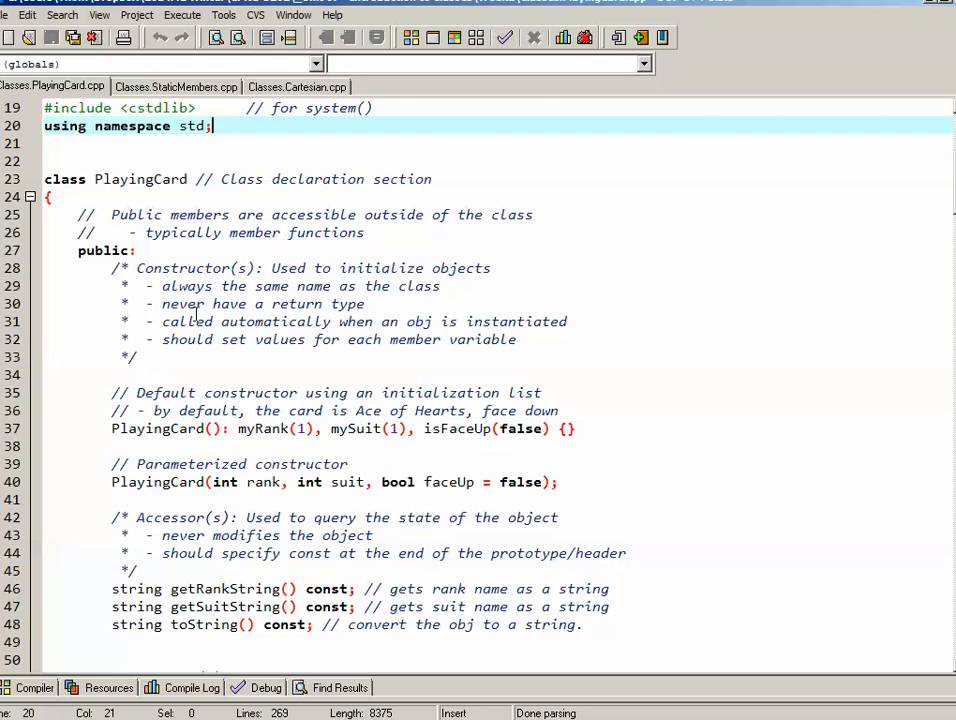
scroll(down, 3)
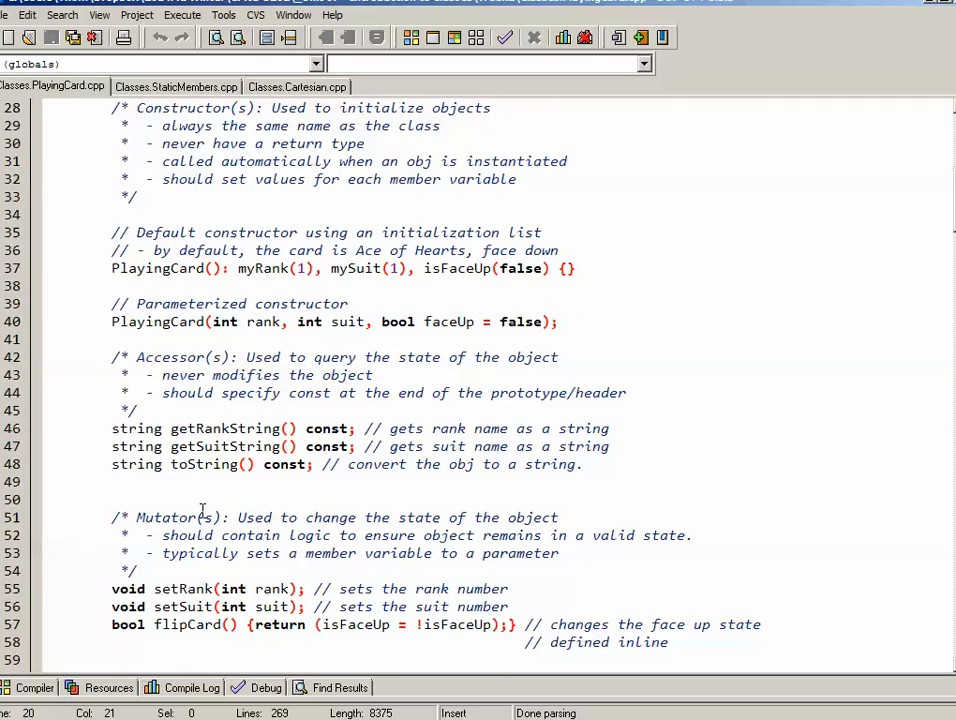
scroll(down, 3)
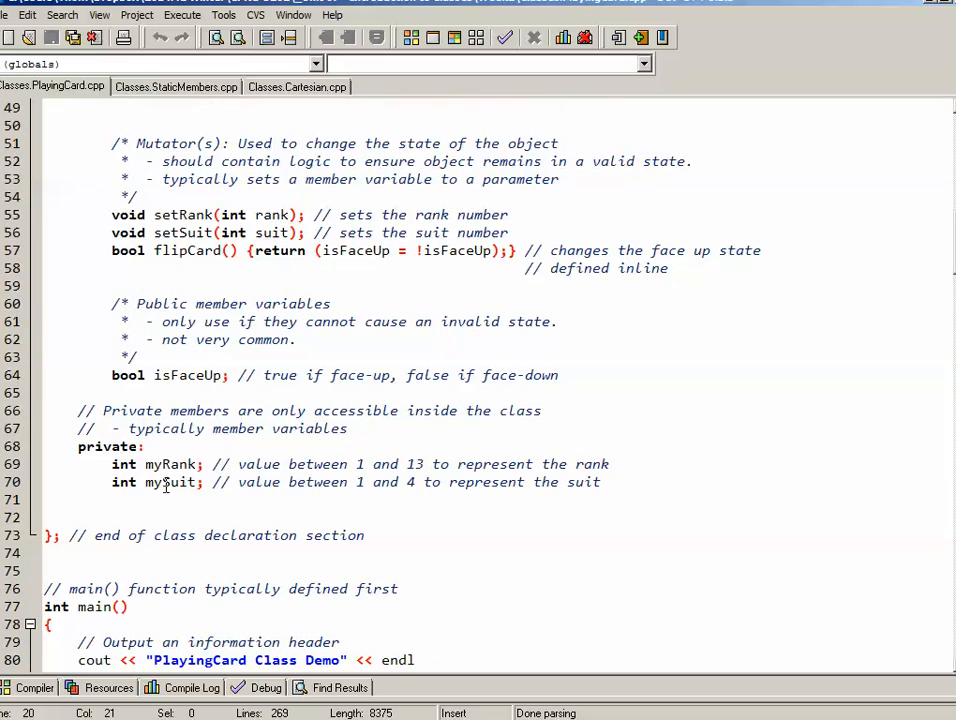
mouse_move(200, 490)
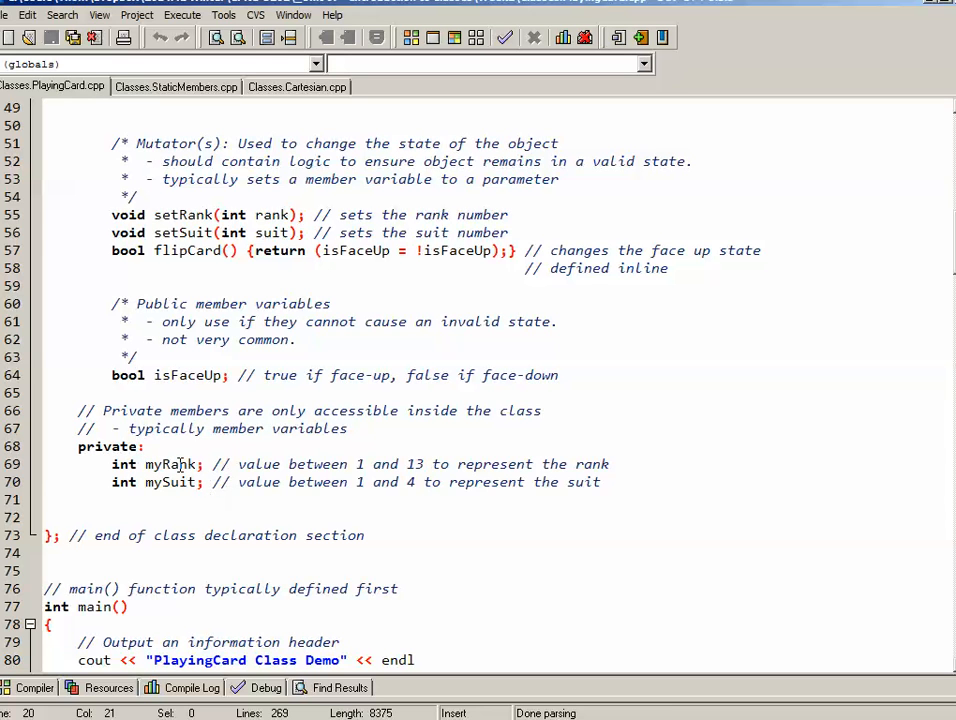
mouse_move(432, 468)
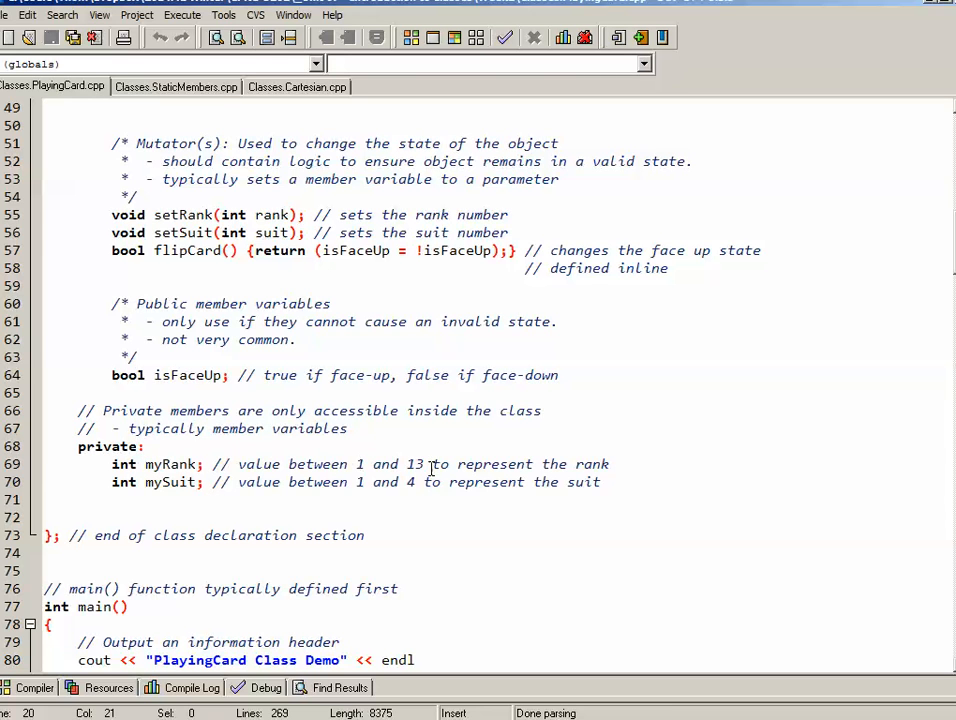
mouse_move(380, 486)
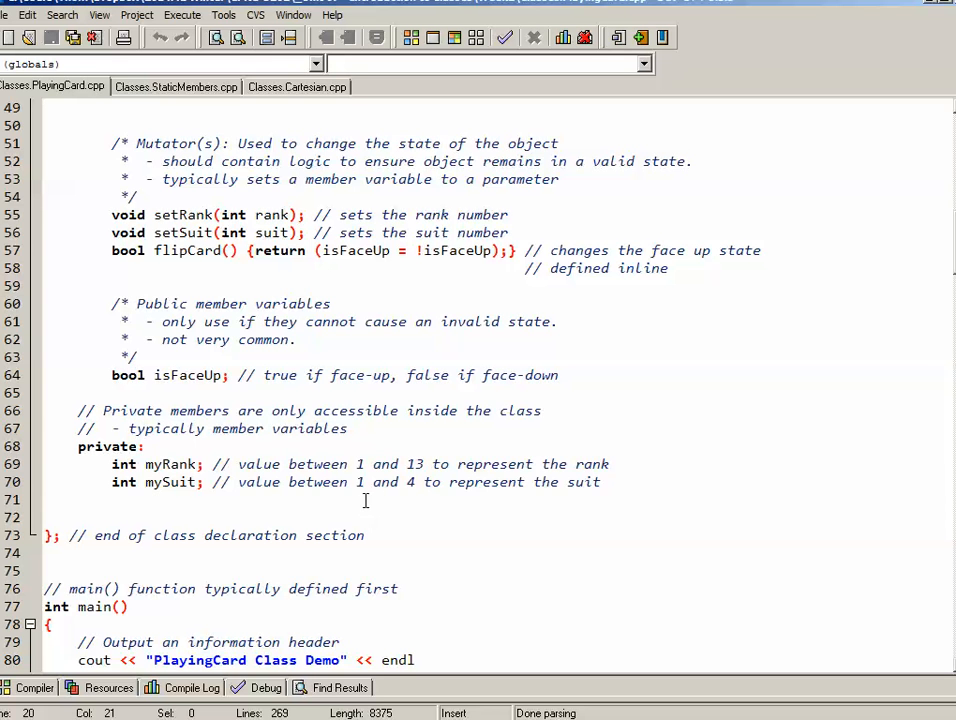
scroll(up, 3)
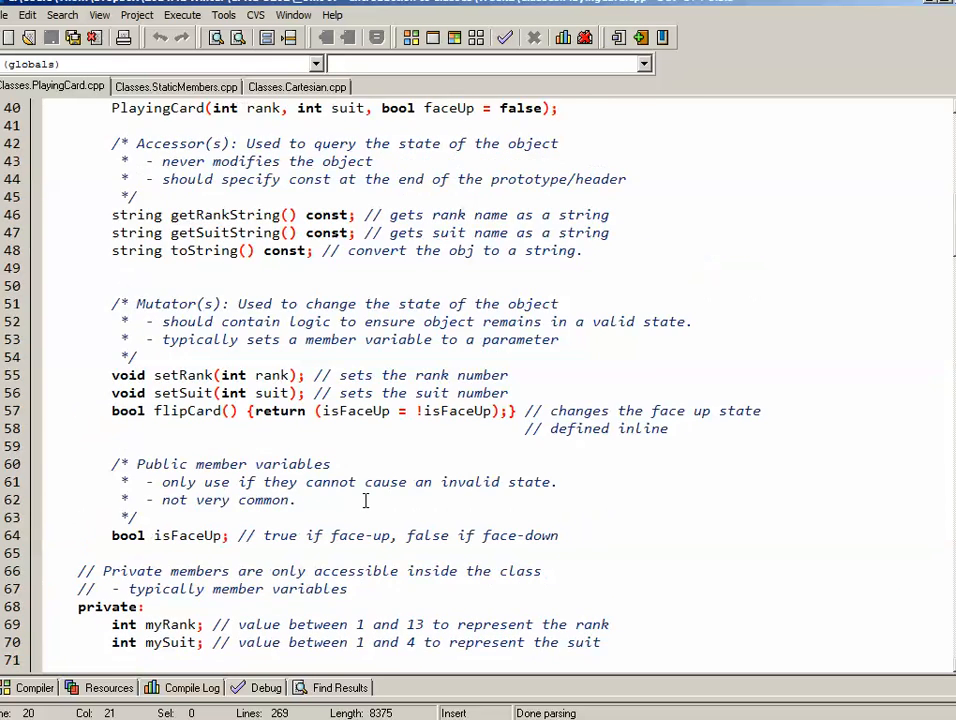
scroll(up, 3)
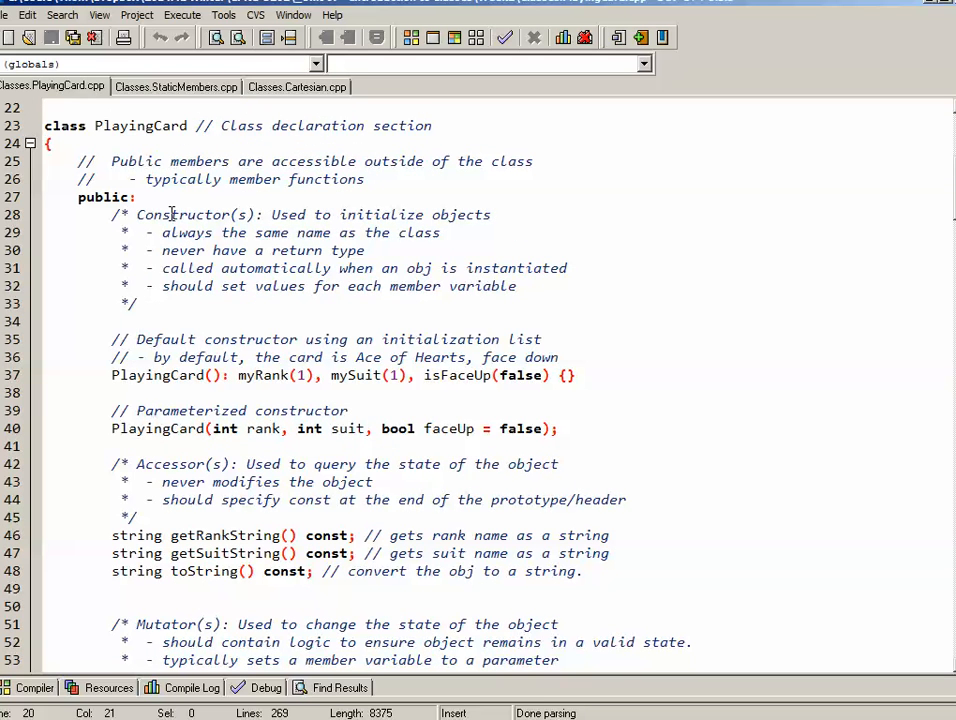
mouse_move(502, 214)
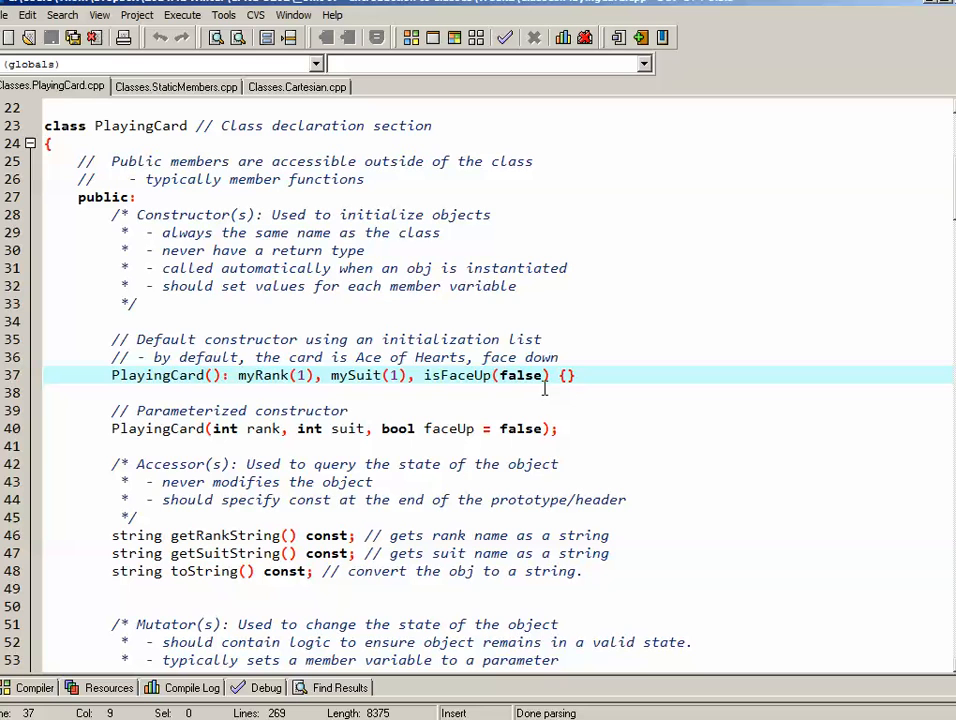
mouse_move(633, 380)
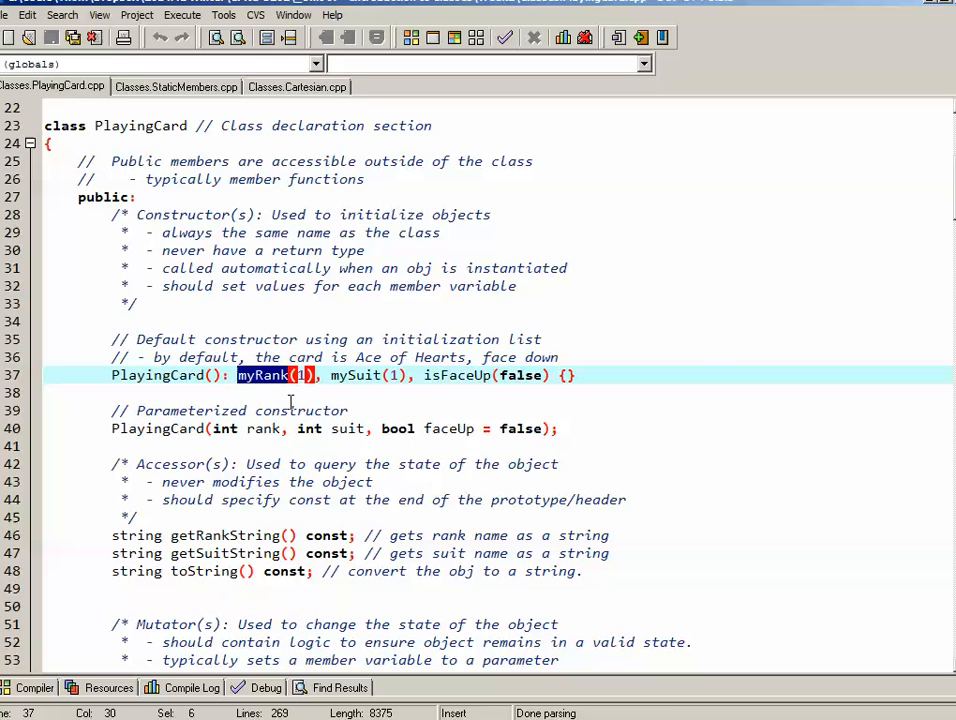
click(312, 375)
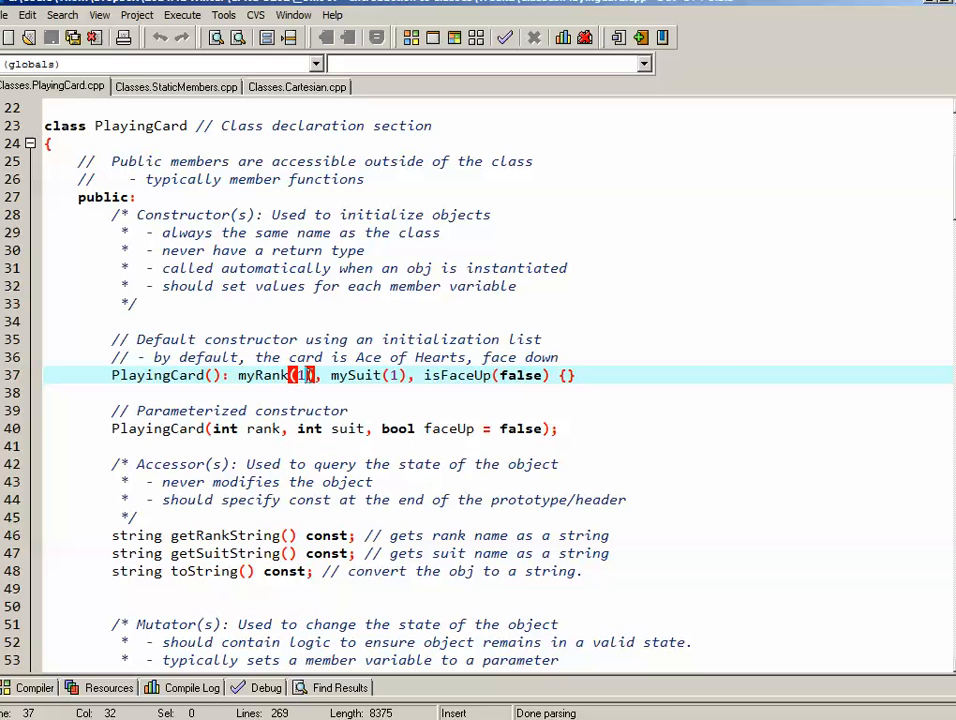
double_click(355, 375)
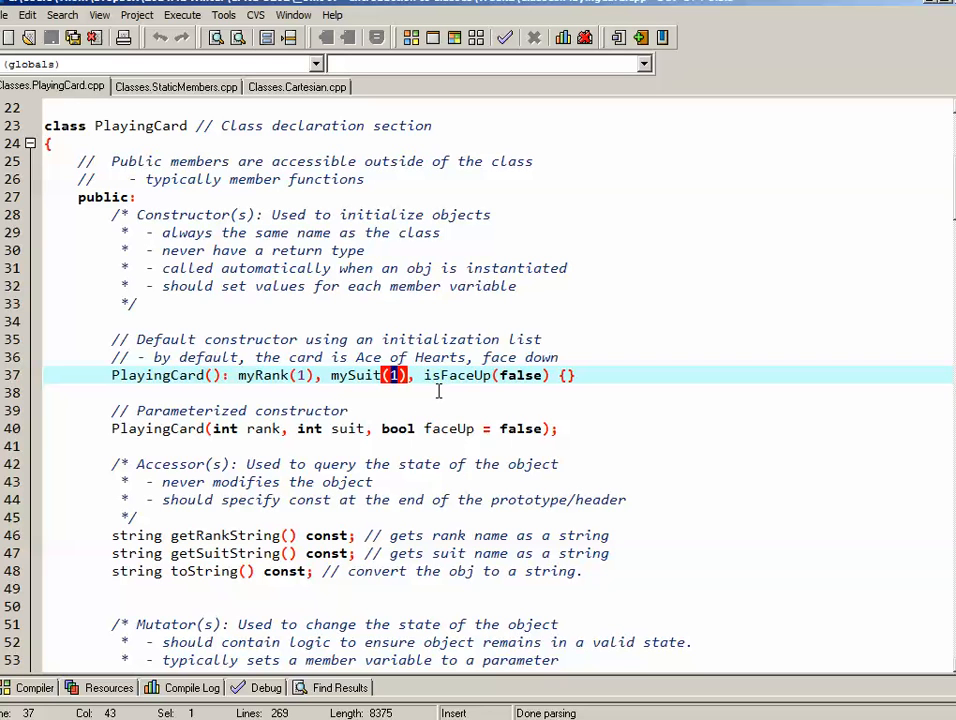
double_click(457, 375)
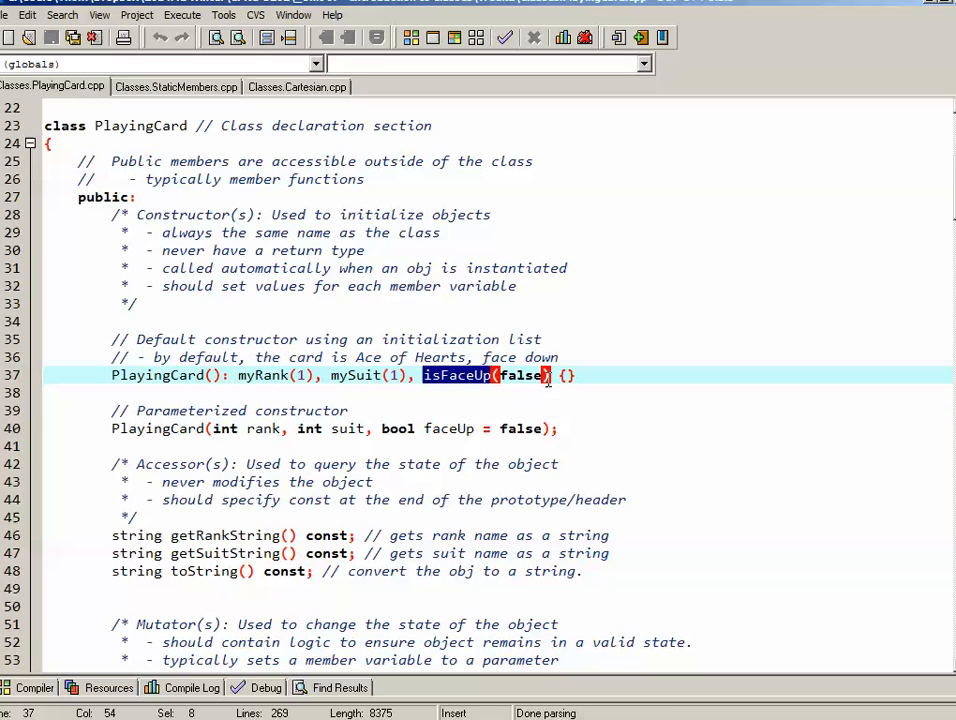
mouse_move(615, 391)
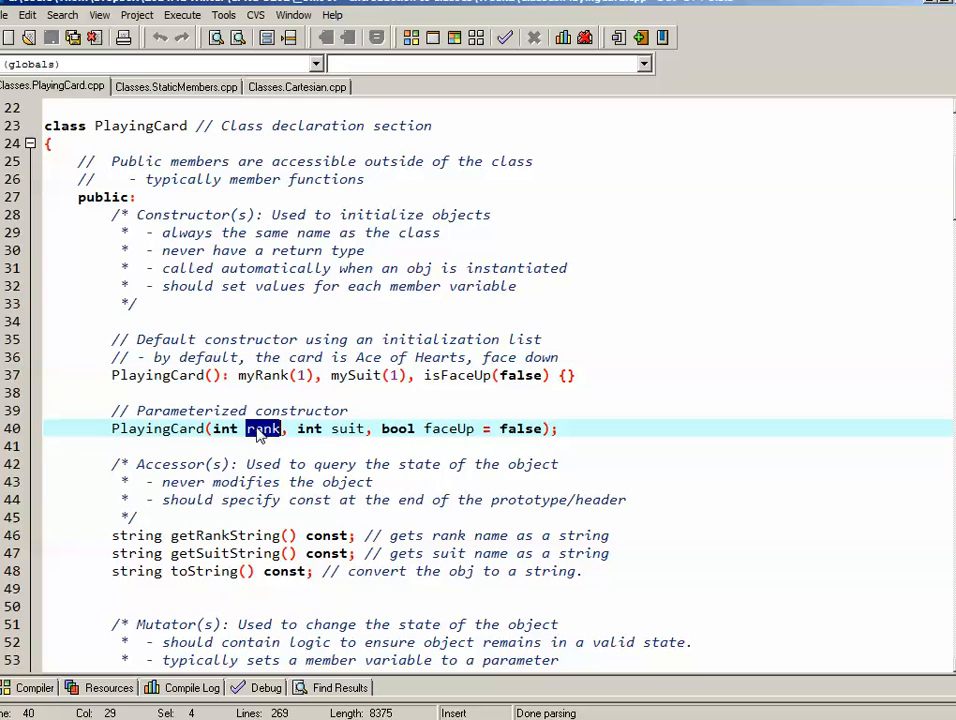
double_click(448, 428)
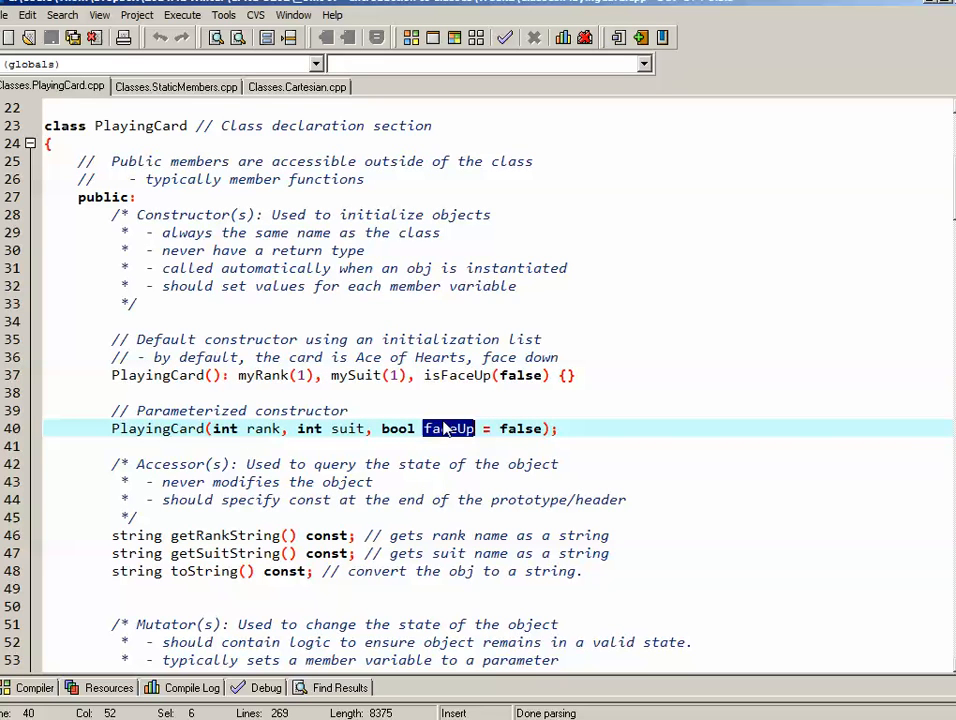
double_click(520, 428)
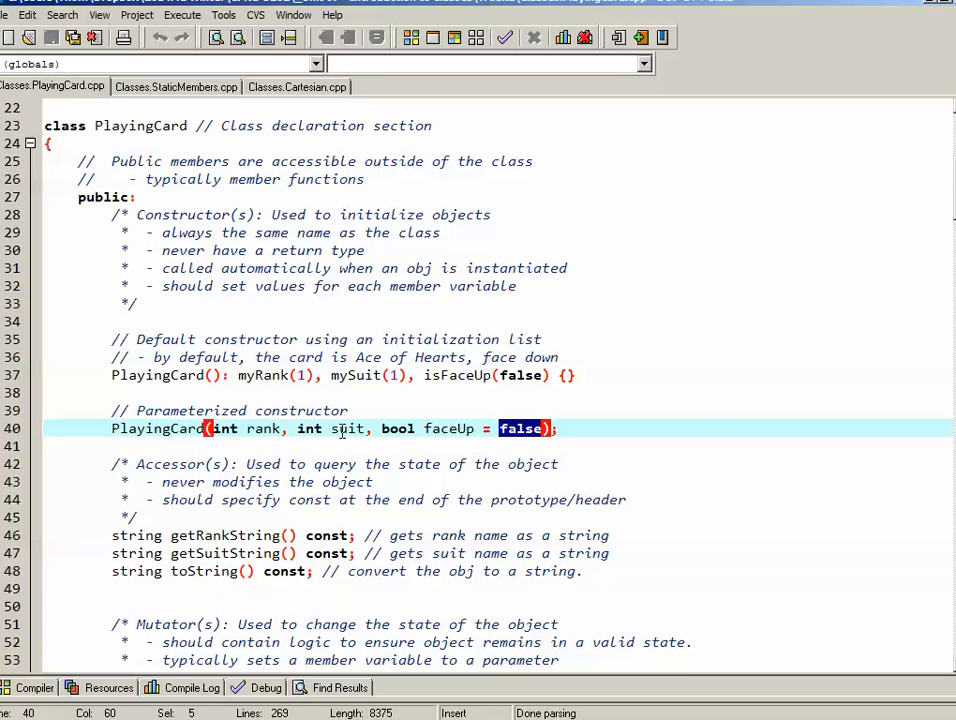
text(suit,)
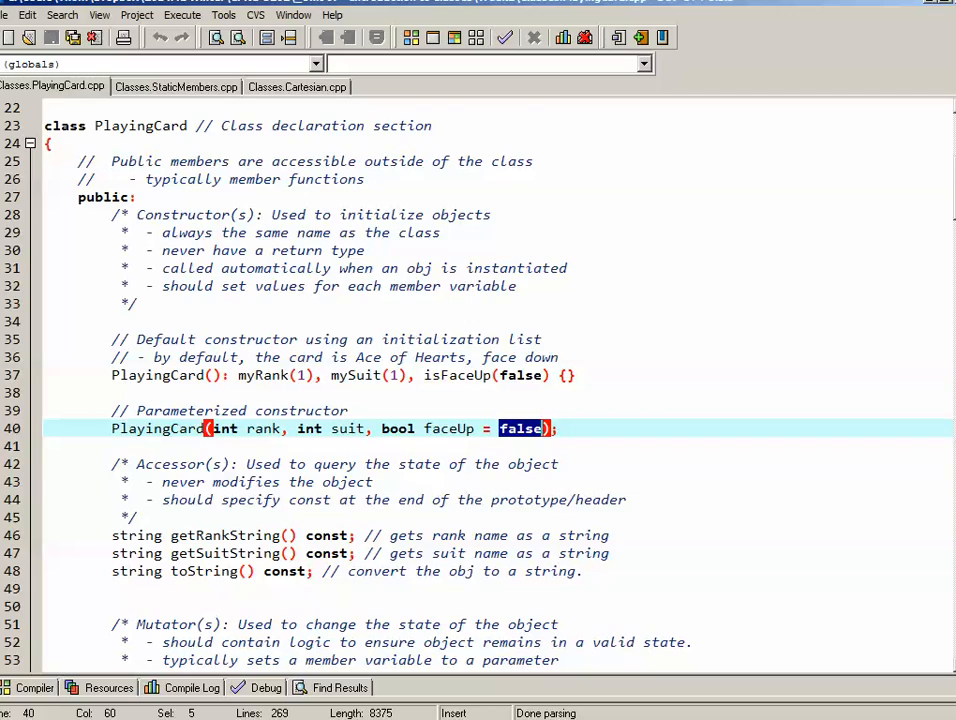
- Scroll to the PlayingCard constructor definition and highlight its name, suit and faceUp parameters, and setSuit
scroll(down, 3)
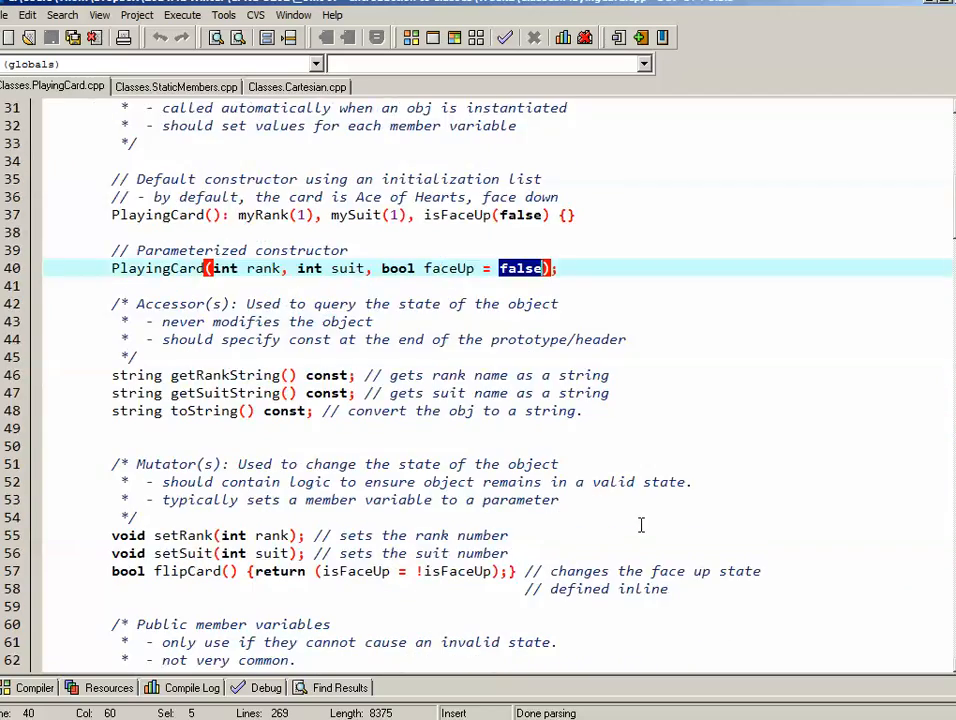
scroll(down, 3)
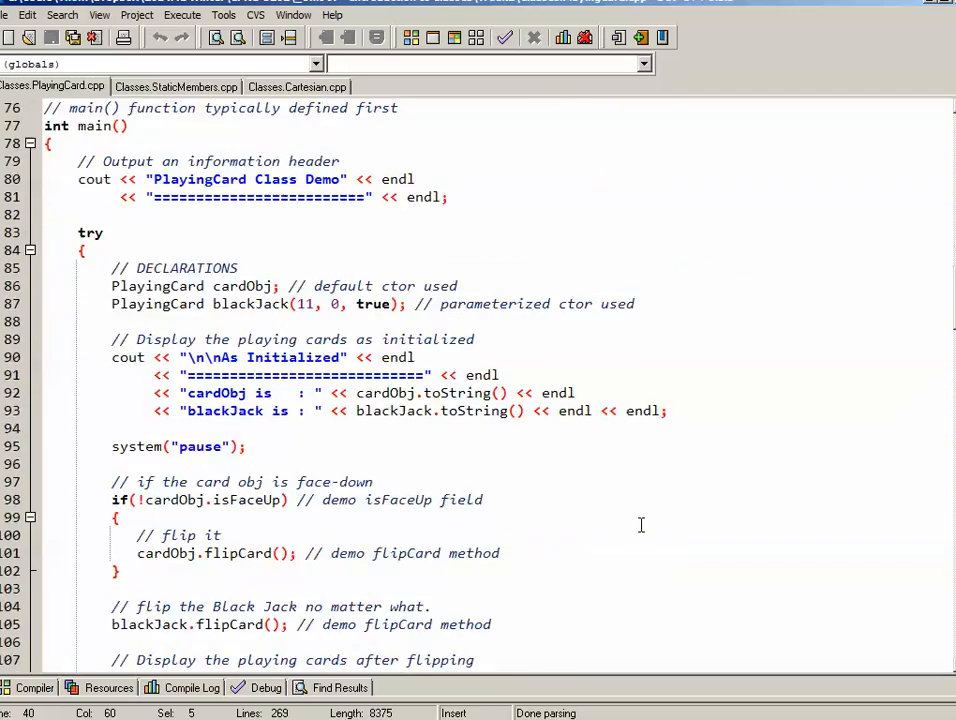
scroll(down, 3)
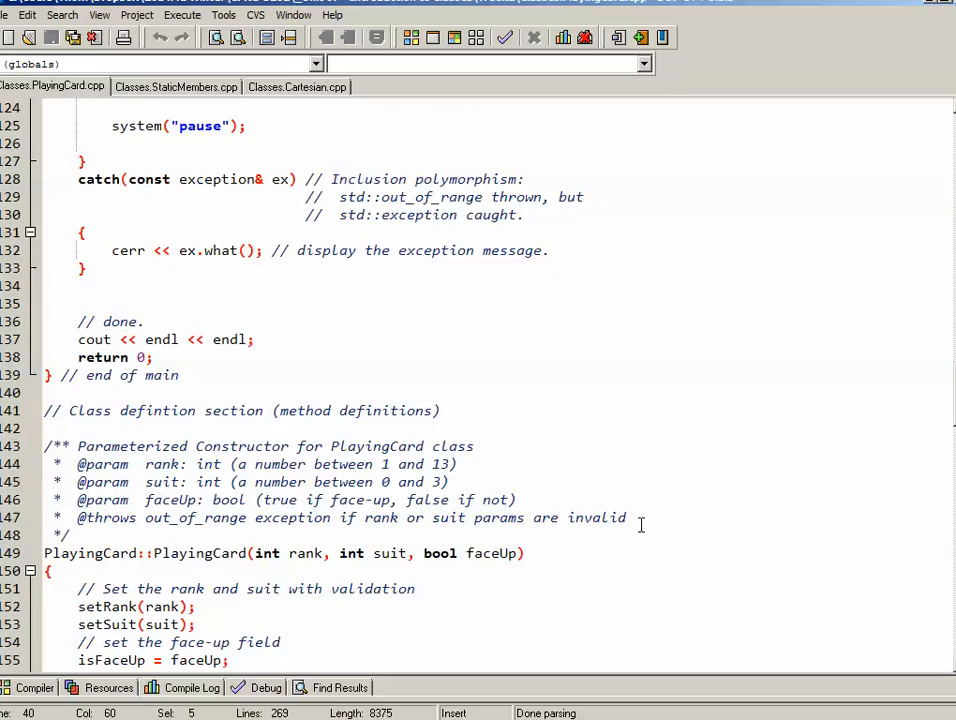
scroll(down, 3)
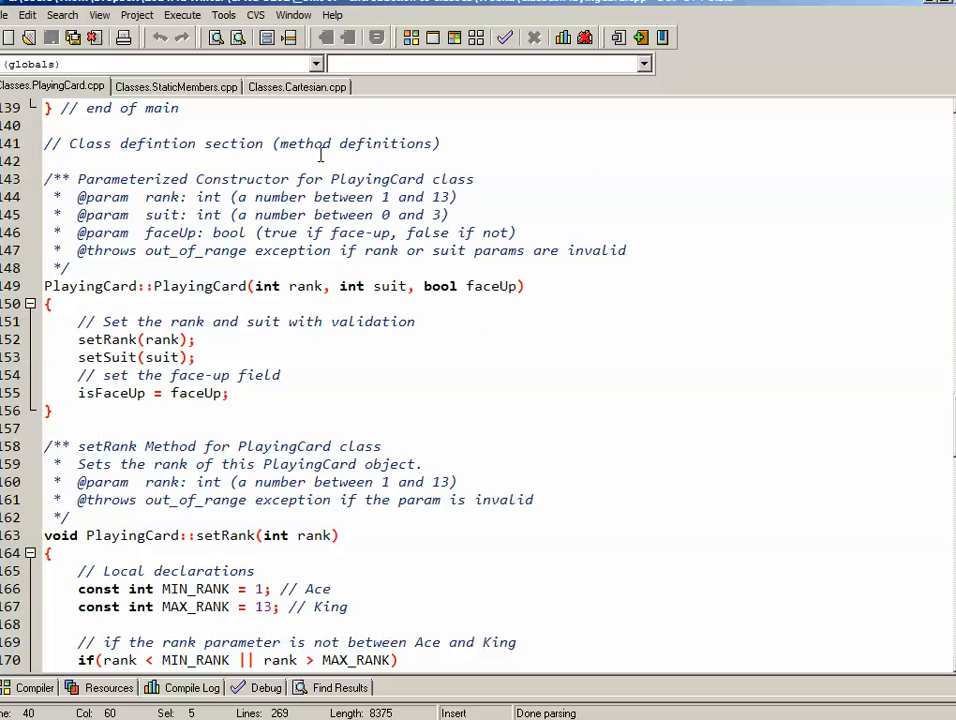
mouse_move(170, 278)
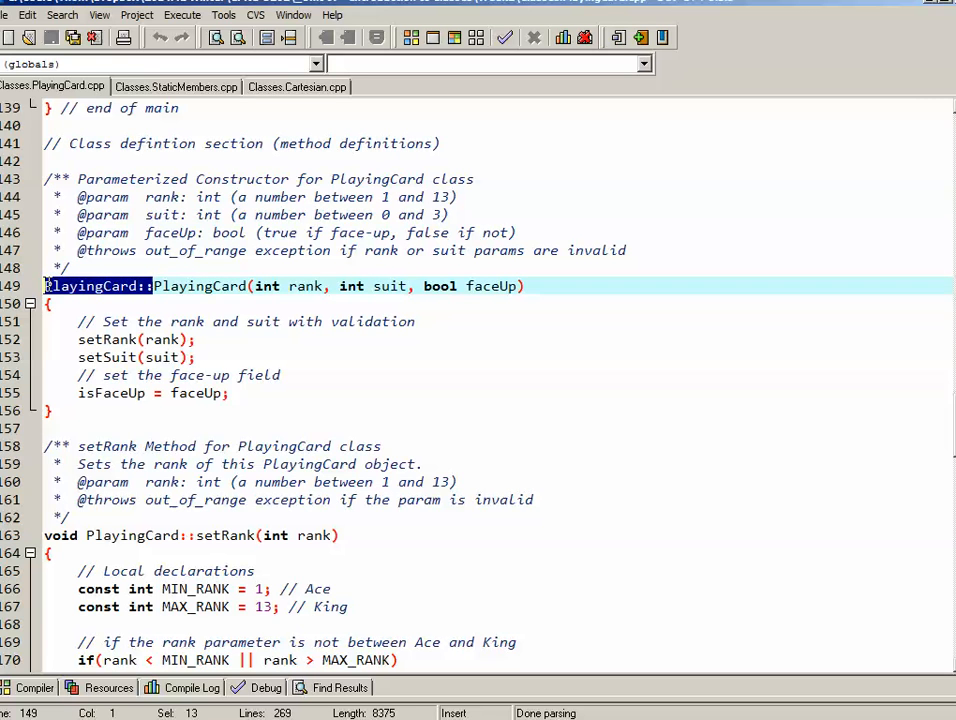
double_click(199, 286)
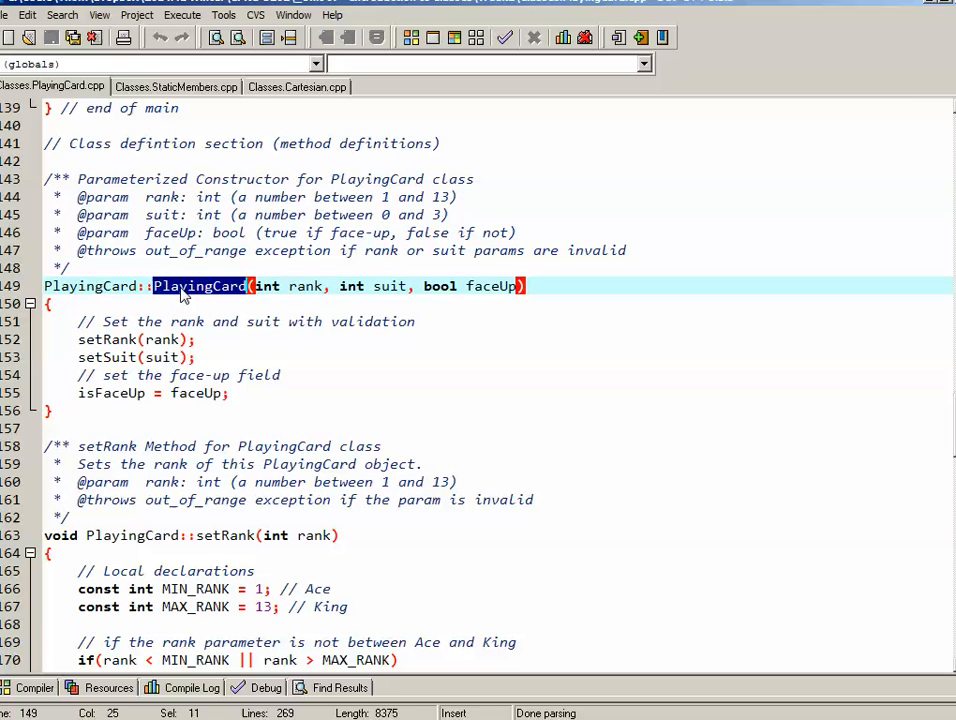
mouse_move(260, 293)
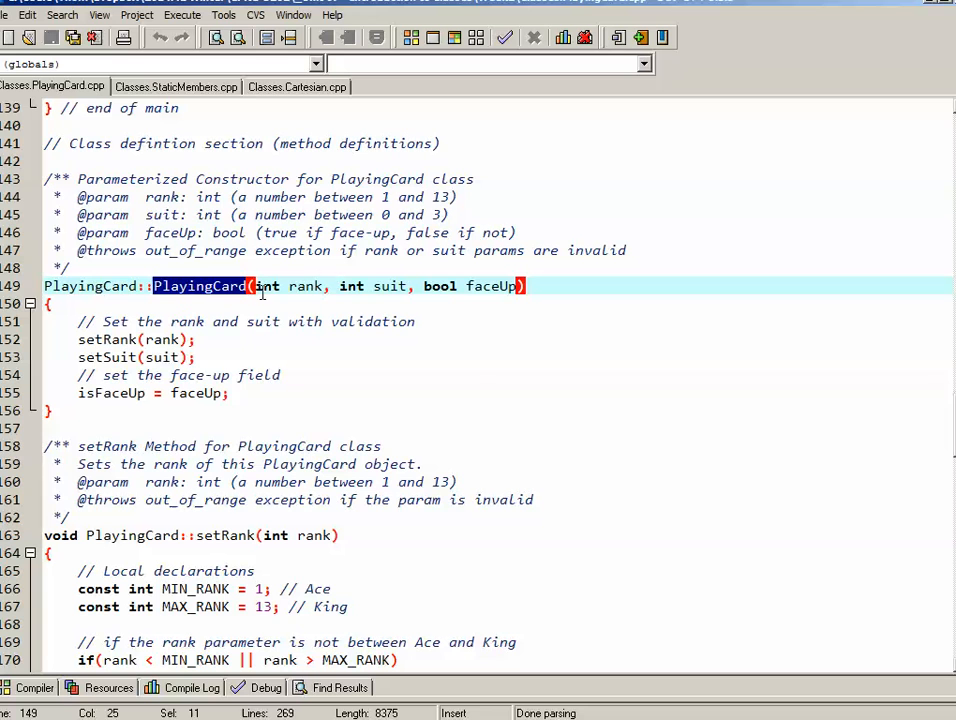
mouse_move(506, 297)
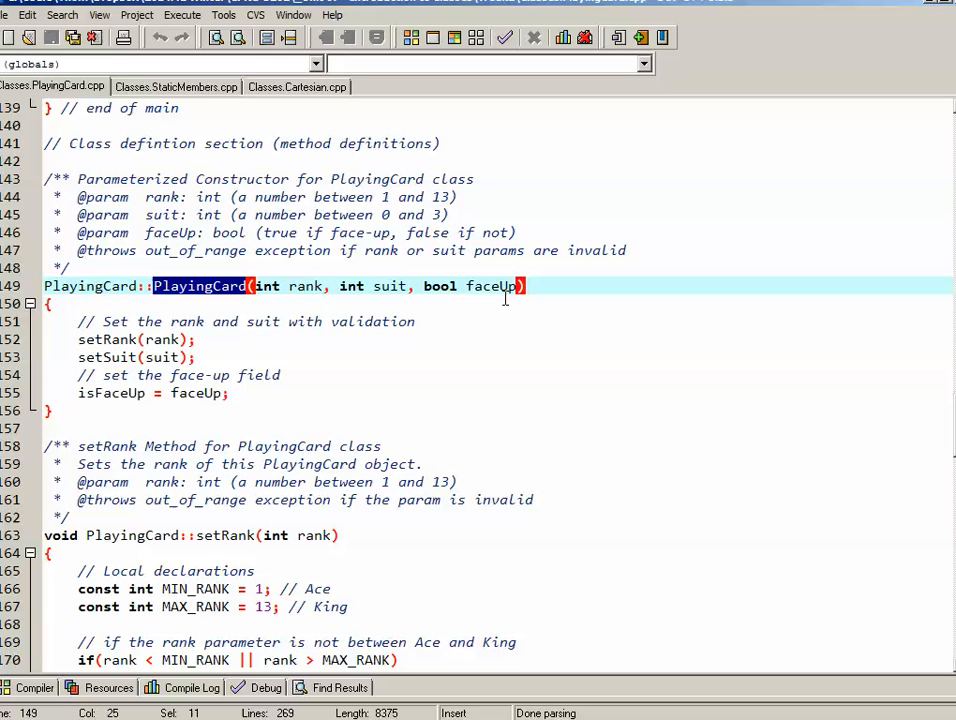
mouse_move(288, 362)
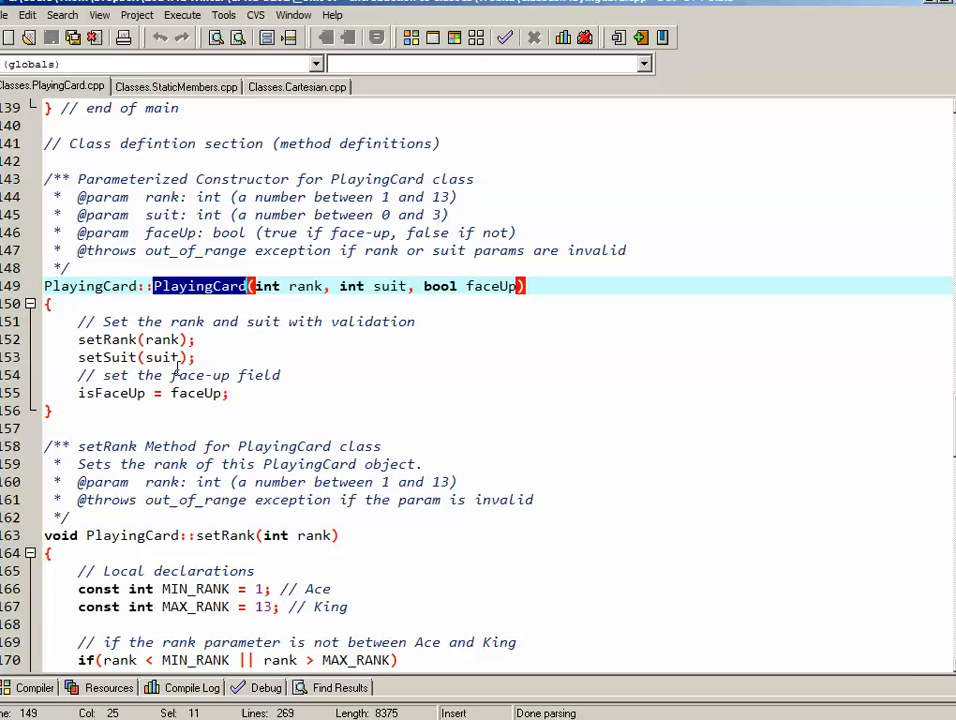
mouse_move(200, 358)
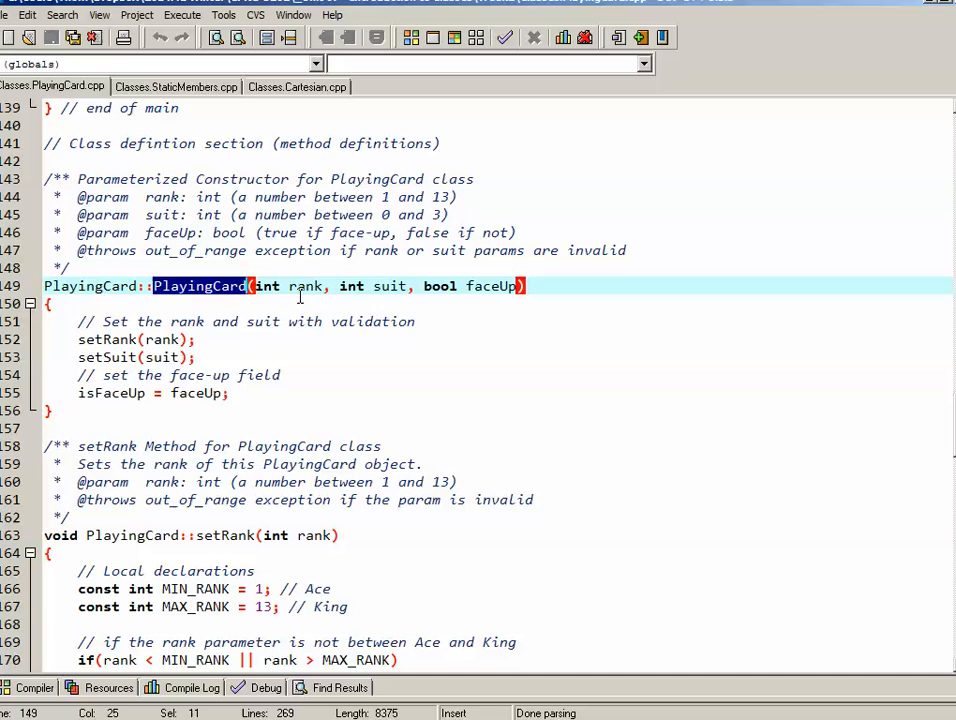
double_click(305, 286)
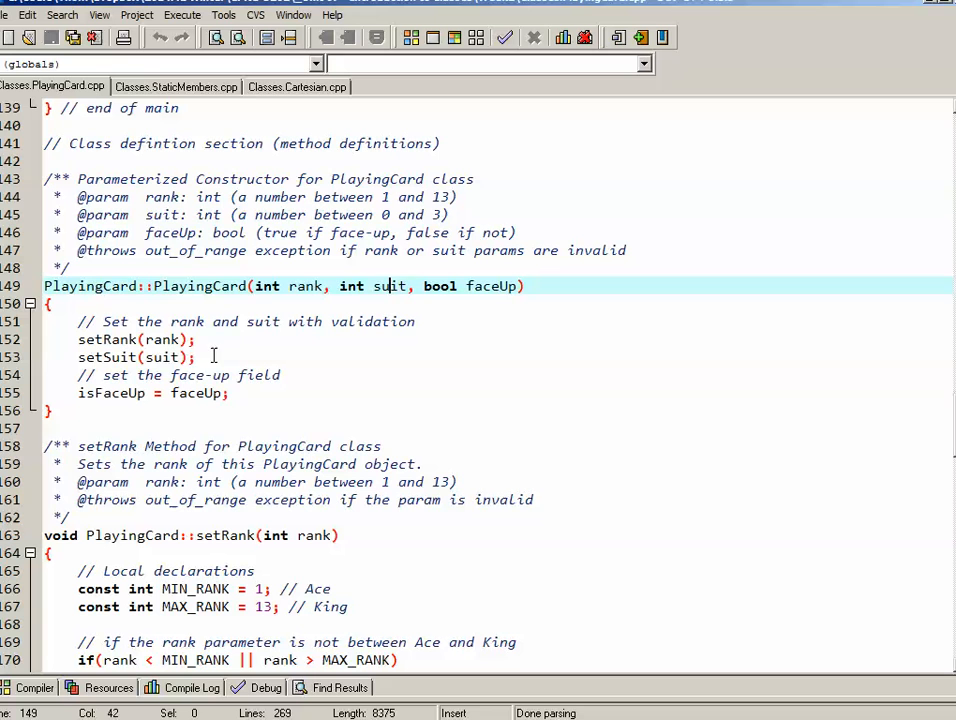
double_click(160, 357)
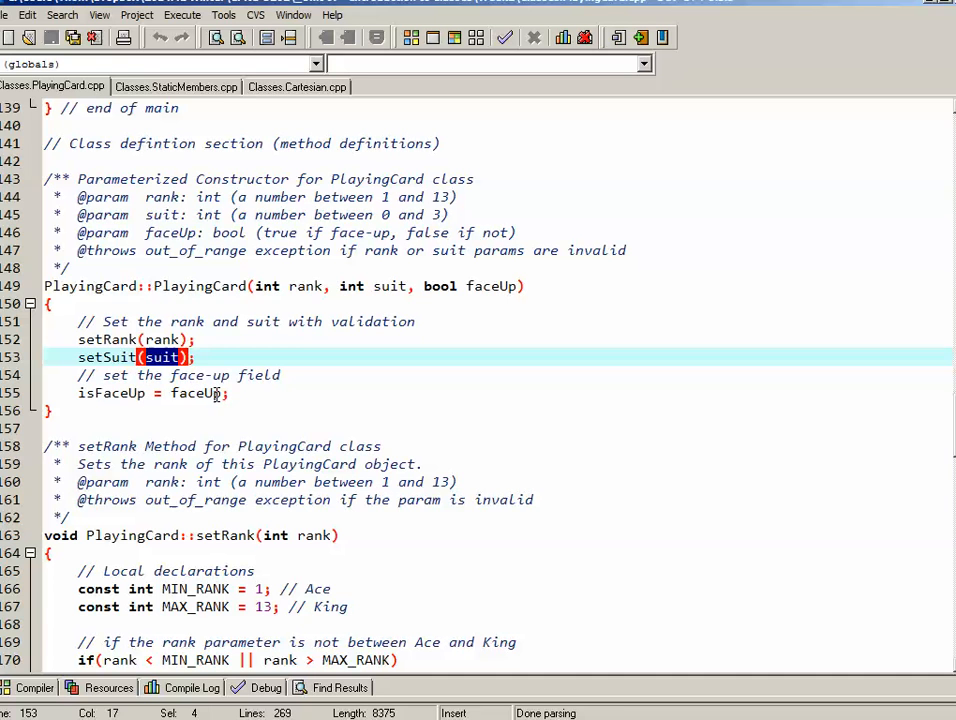
double_click(491, 286)
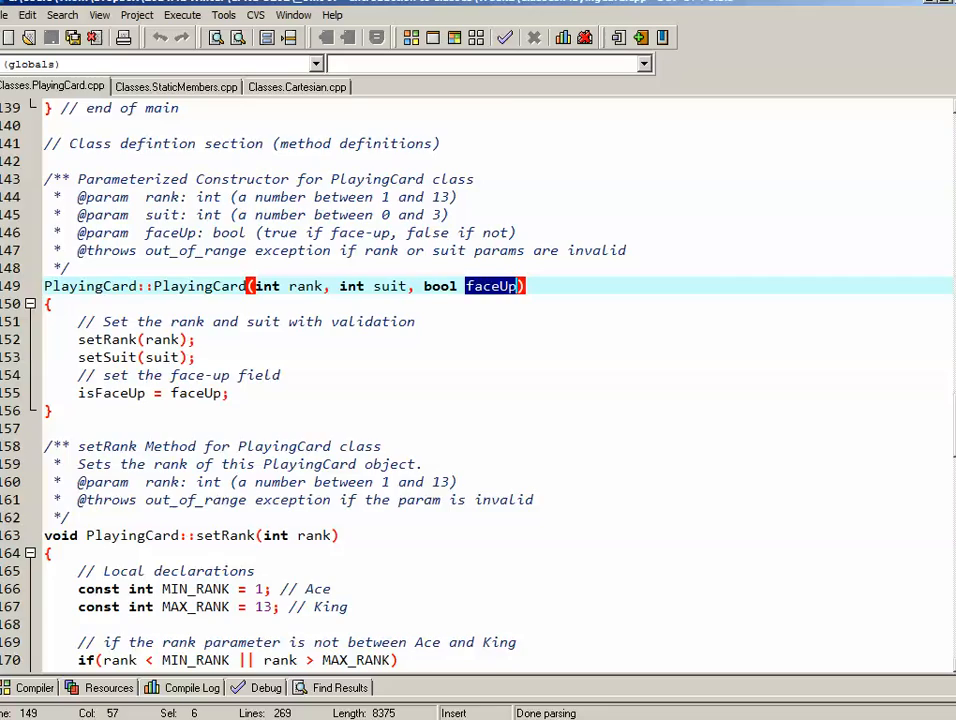
scroll(up, 3)
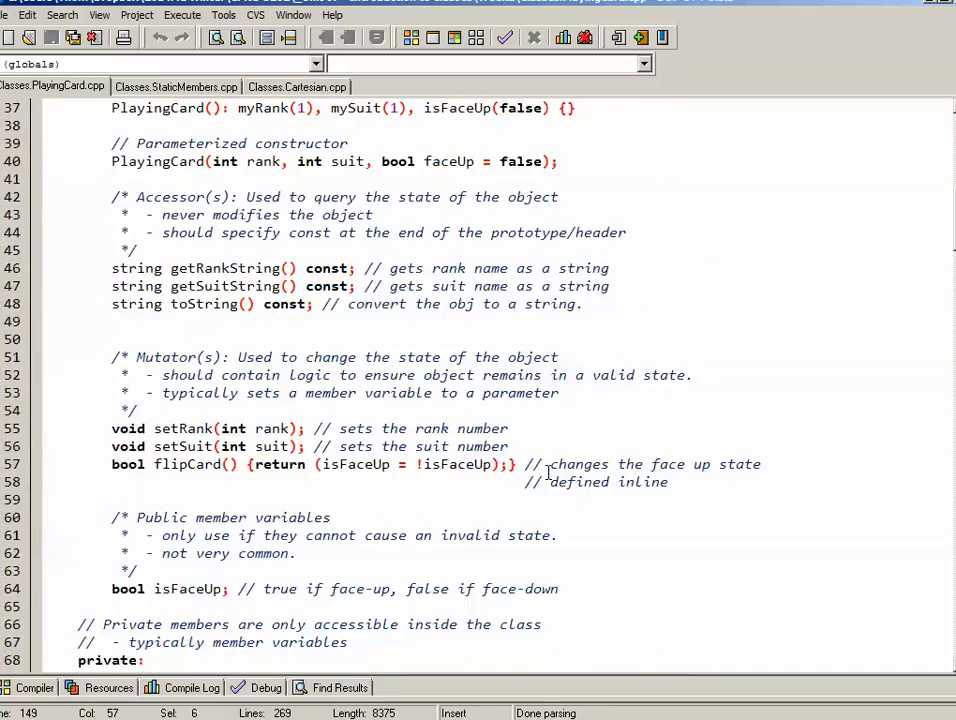
scroll(up, 3)
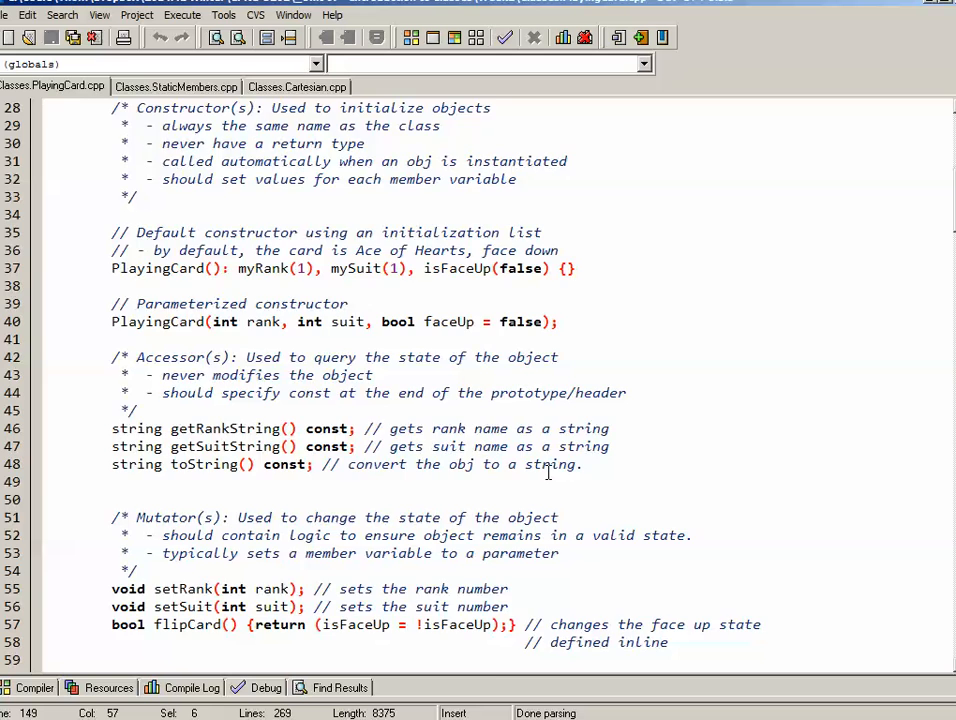
scroll(down, 3)
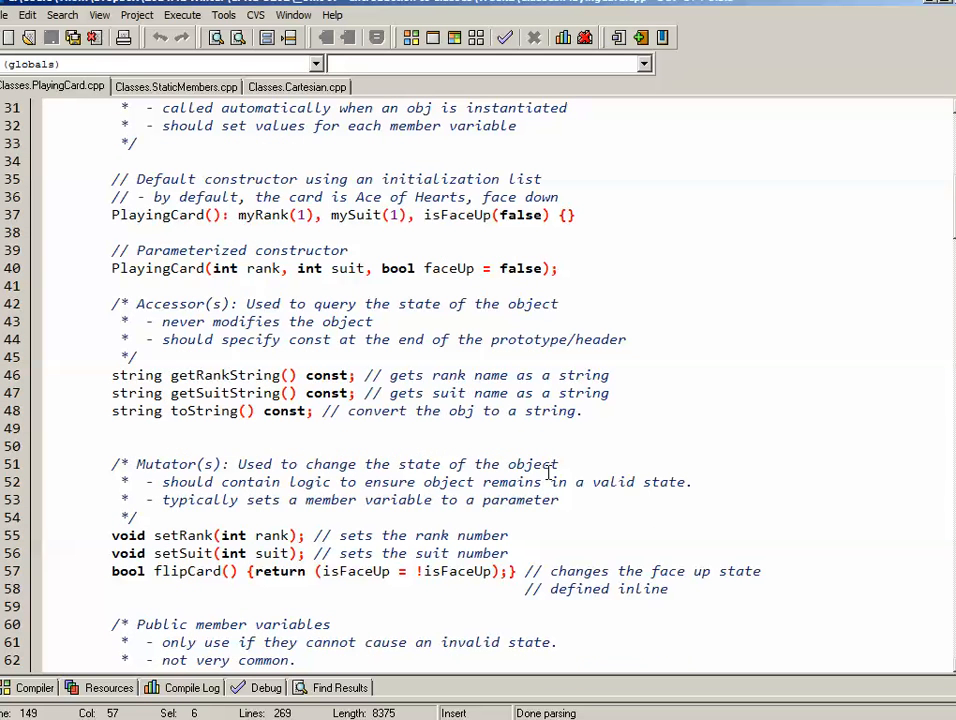
mouse_move(100, 320)
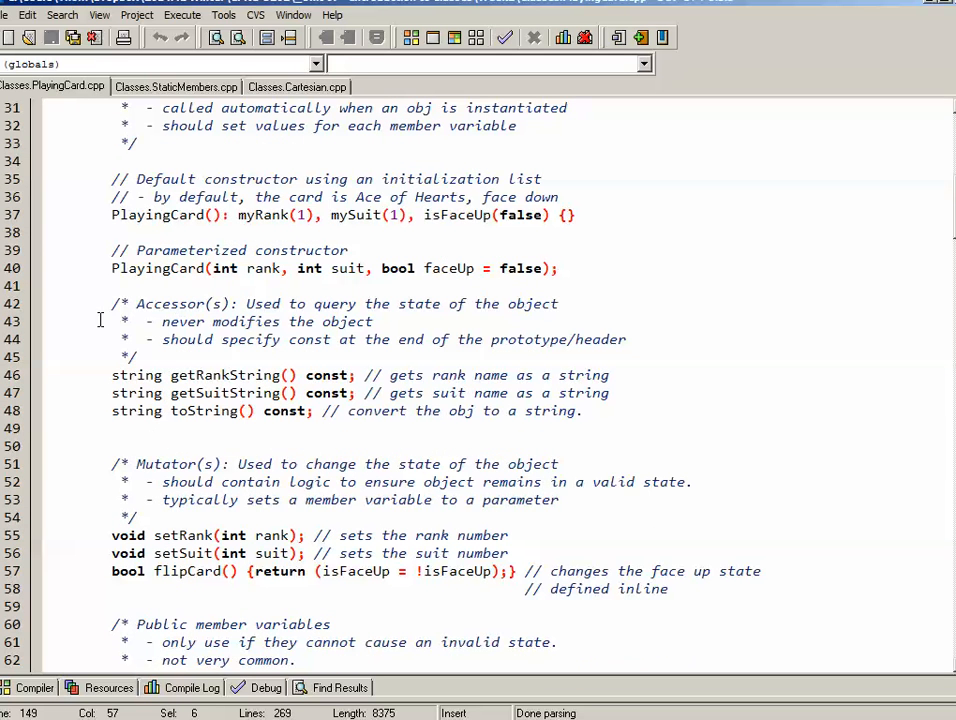
scroll(down, 3)
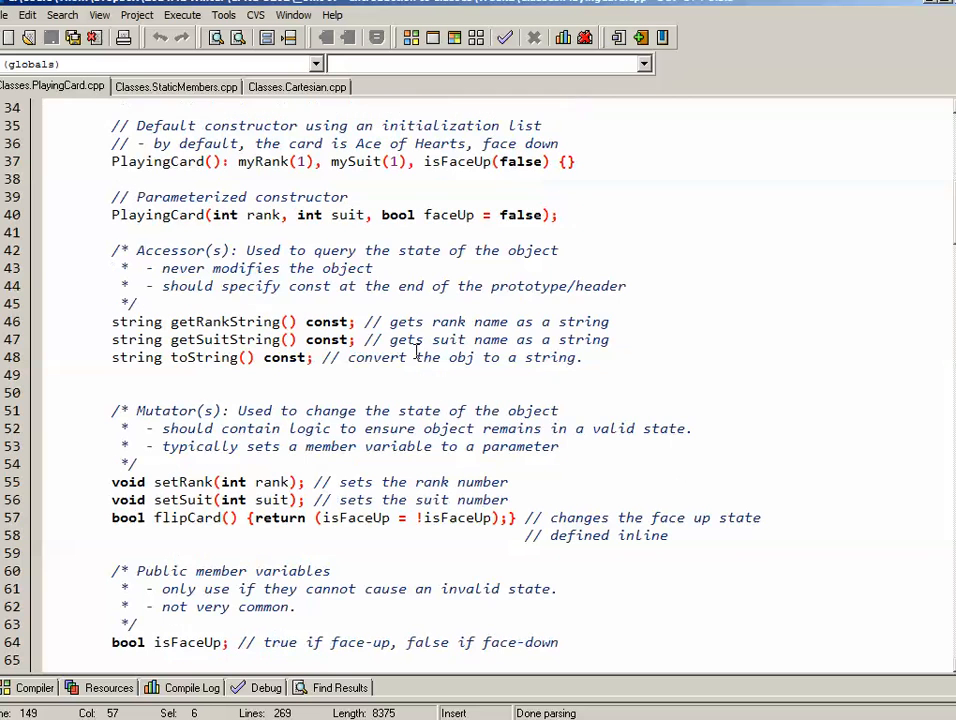
click(128, 321)
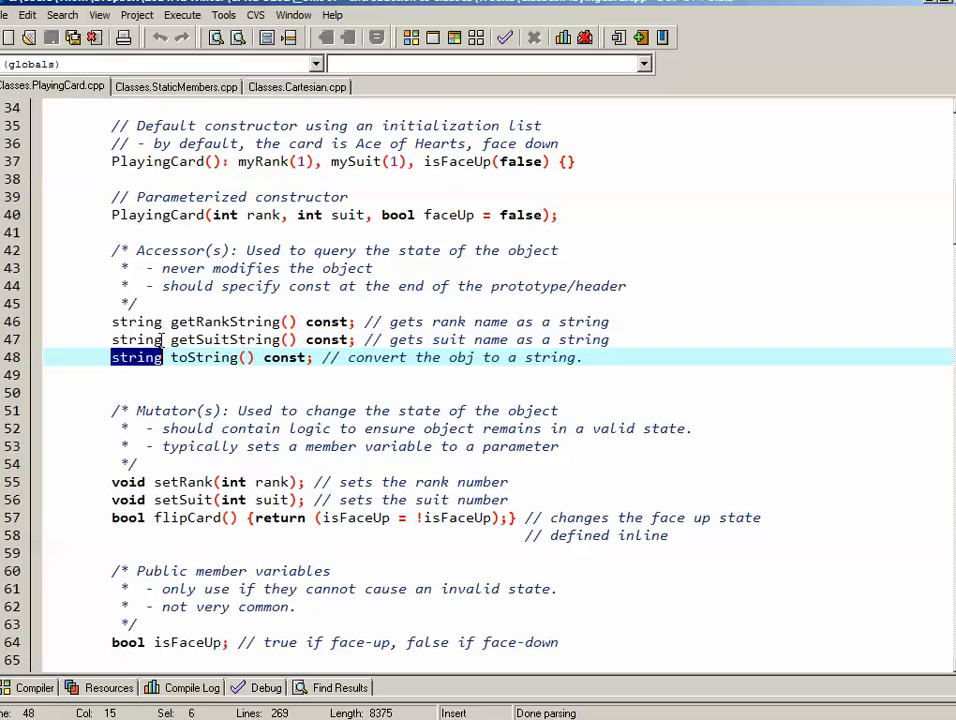
double_click(223, 321)
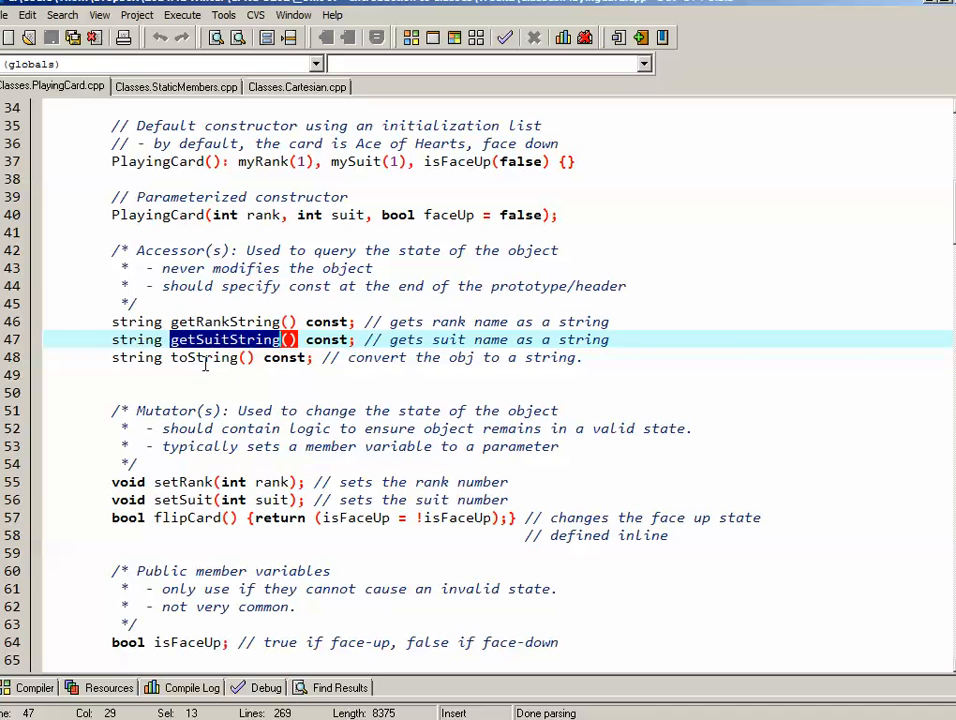
double_click(203, 357)
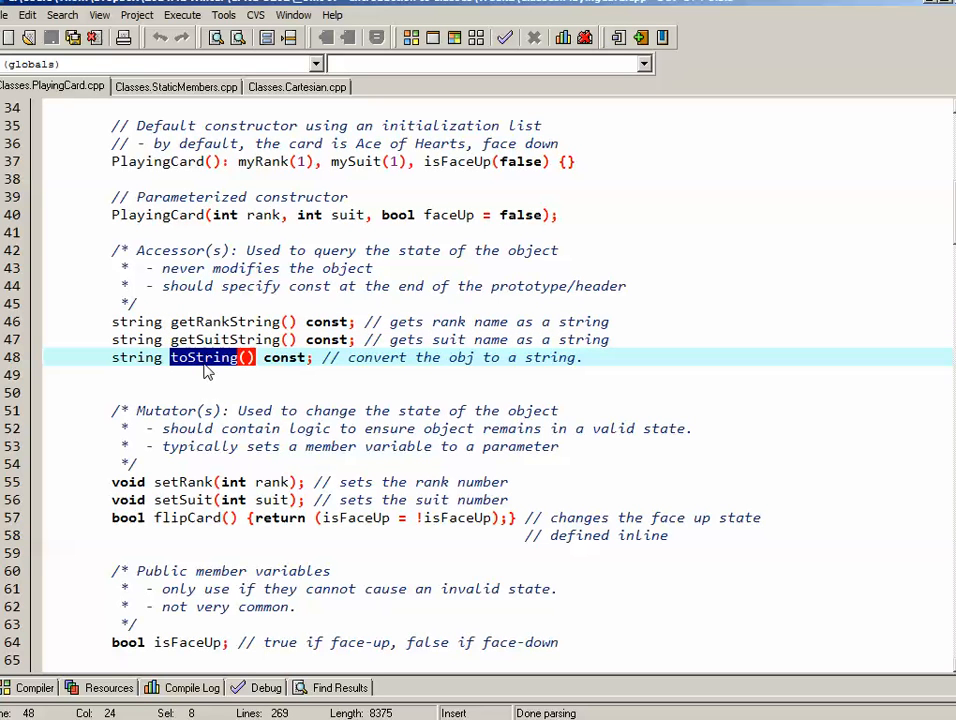
mouse_move(315, 363)
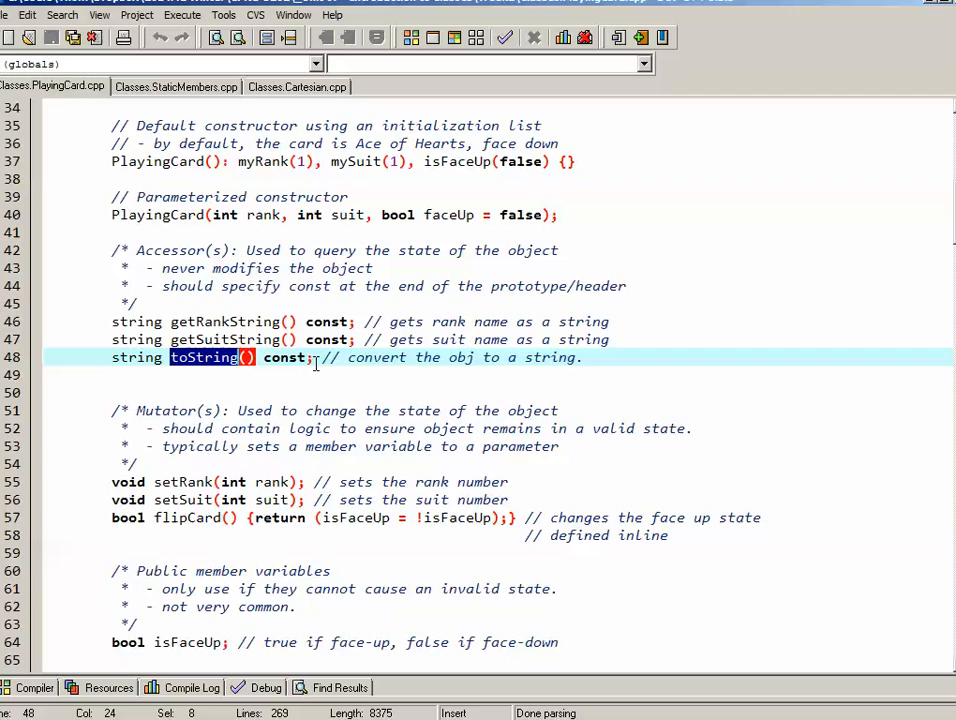
mouse_move(531, 418)
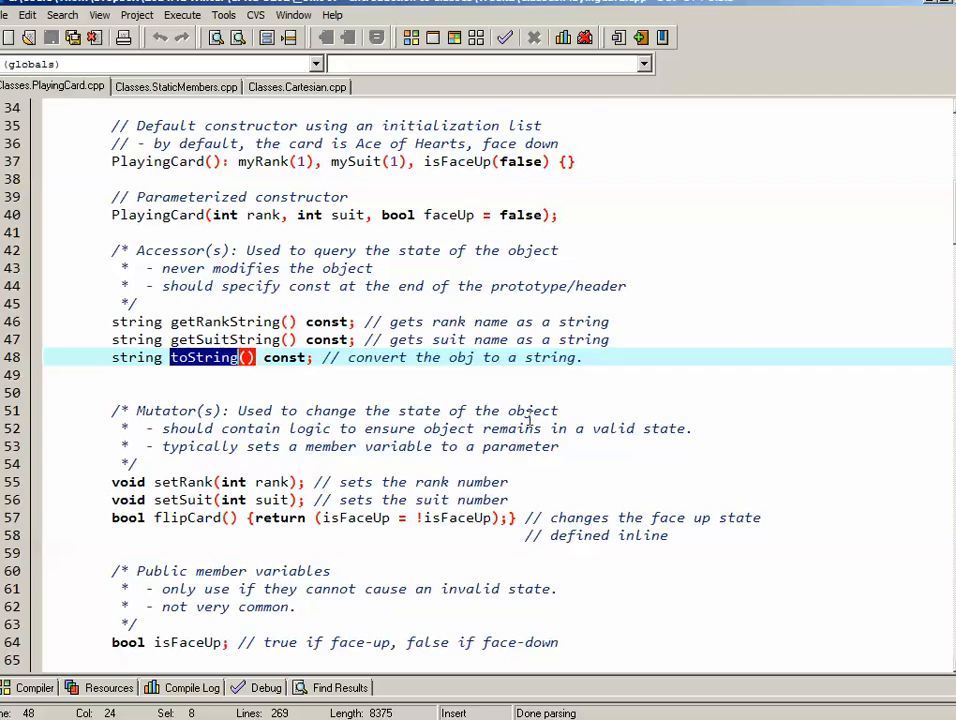
- Scroll to getRankString and highlight the CARD_RANK array name and its "Ace" entry
scroll(down, 3)
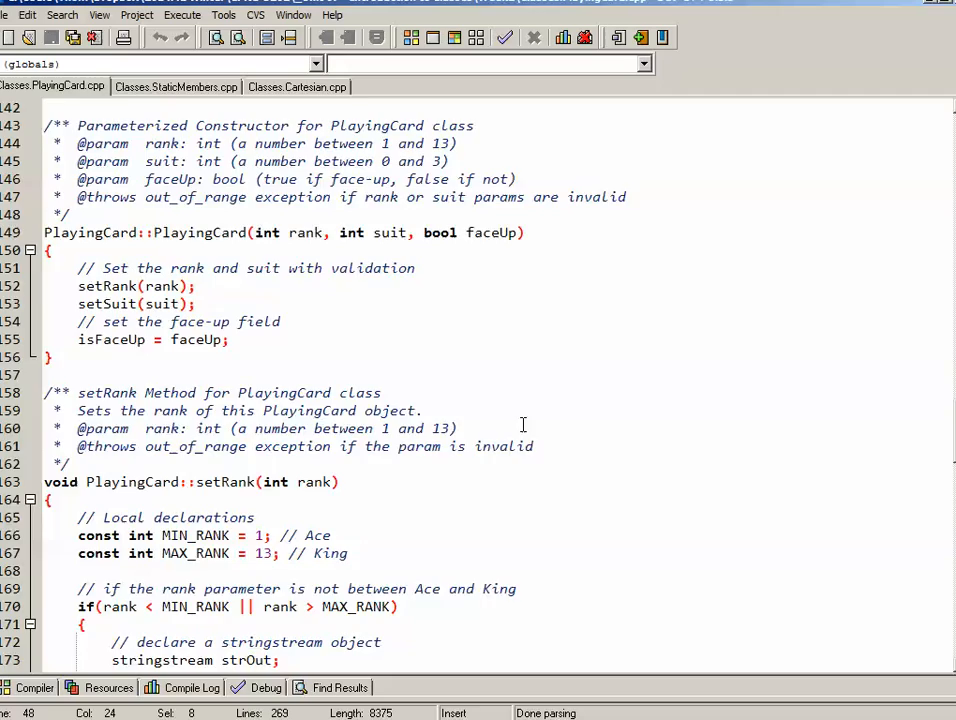
scroll(down, 3)
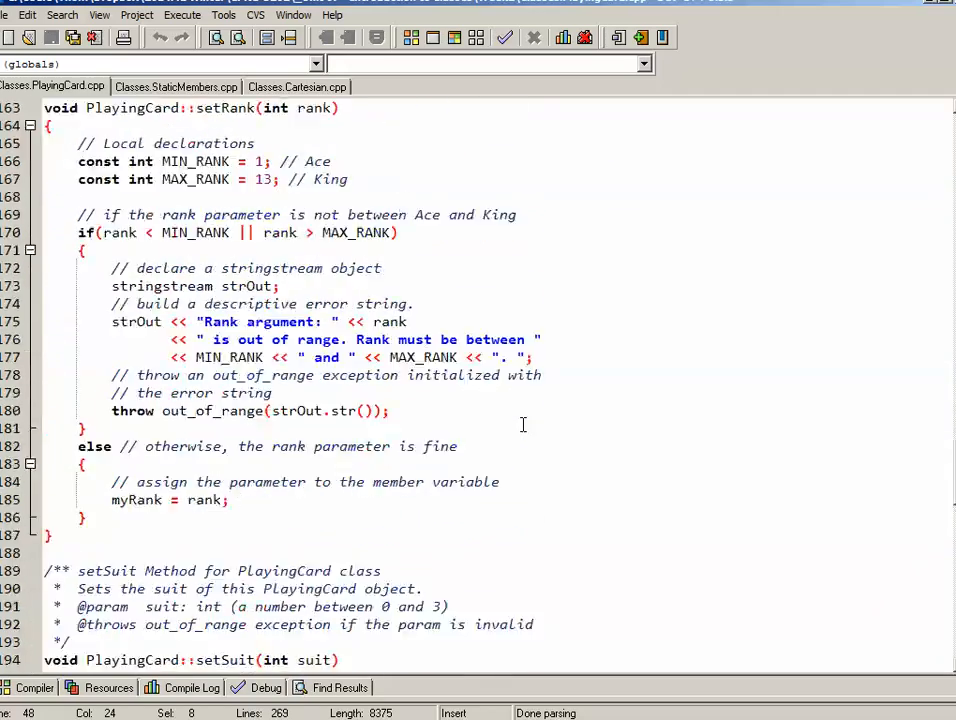
scroll(down, 3)
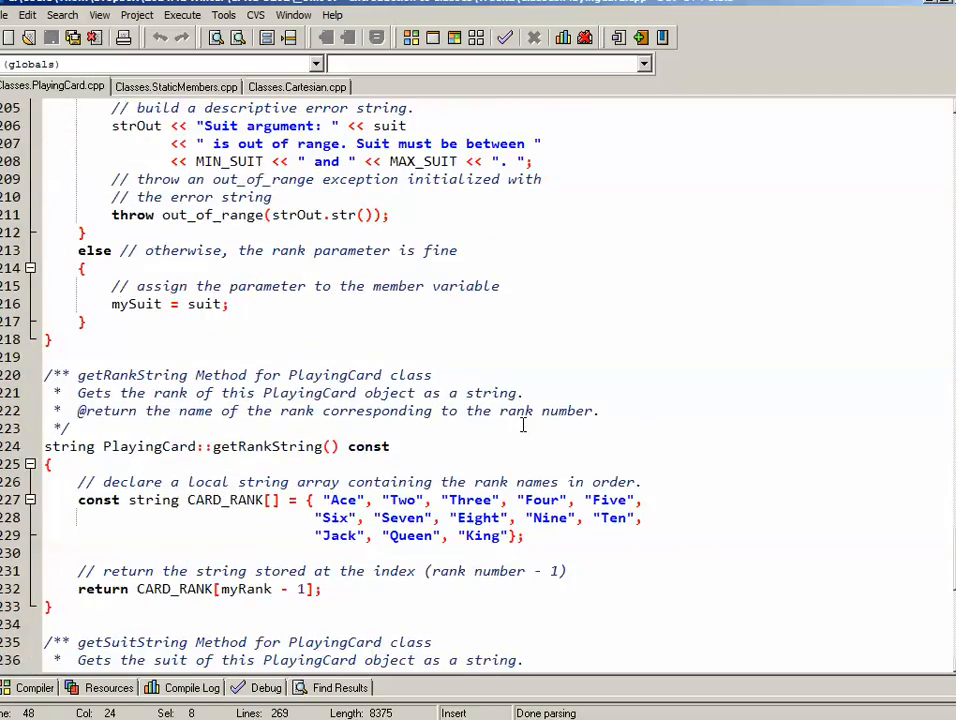
scroll(down, 3)
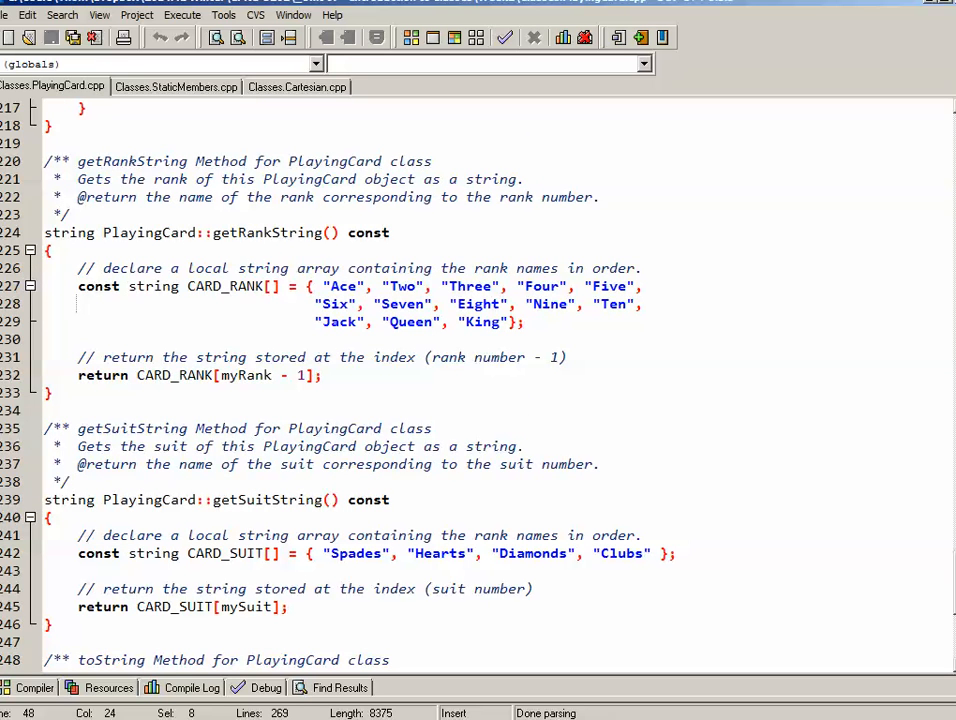
mouse_move(251, 232)
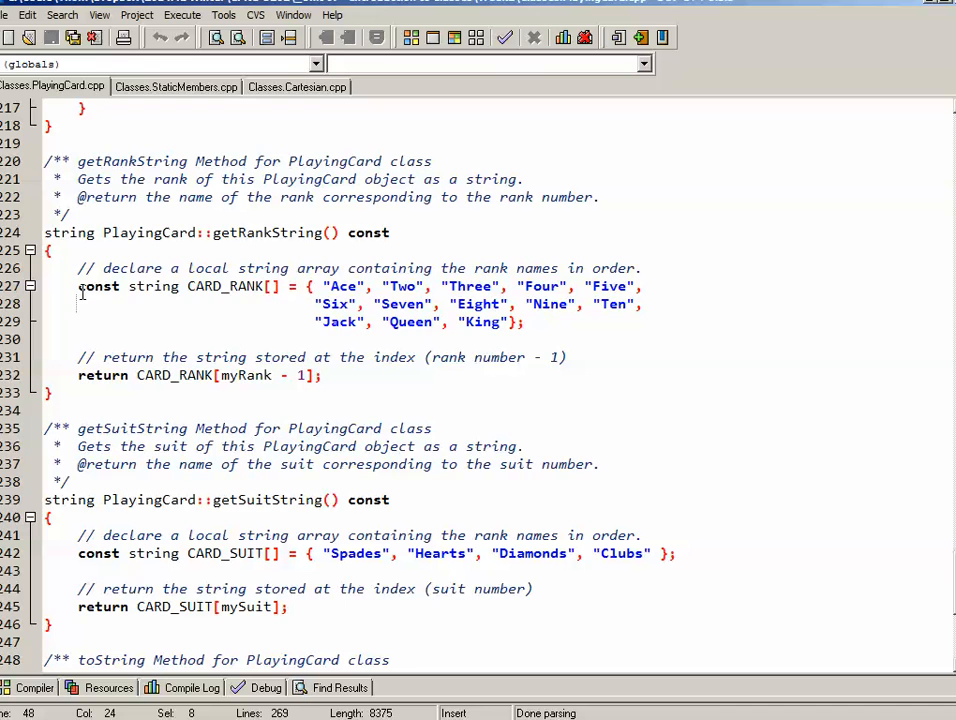
drag(78, 286, 523, 321)
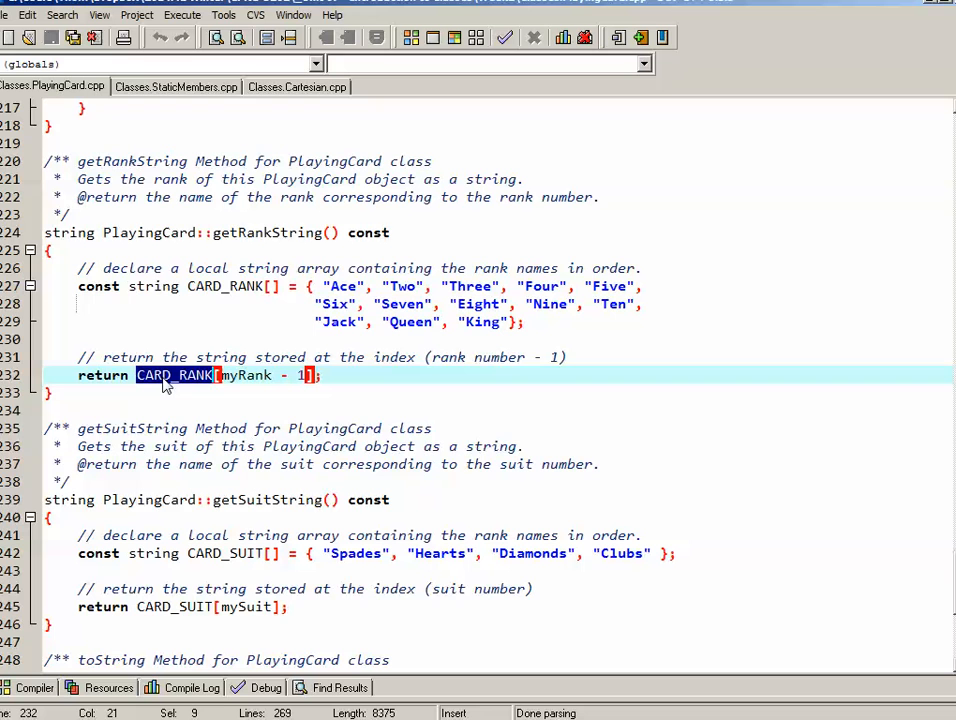
mouse_move(235, 375)
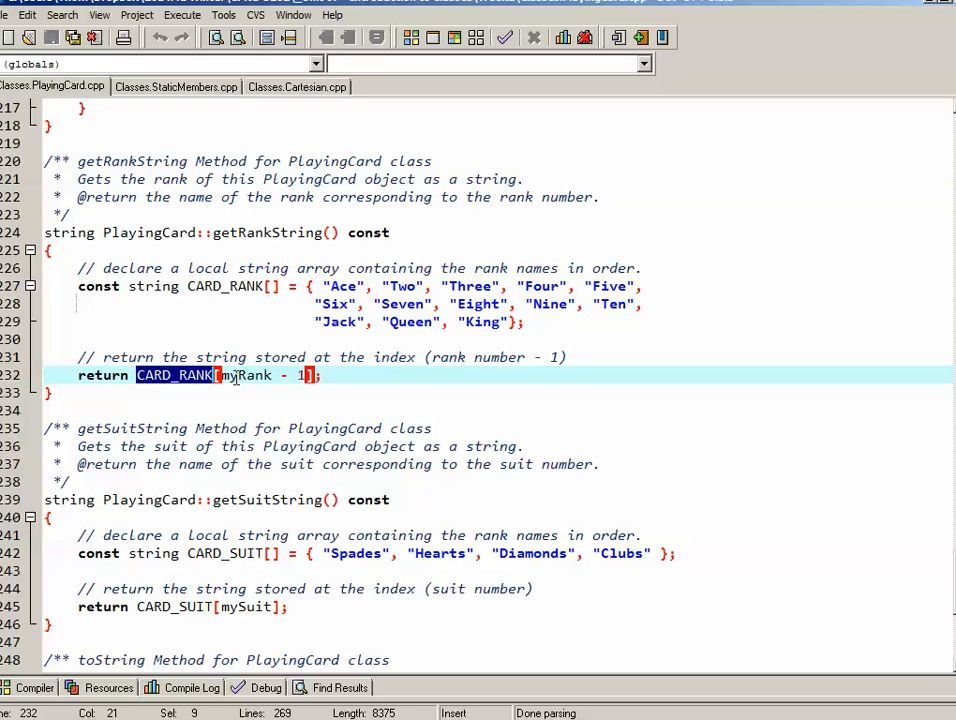
double_click(244, 375)
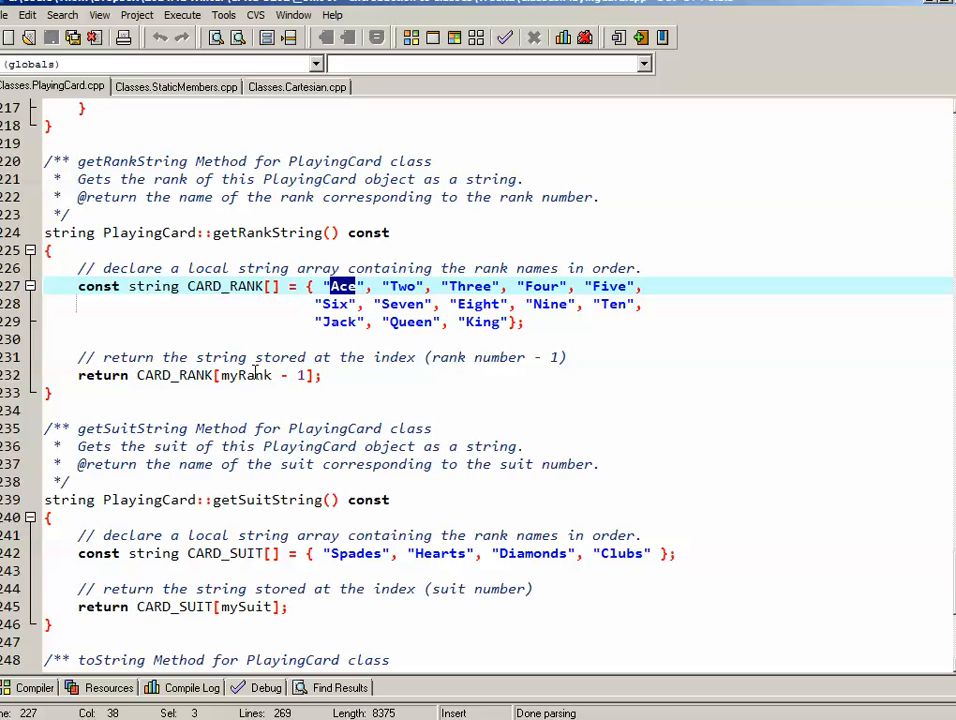
double_click(245, 375)
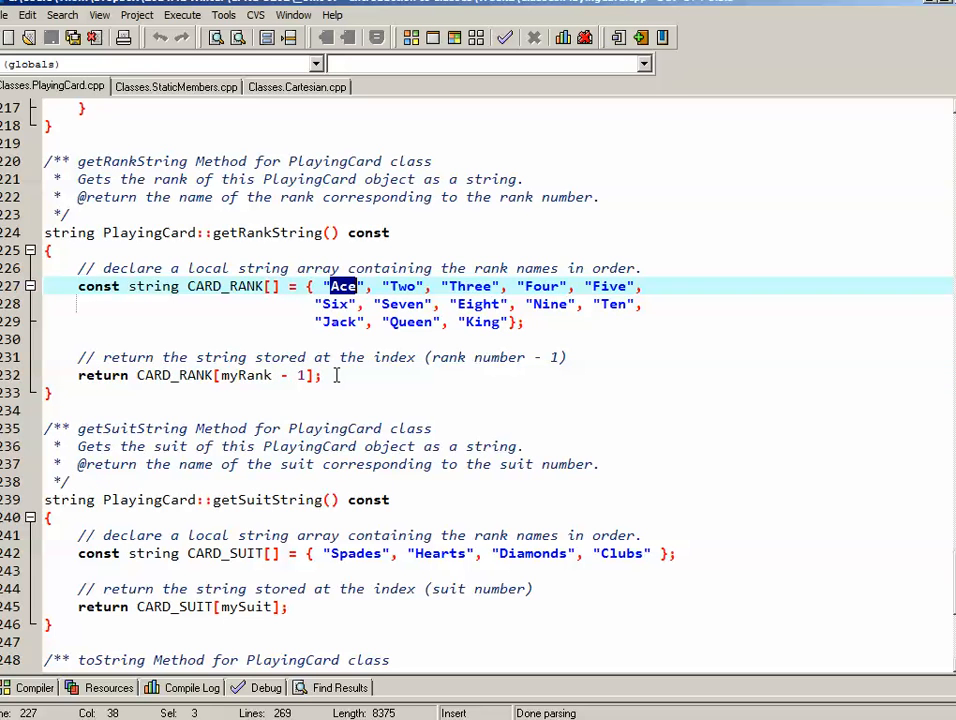
scroll(down, 3)
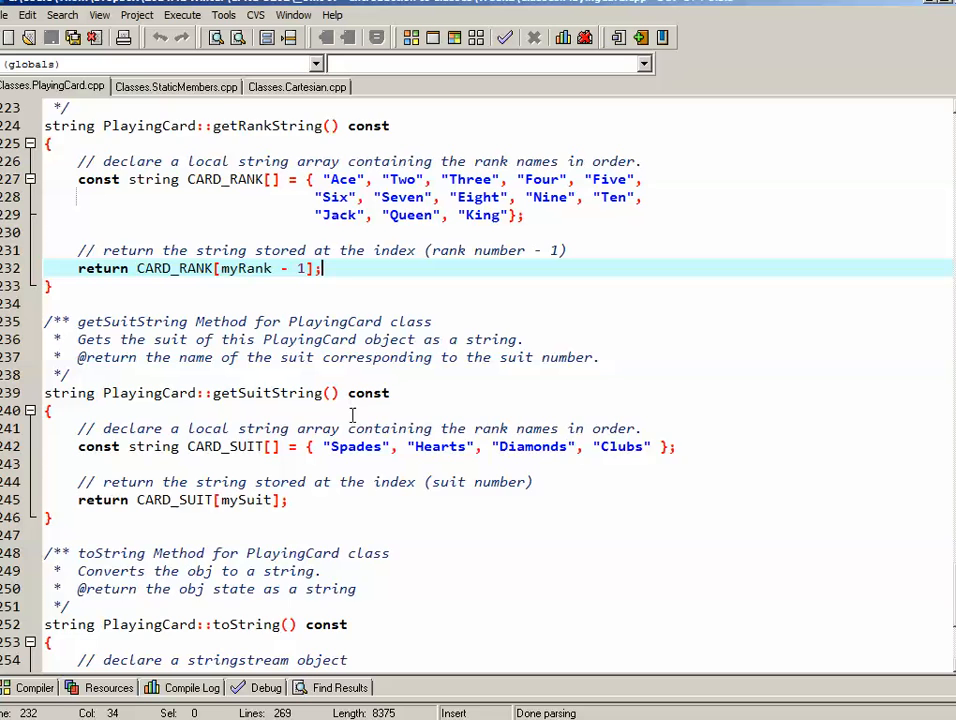
double_click(267, 339)
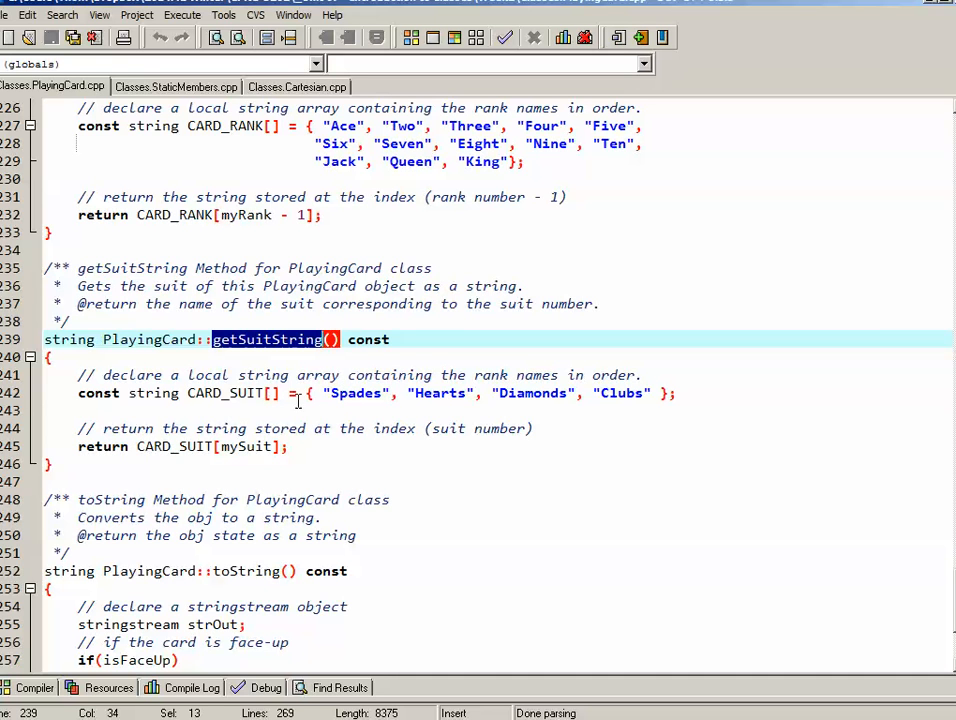
double_click(439, 392)
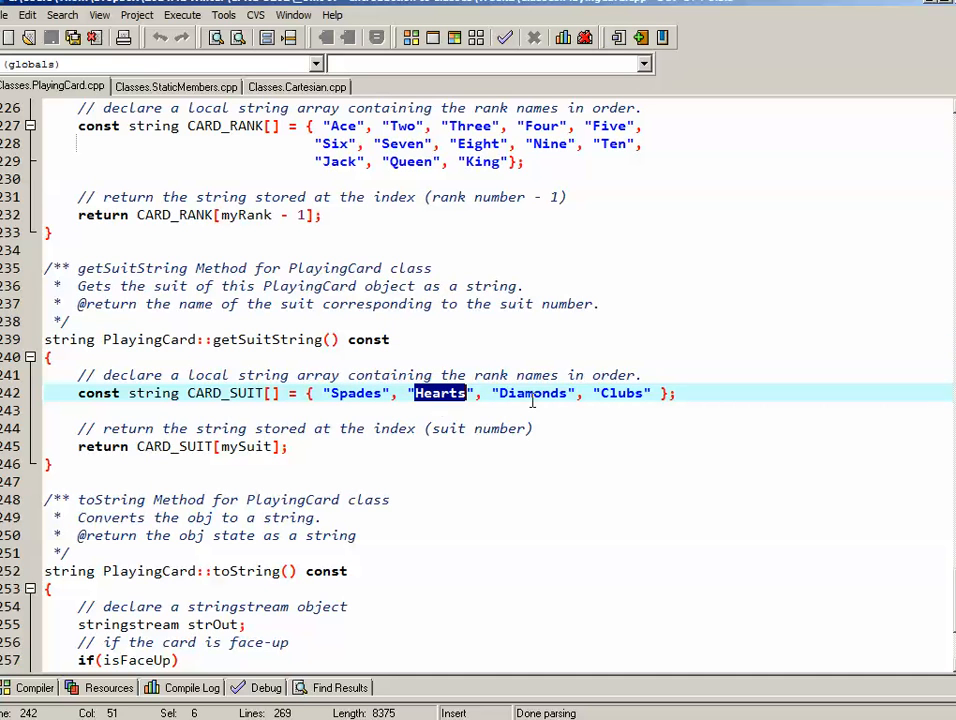
double_click(620, 393)
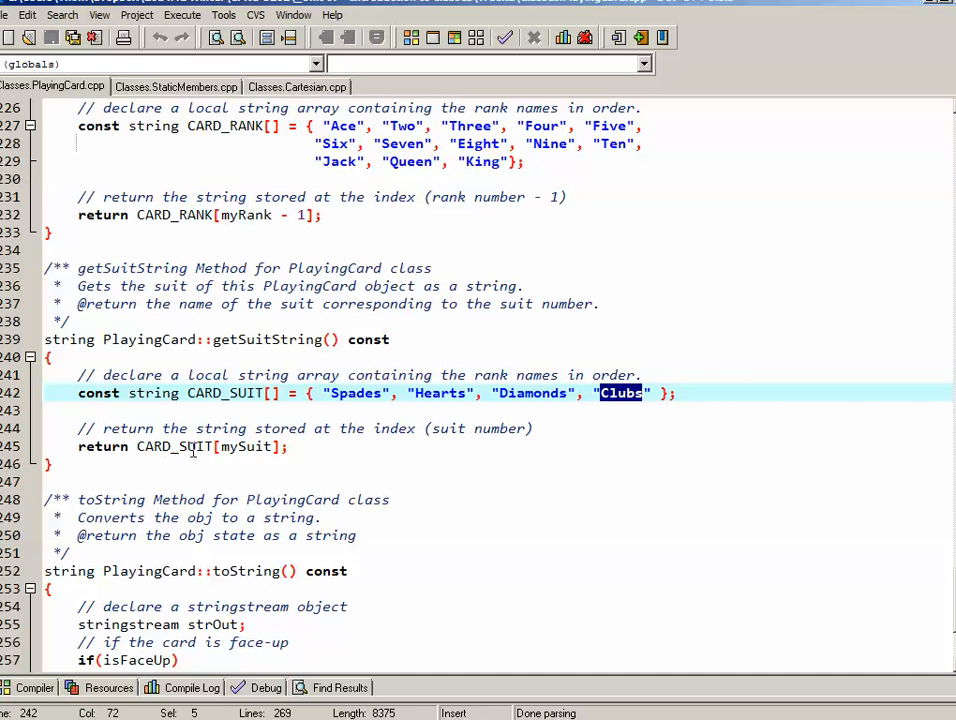
double_click(247, 446)
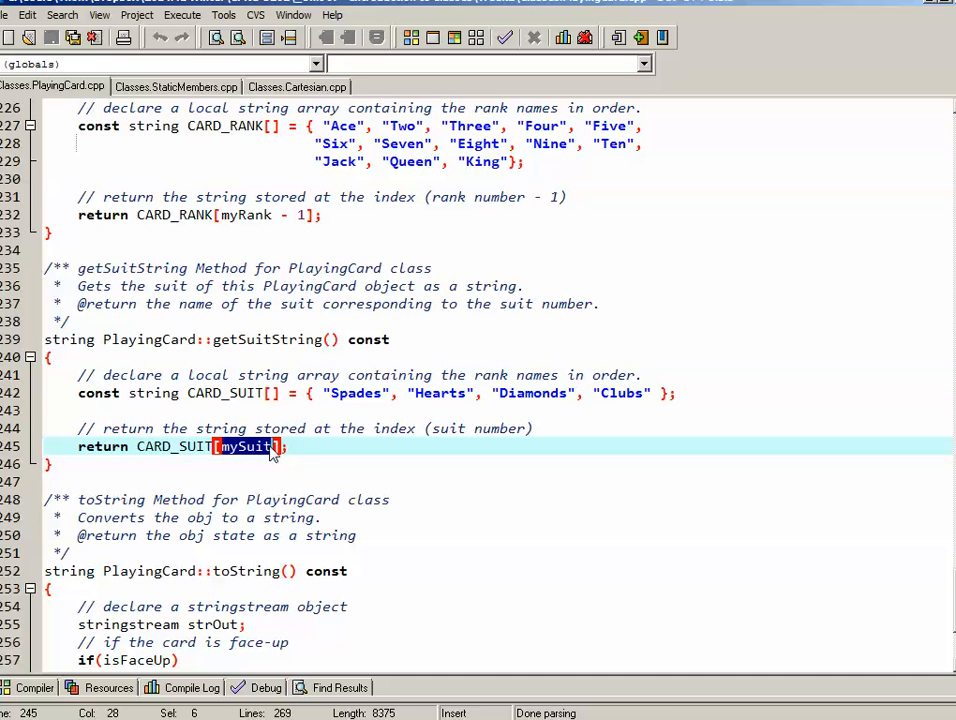
mouse_move(258, 455)
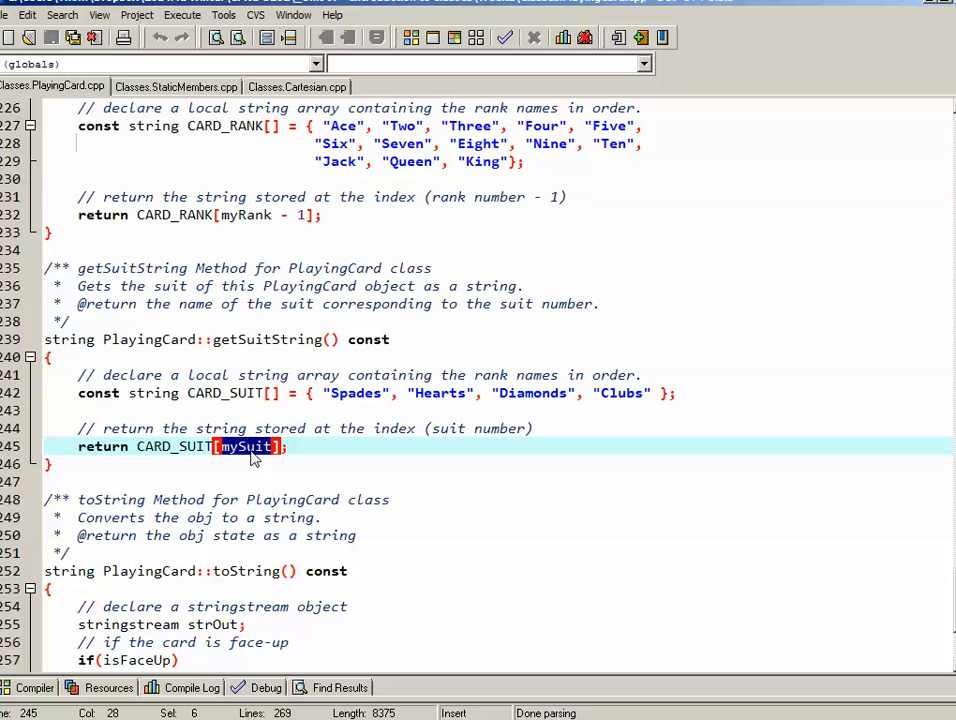
mouse_move(340, 430)
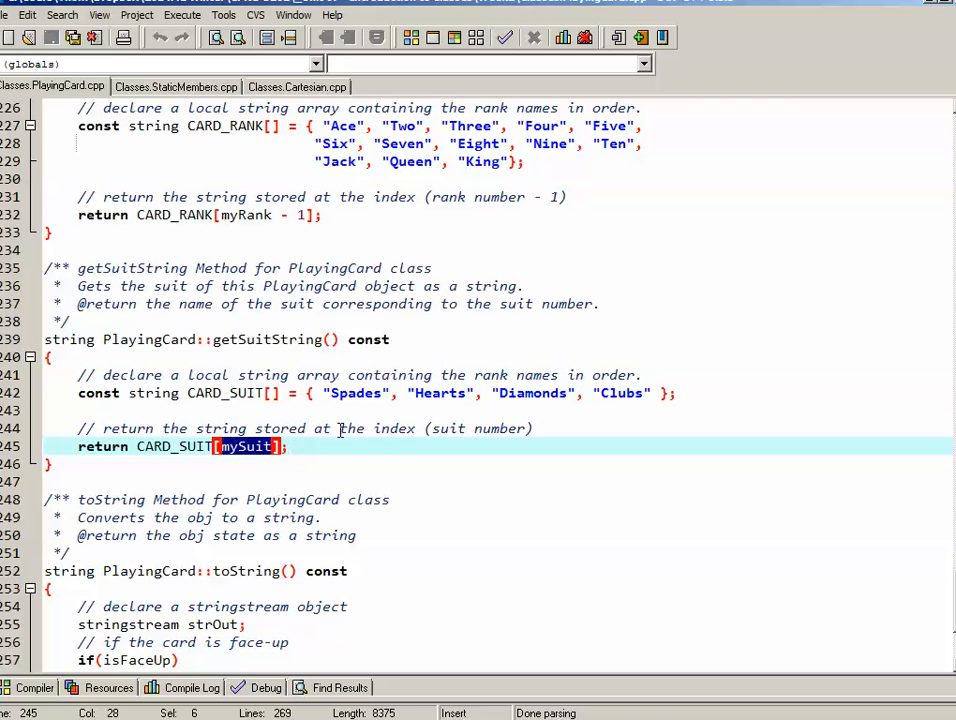
mouse_move(500, 456)
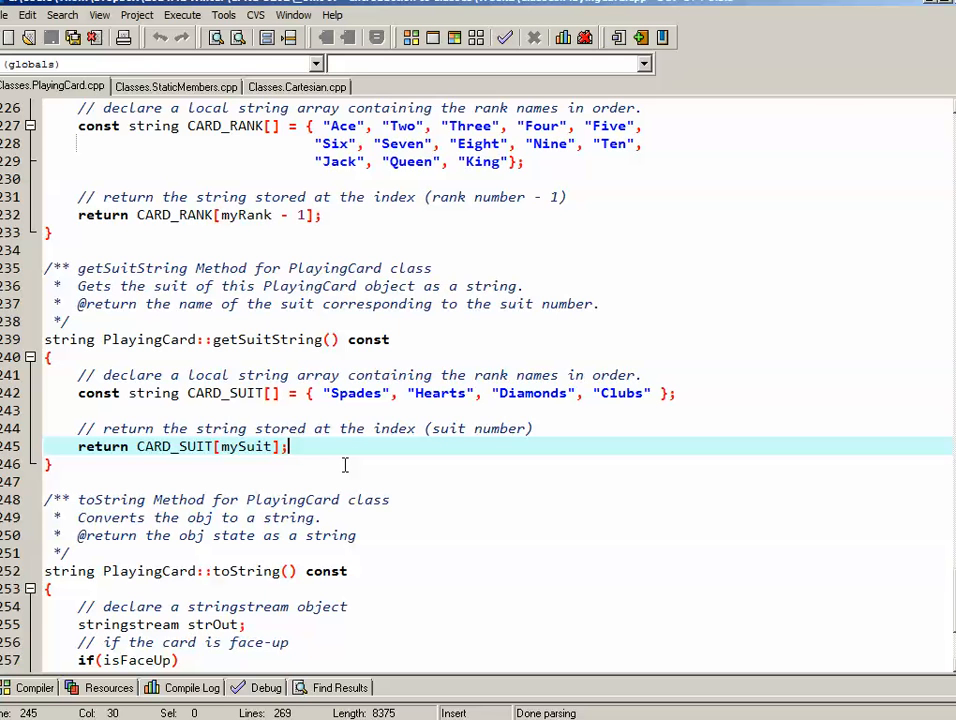
scroll(down, 3)
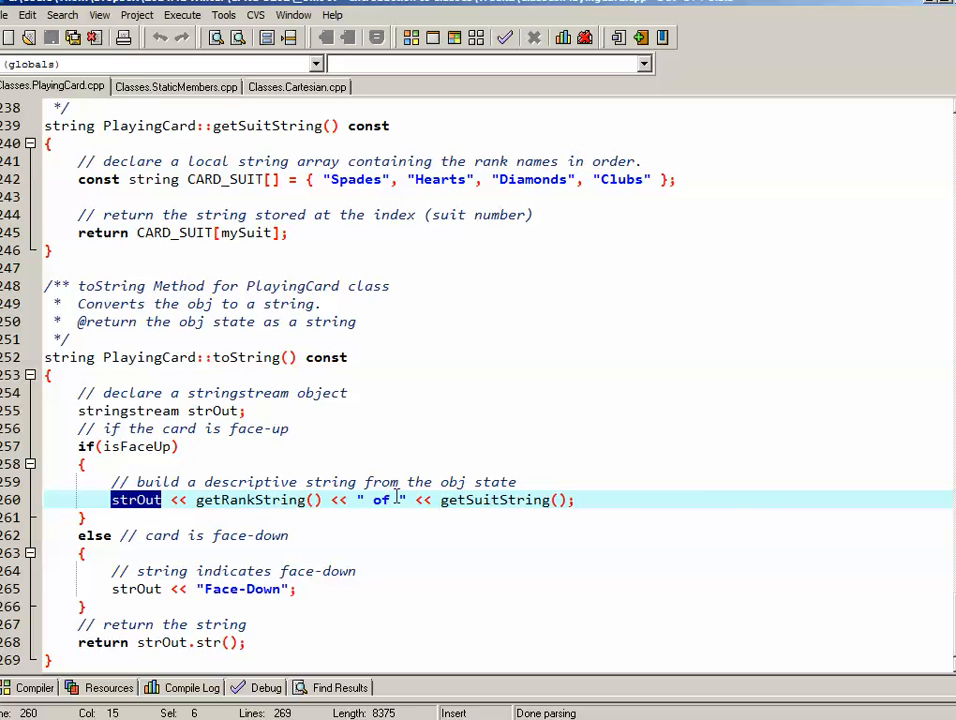
double_click(250, 500)
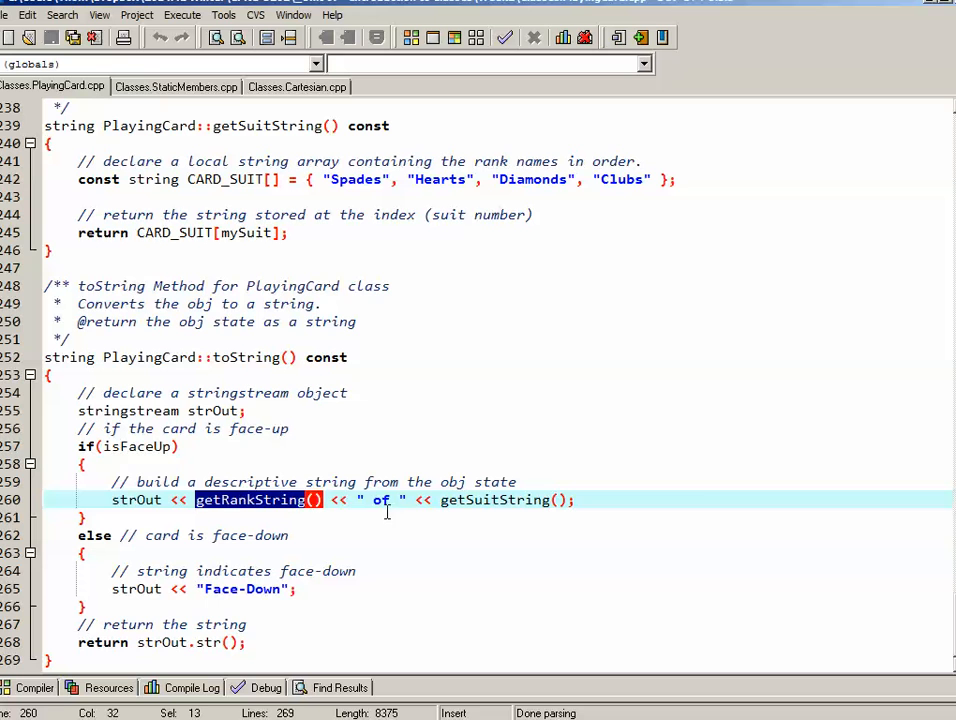
double_click(380, 500)
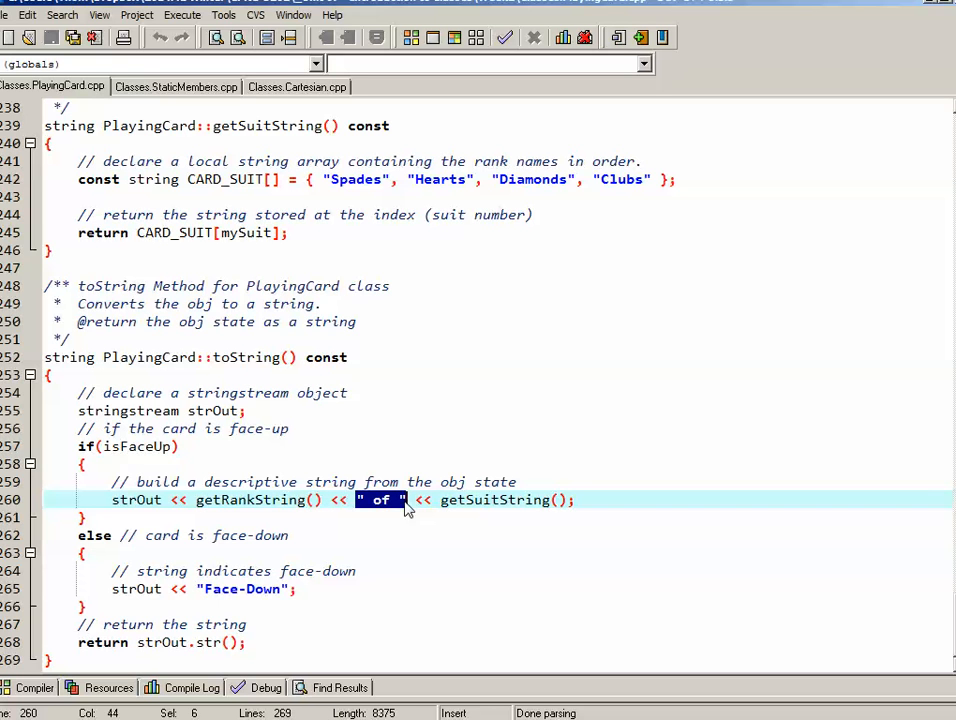
double_click(495, 500)
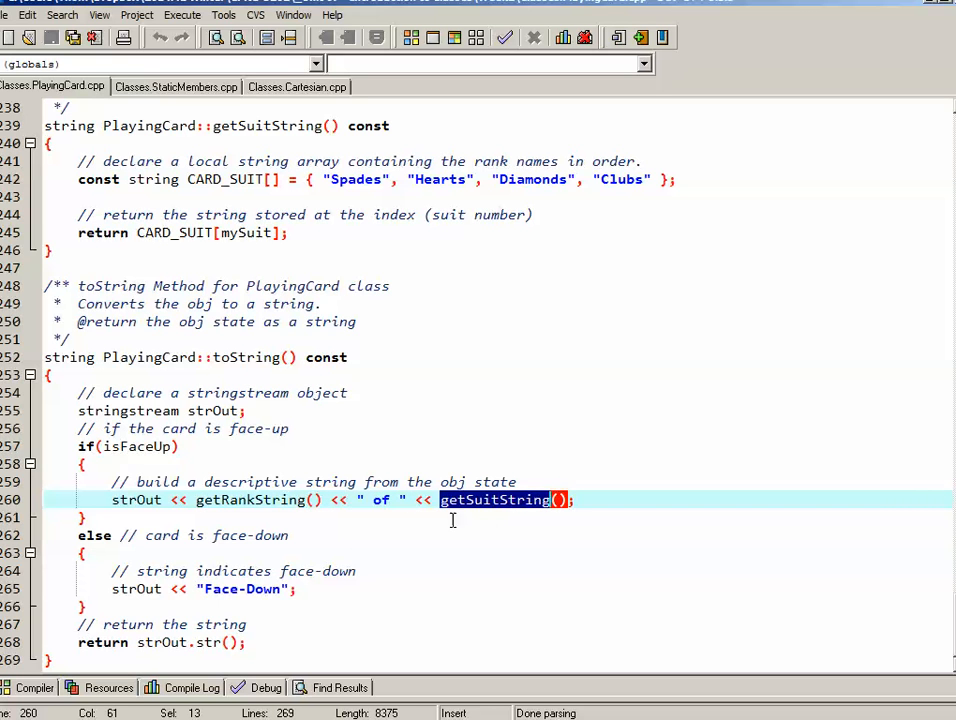
mouse_move(548, 513)
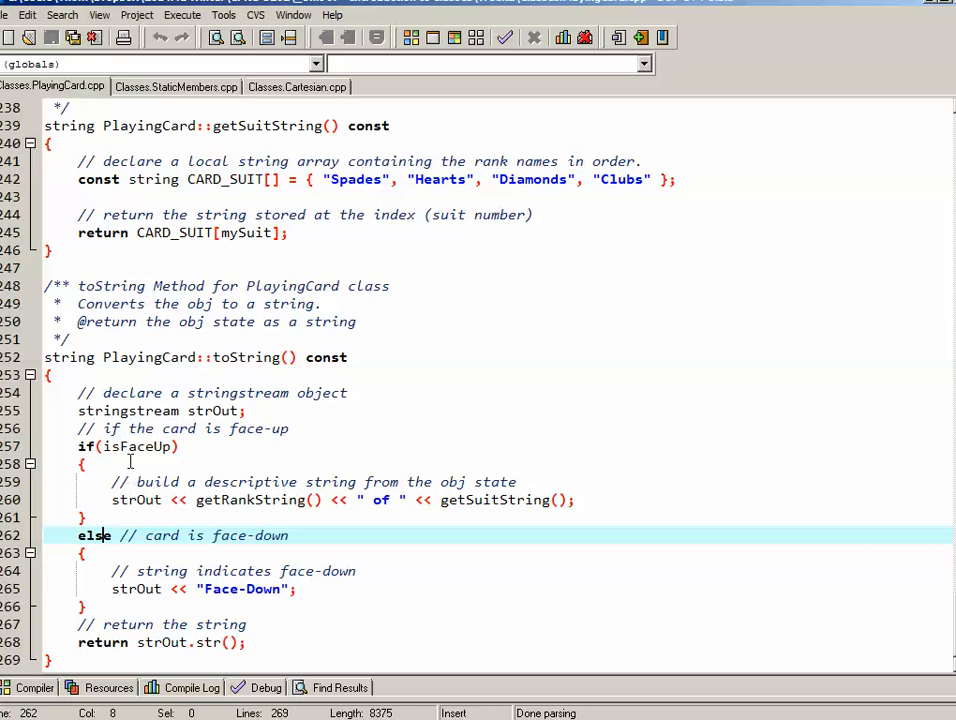
click(298, 589)
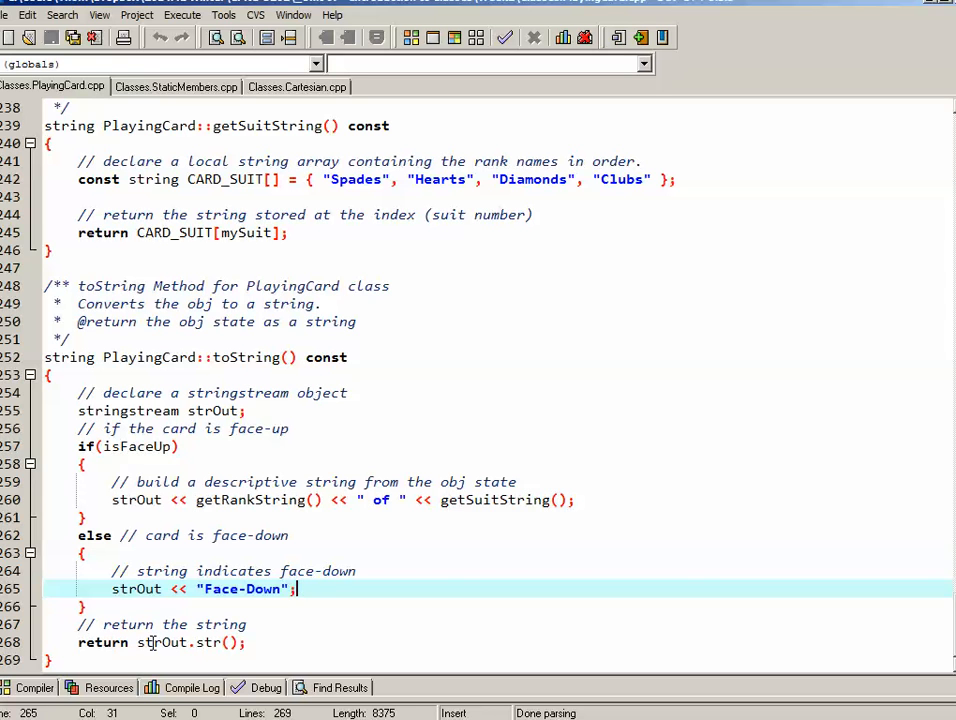
double_click(161, 642)
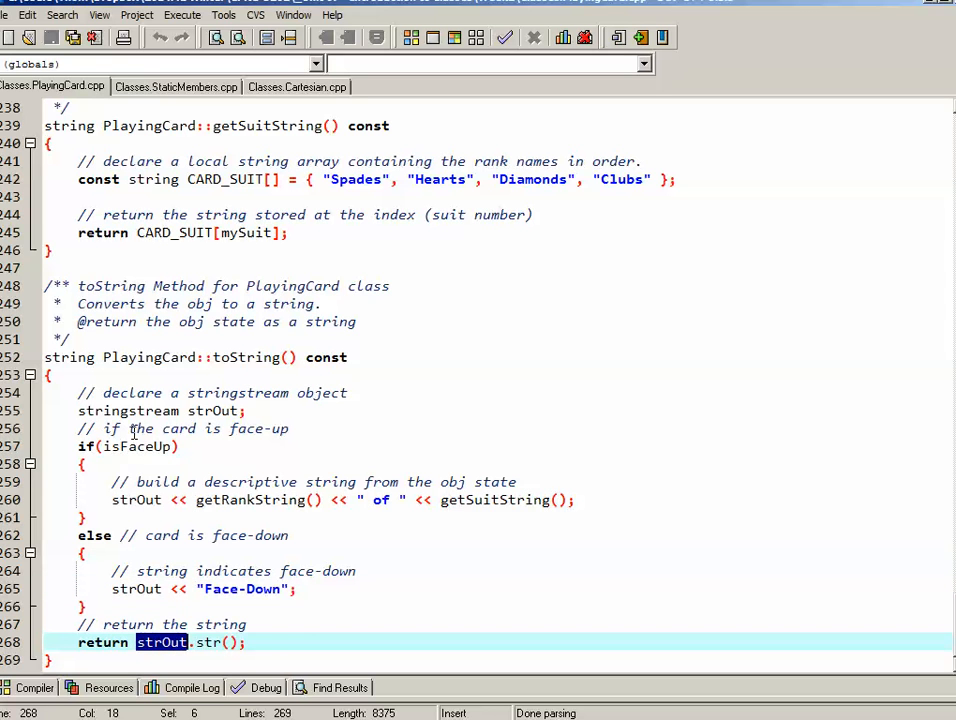
double_click(207, 642)
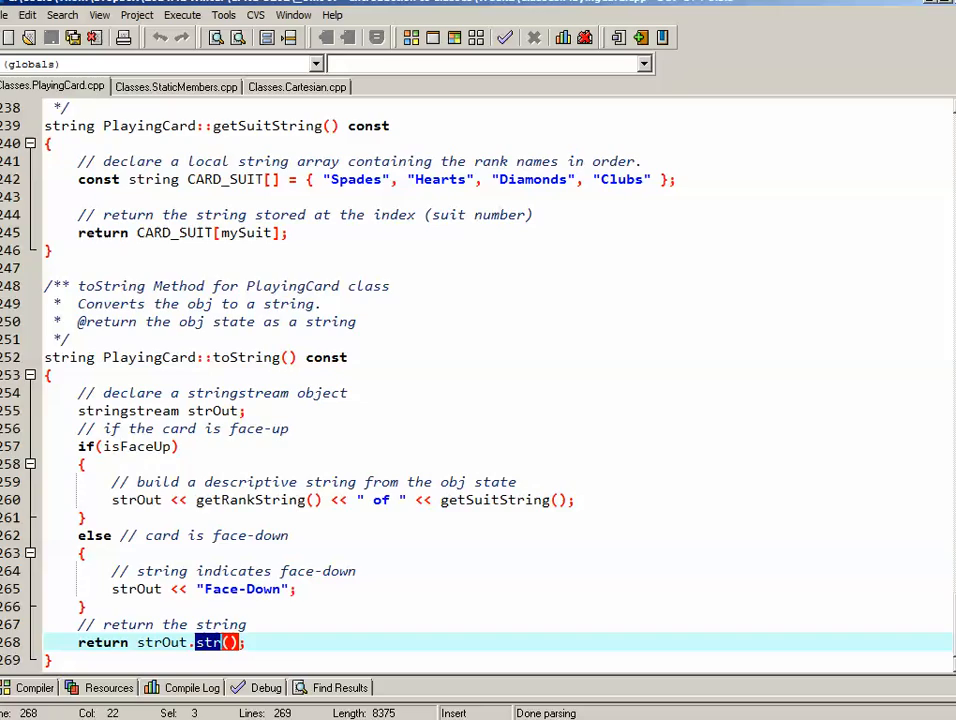
- Scroll up to the class declaration's mutators and mark the setSuit declaration
scroll(up, 3)
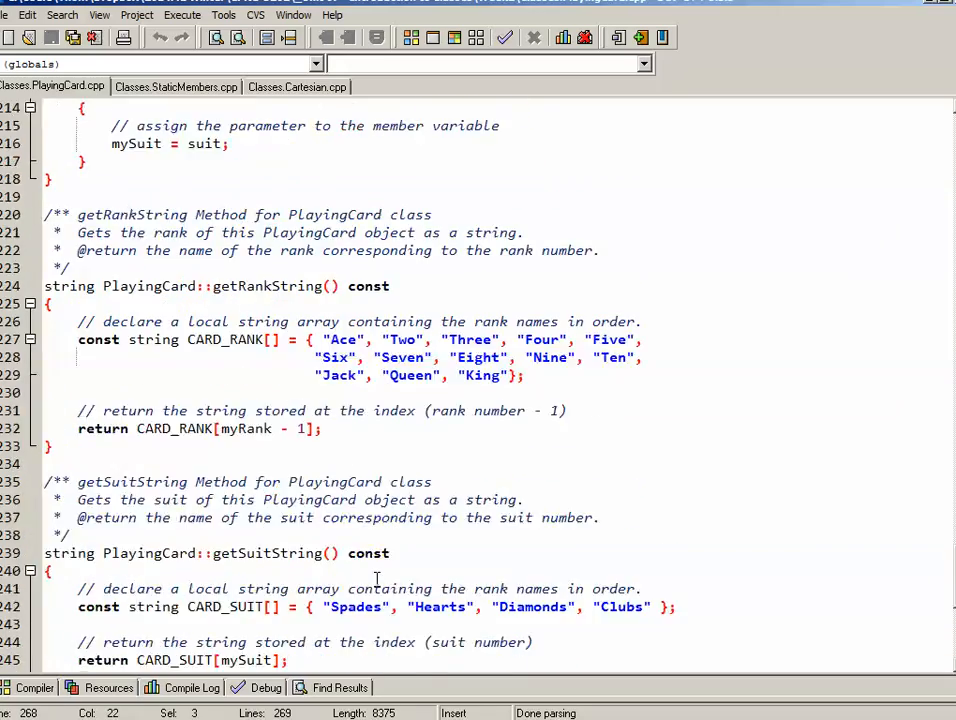
scroll(up, 3)
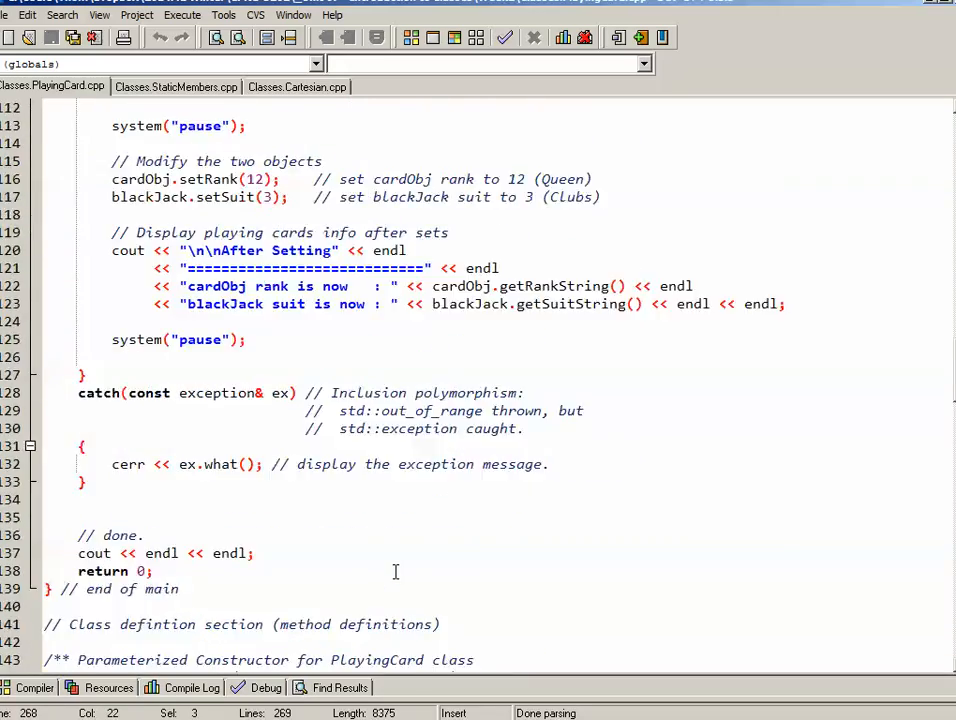
scroll(up, 3)
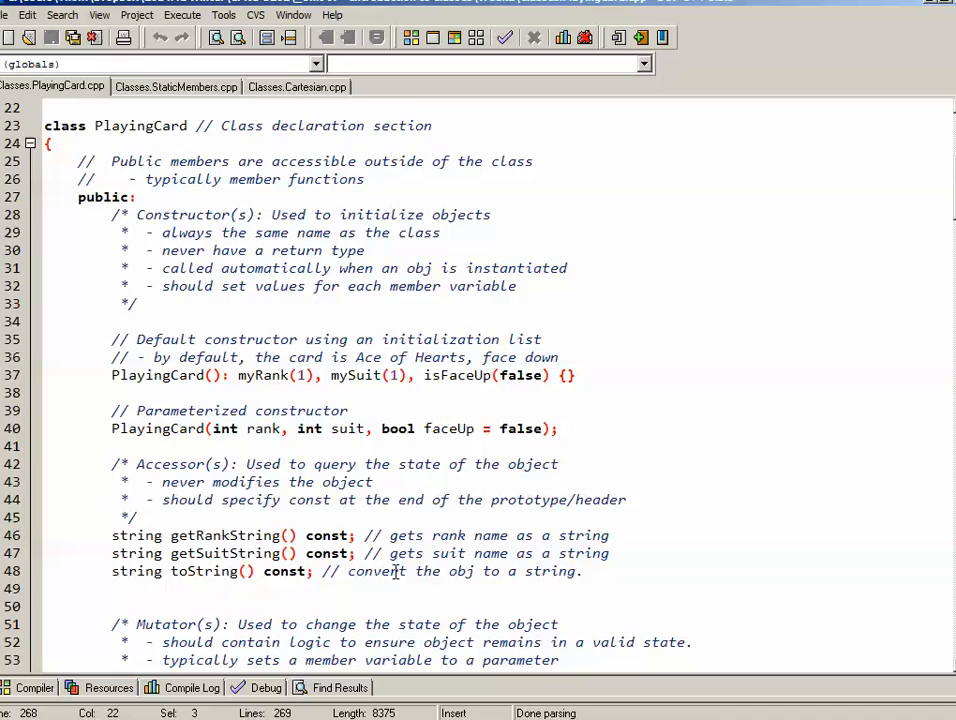
scroll(down, 3)
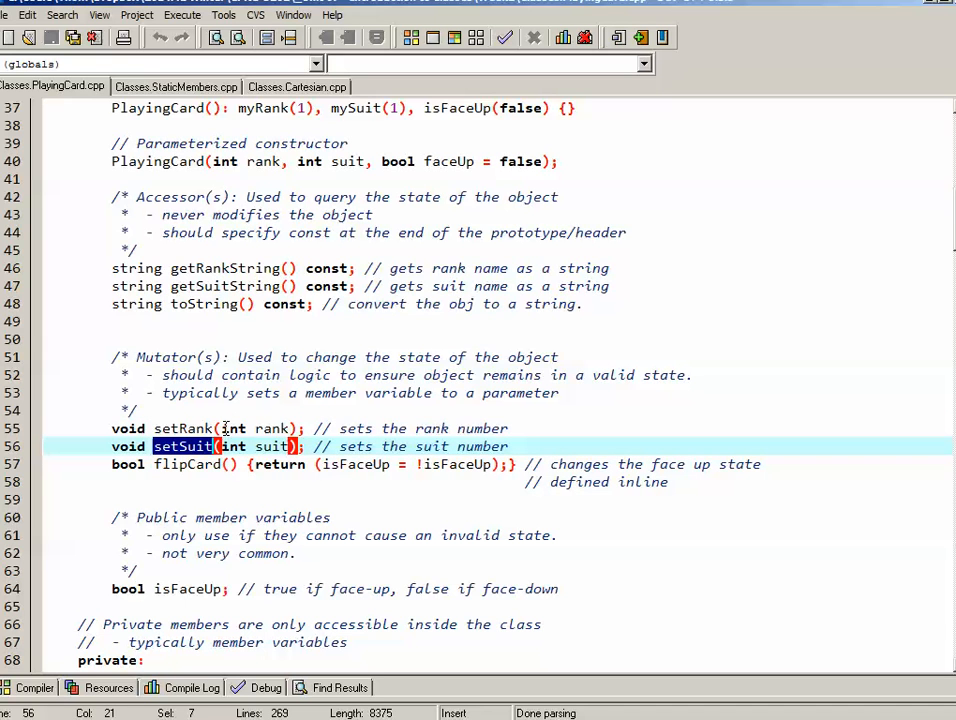
click(267, 428)
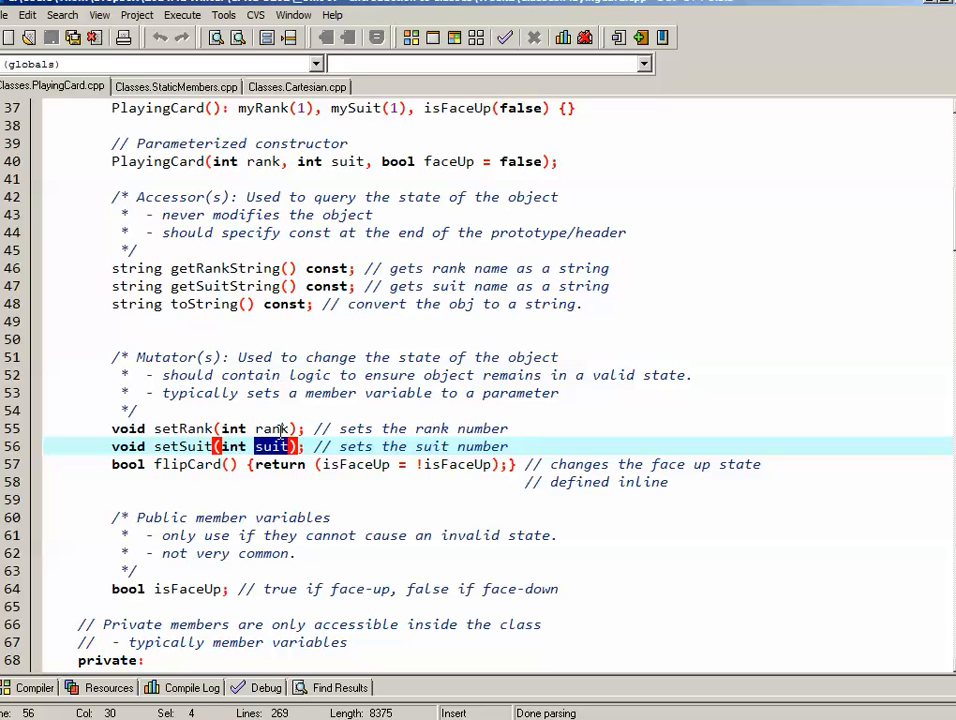
mouse_move(311, 414)
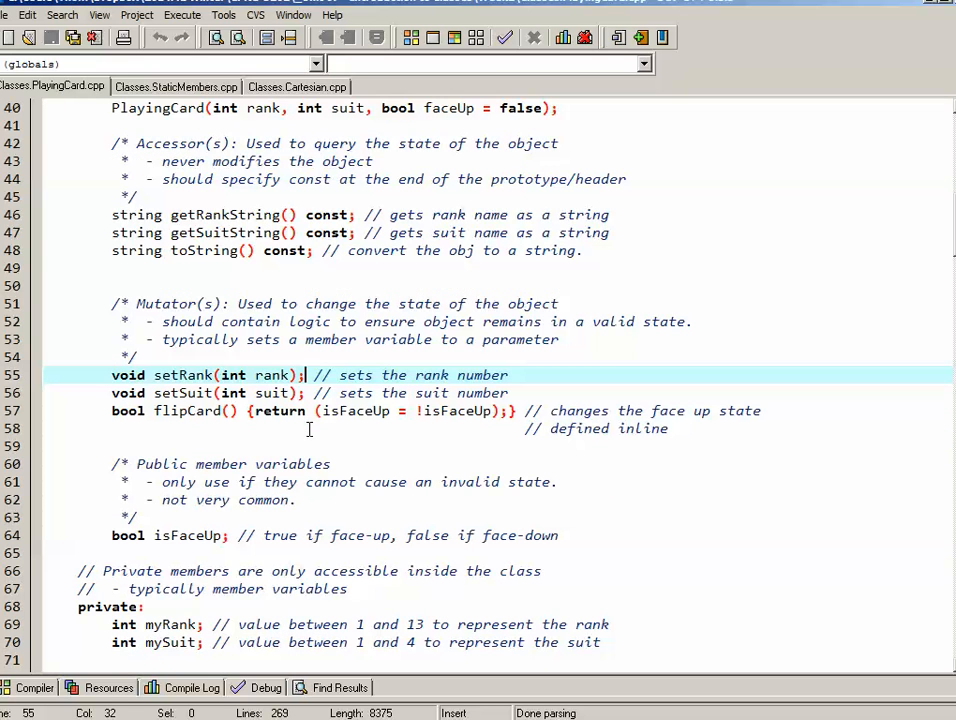
mouse_move(193, 412)
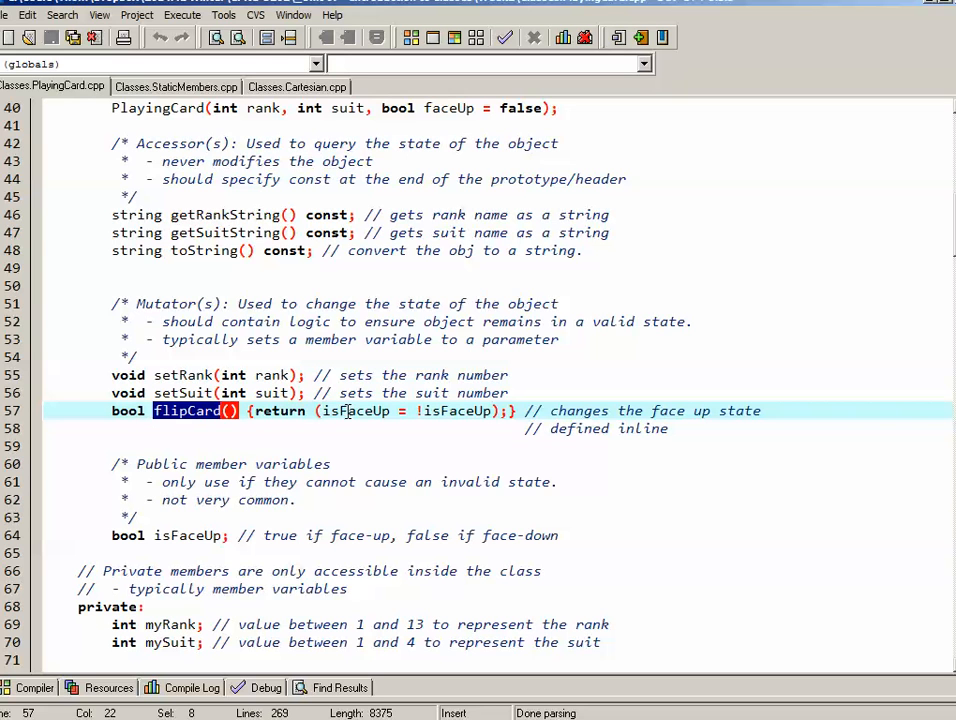
- Highlight isFaceUp, its negation !isFaceUp and the return in the inline flipCard
double_click(355, 411)
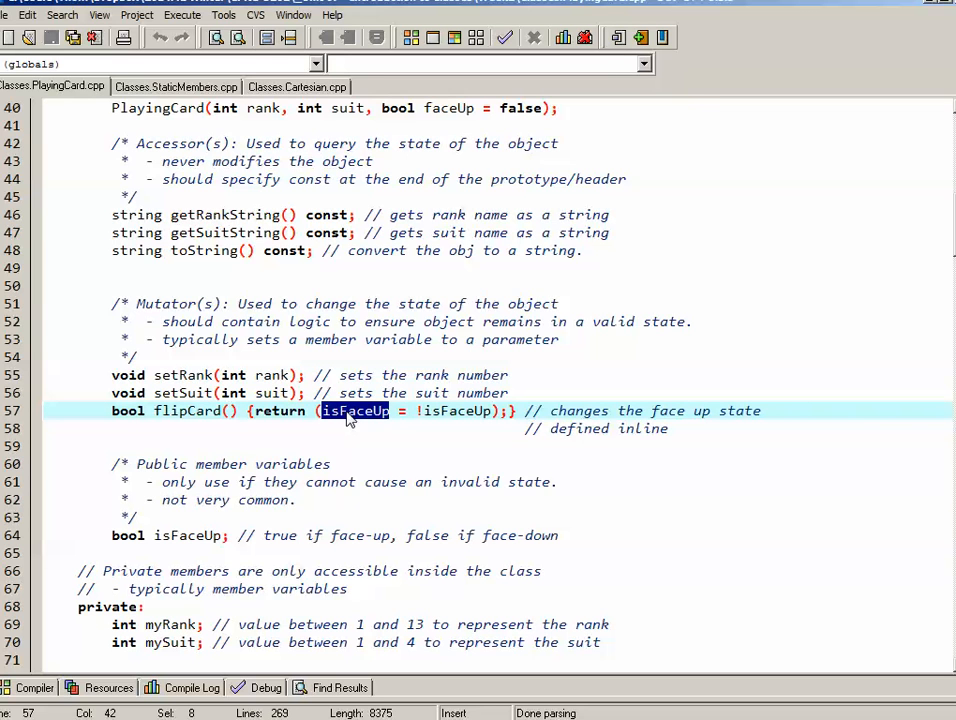
mouse_move(356, 425)
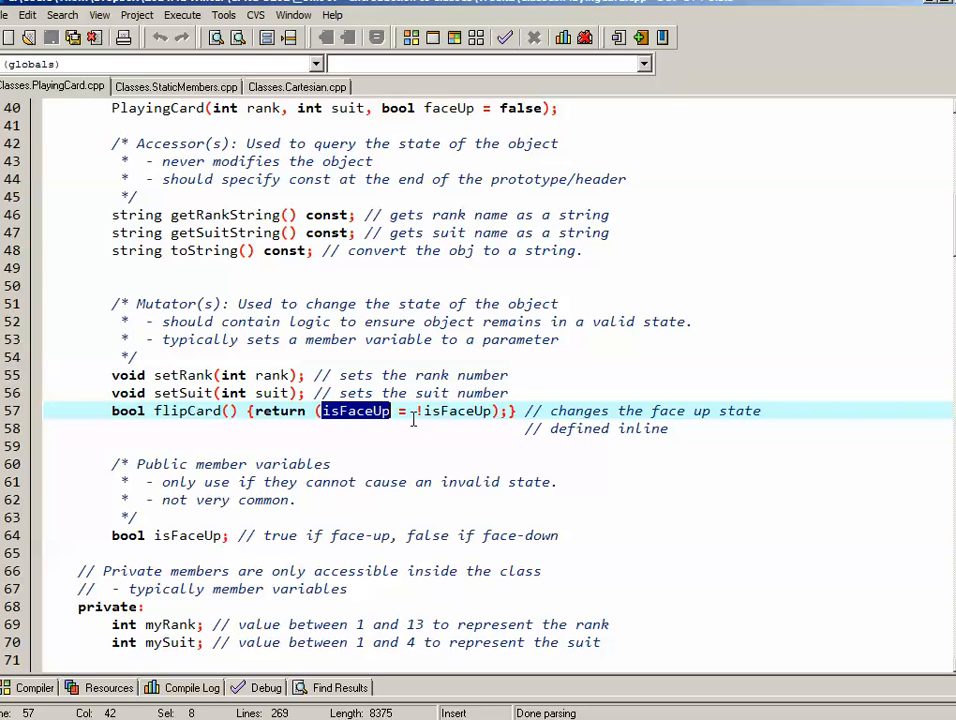
double_click(456, 411)
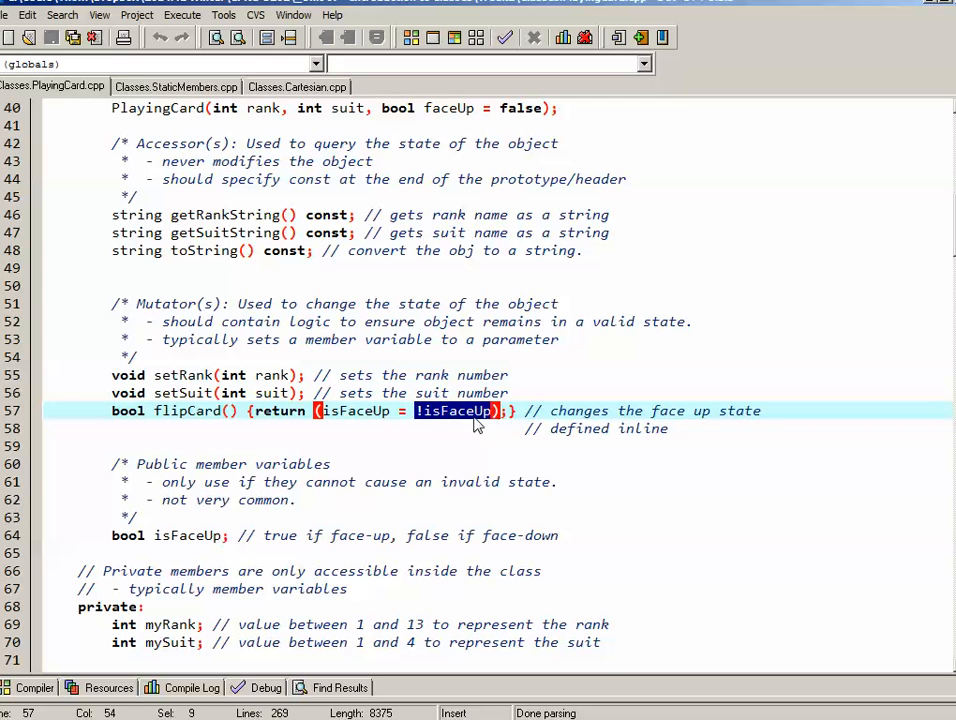
mouse_move(355, 411)
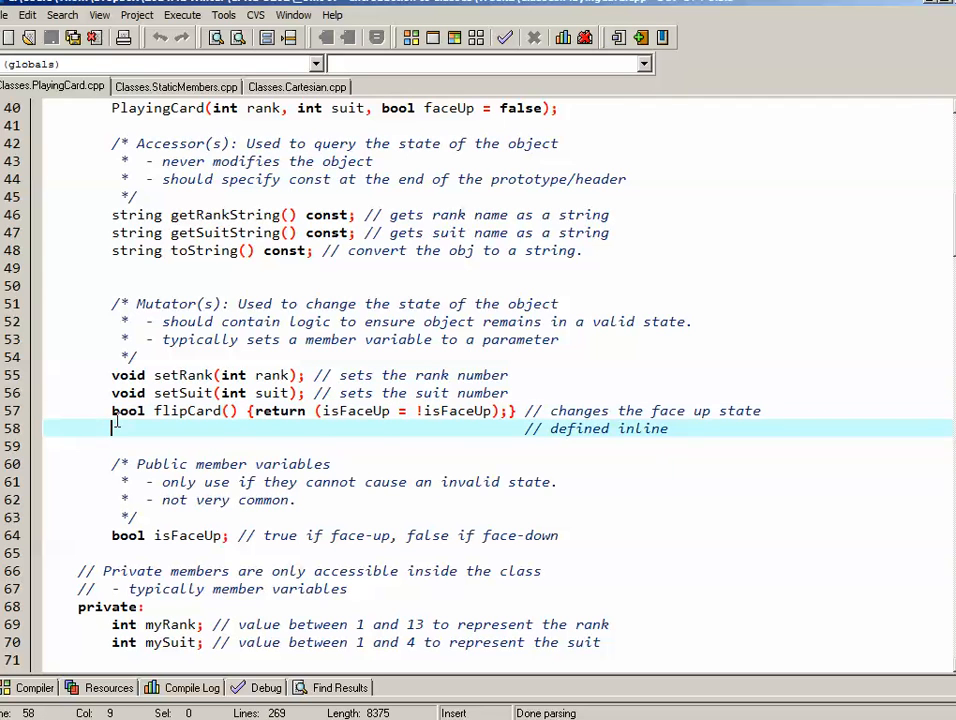
double_click(127, 410)
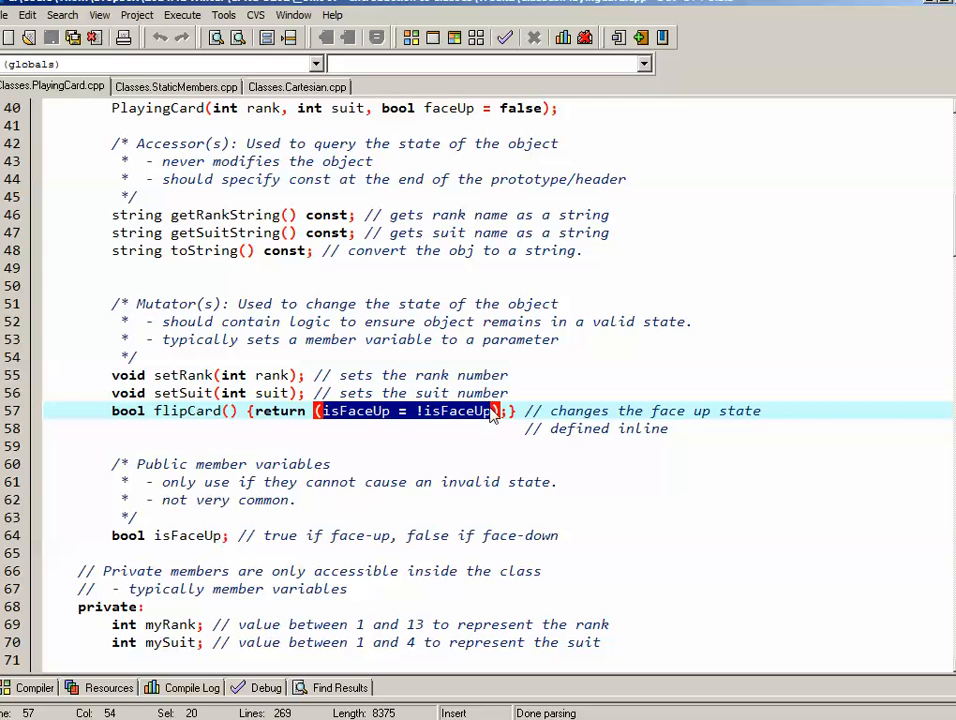
double_click(280, 410)
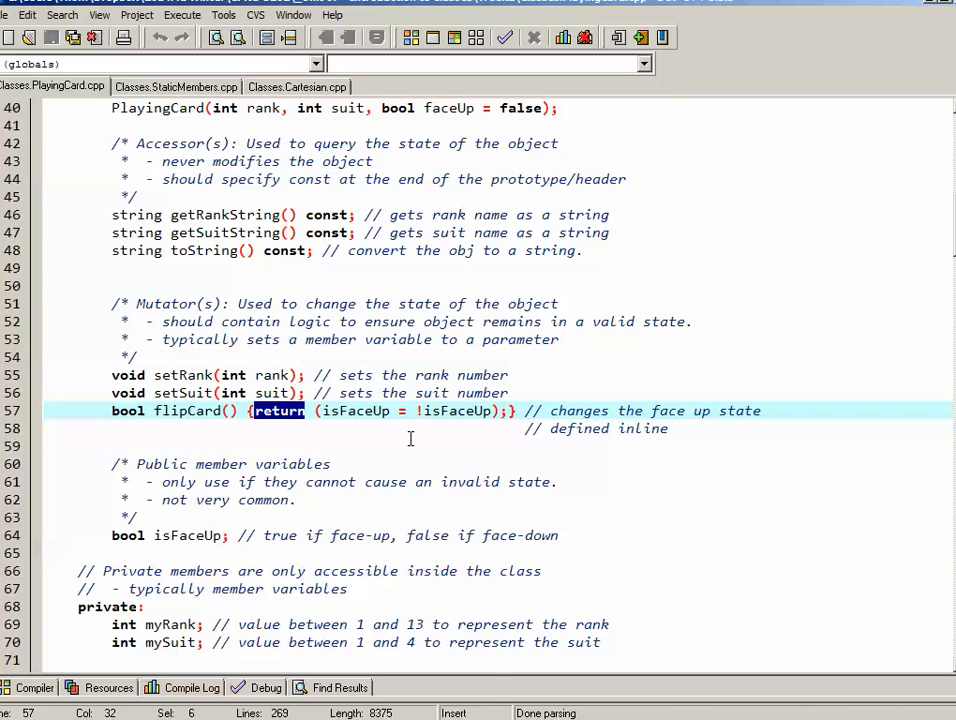
- Bring PlayingCard::setRank into view and highlight its PlayingCard:: scope and rank parameter
scroll(down, 3)
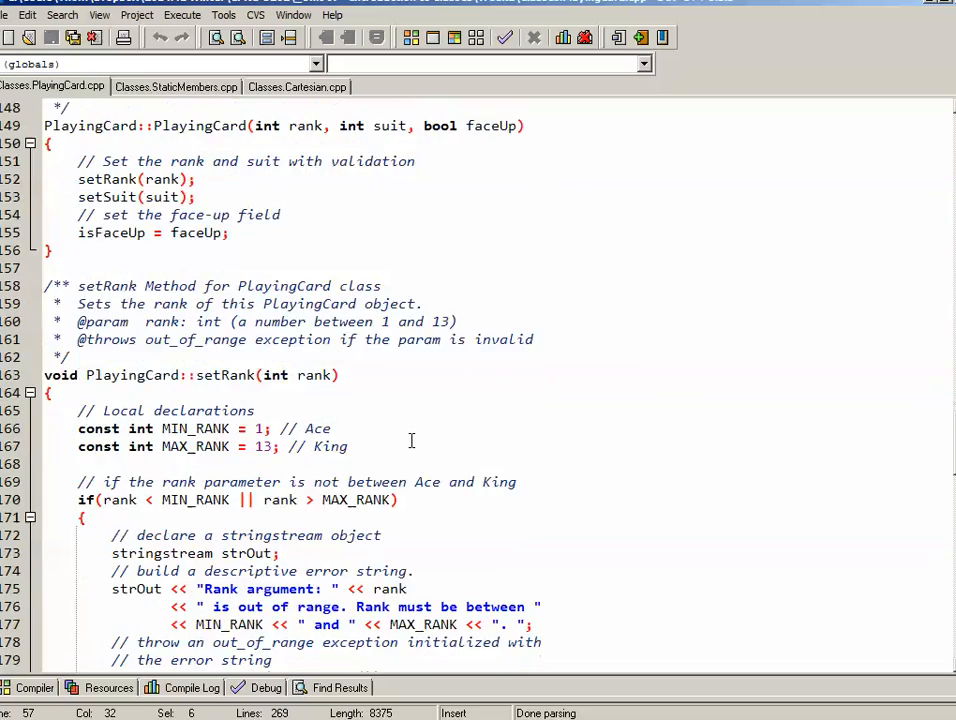
scroll(down, 3)
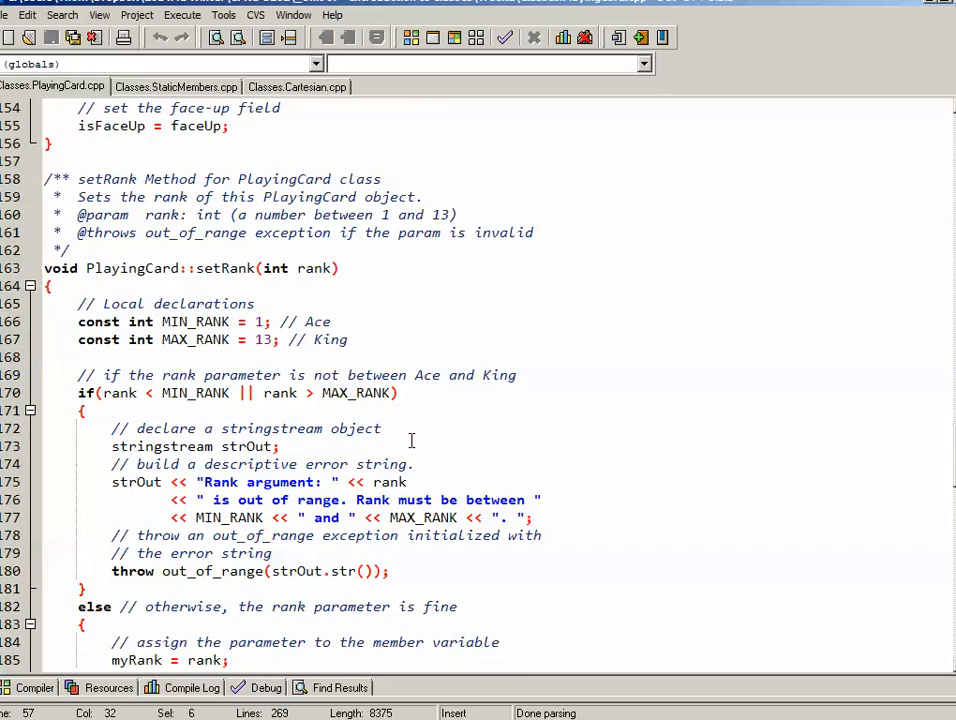
scroll(up, 3)
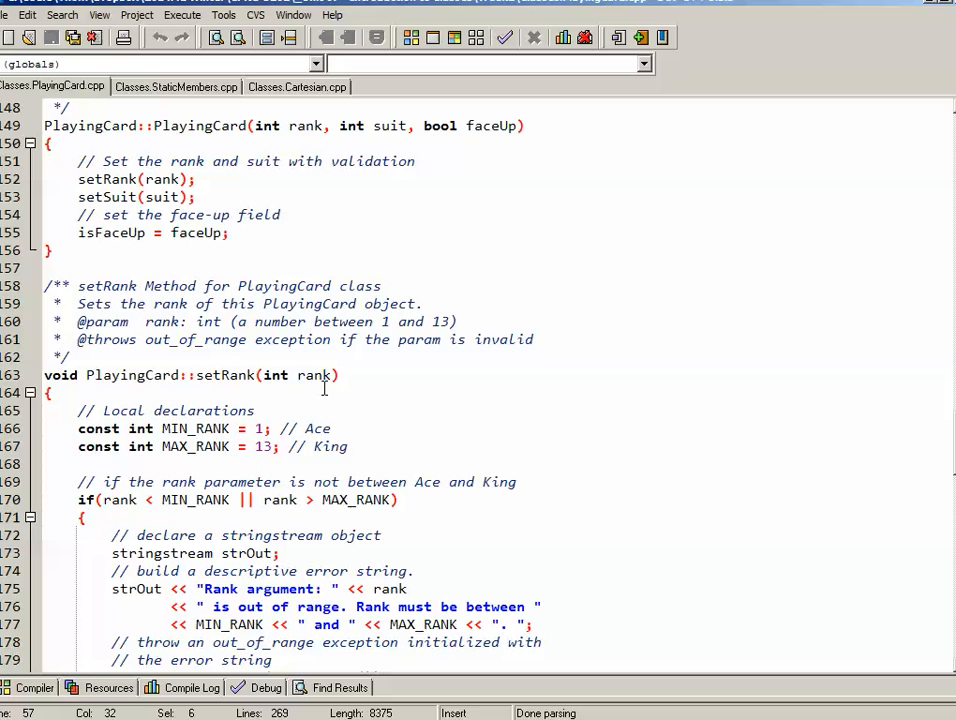
double_click(226, 375)
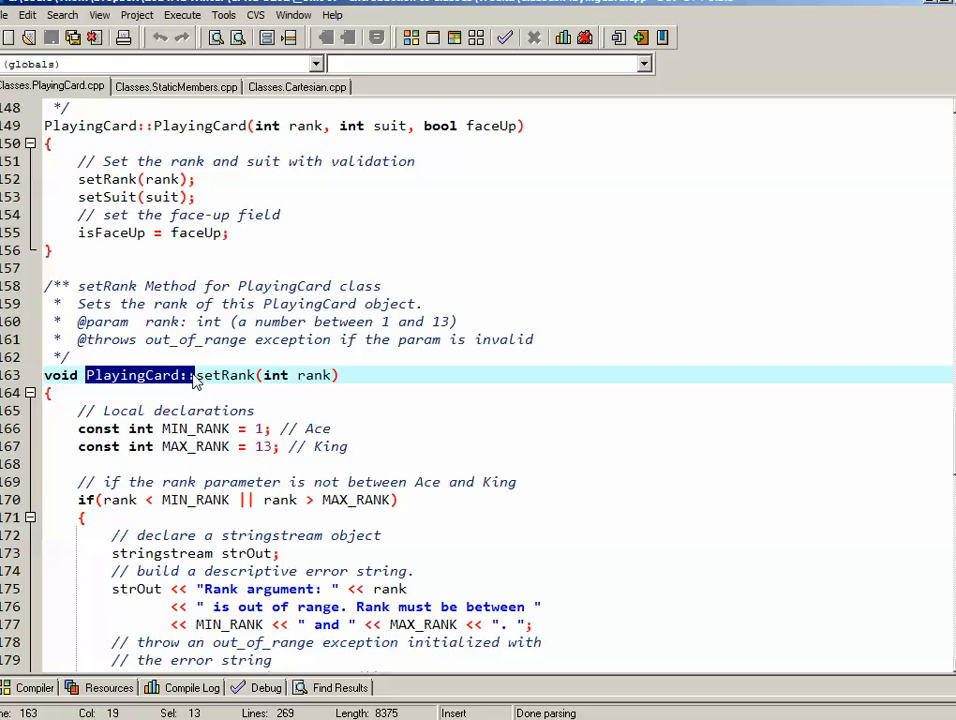
double_click(313, 374)
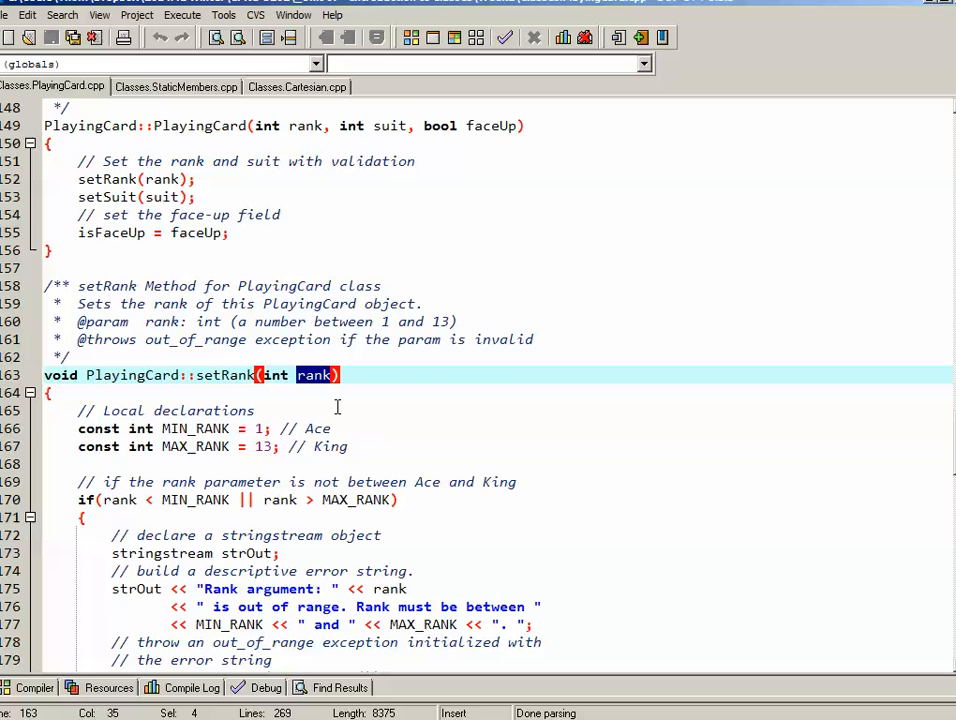
- Highlight the MIN_RANK check, out_of_range throw, else branch and myRank = rank assignment
scroll(down, 3)
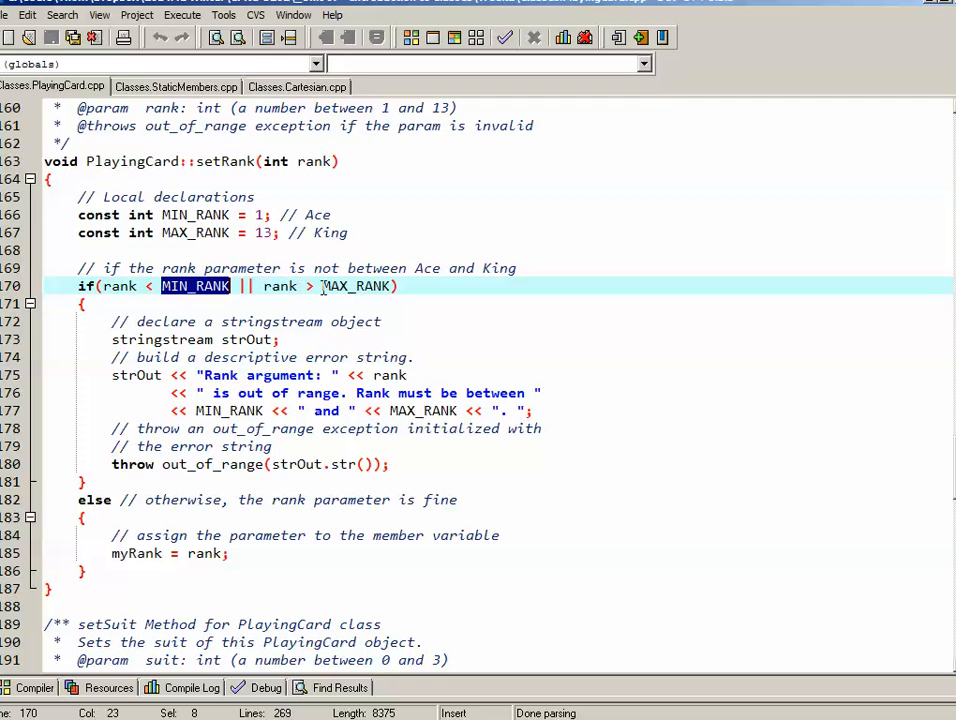
double_click(358, 286)
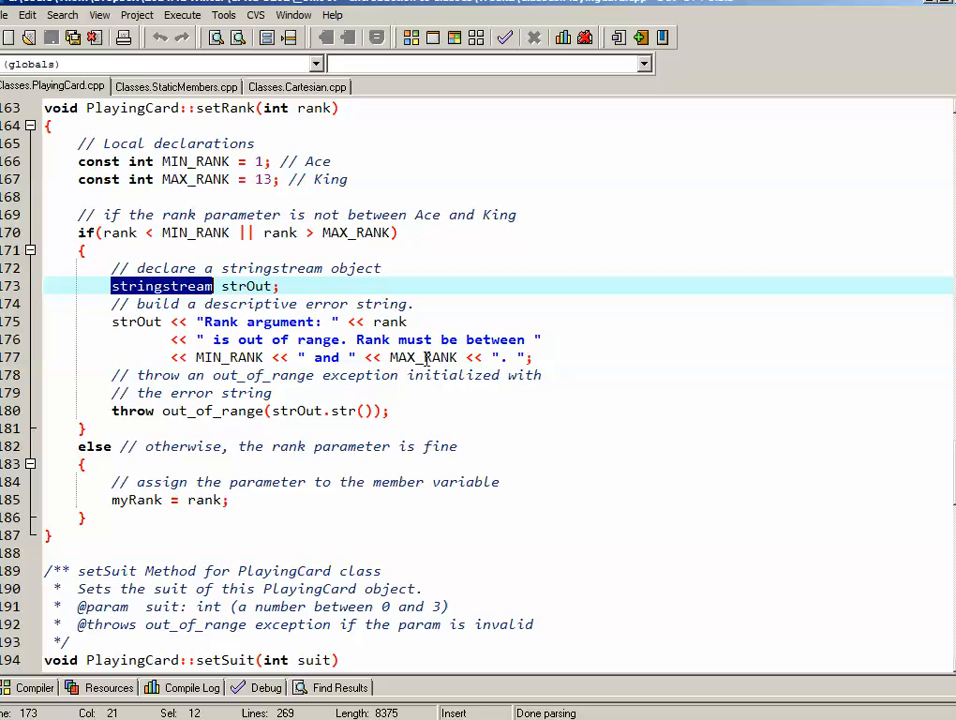
mouse_move(240, 378)
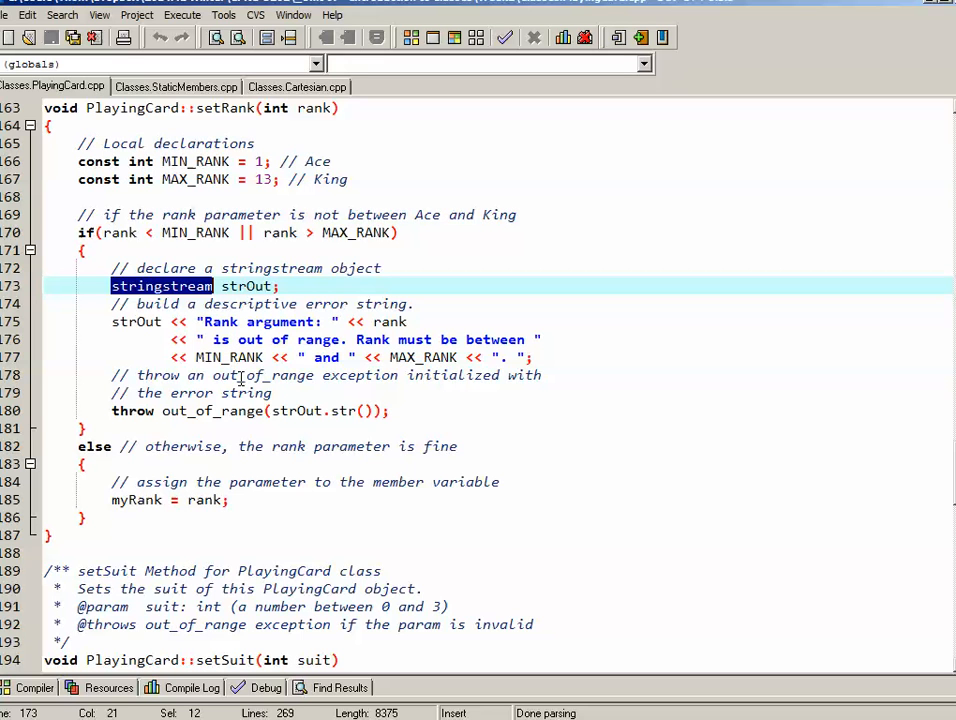
click(535, 357)
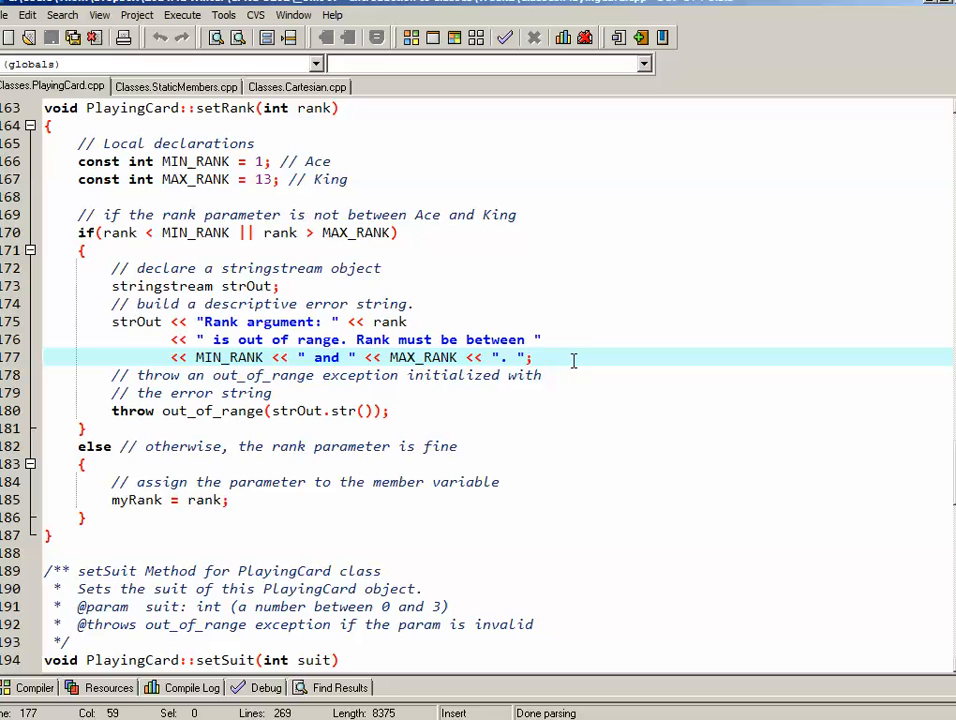
double_click(422, 357)
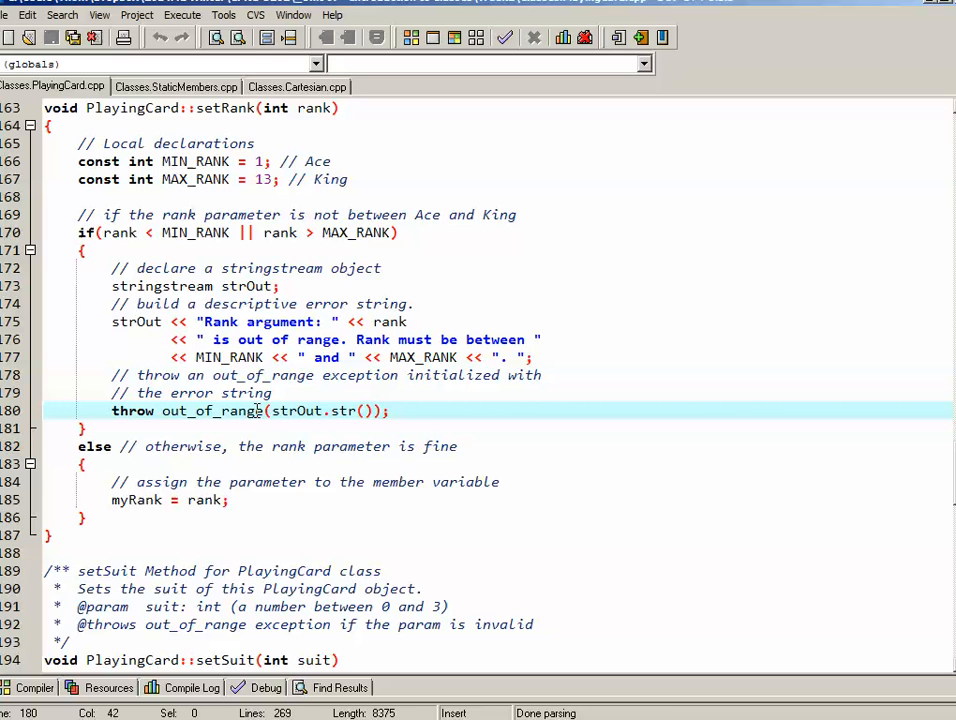
double_click(320, 410)
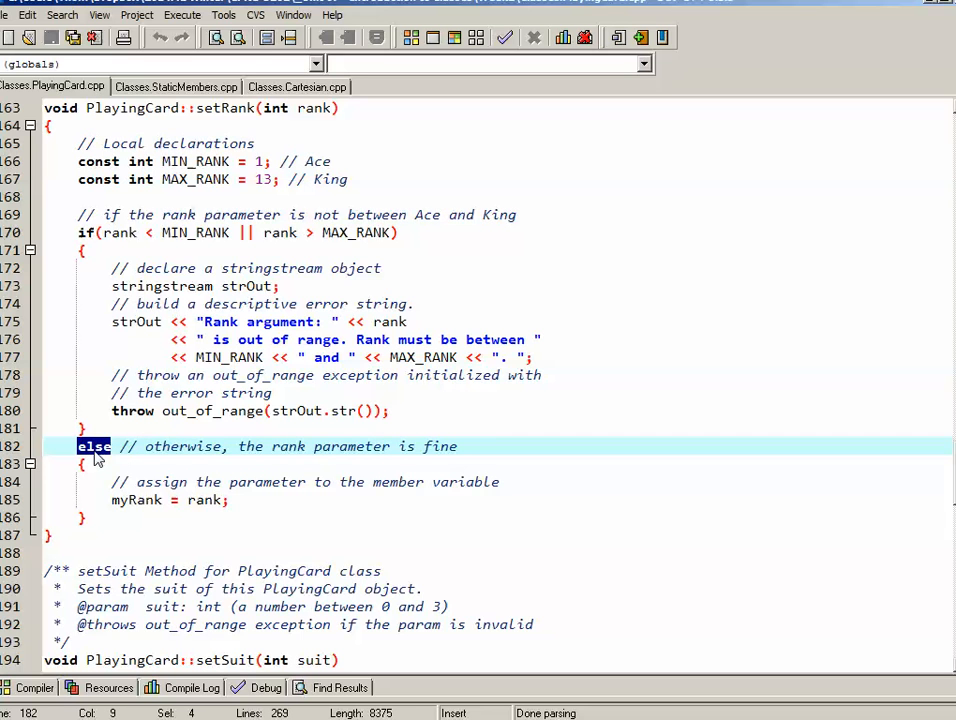
double_click(204, 500)
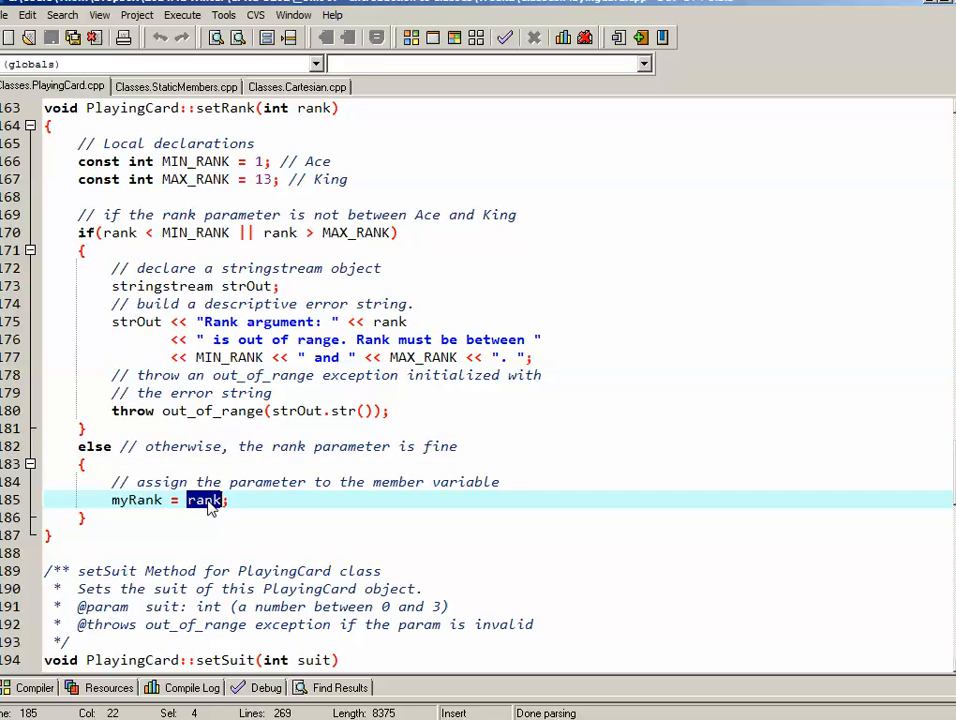
double_click(136, 500)
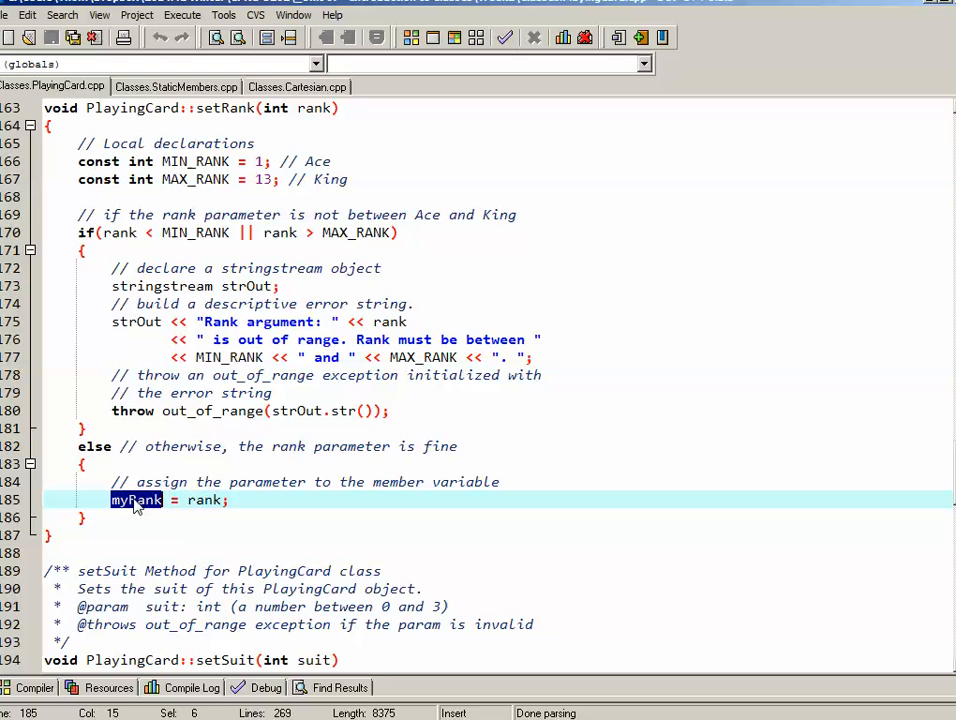
scroll(down, 3)
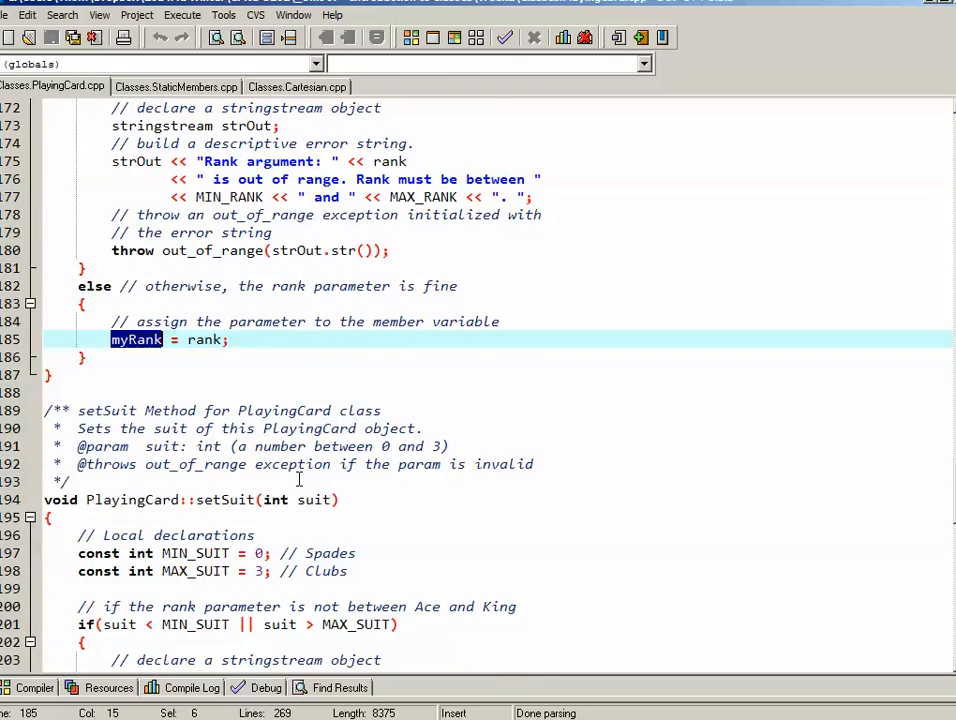
scroll(down, 3)
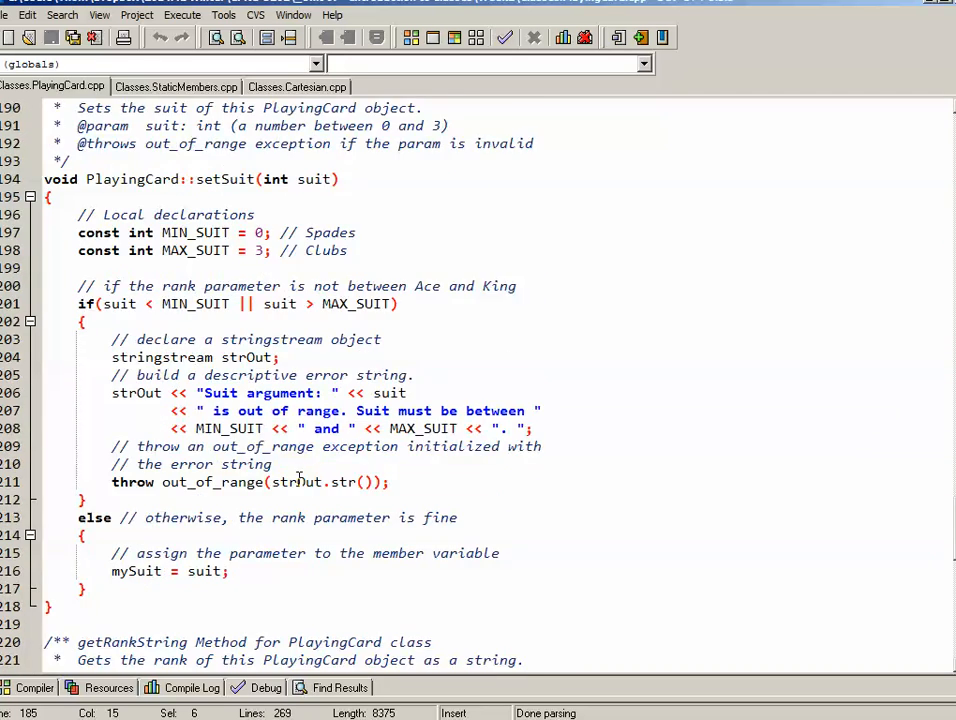
scroll(down, 3)
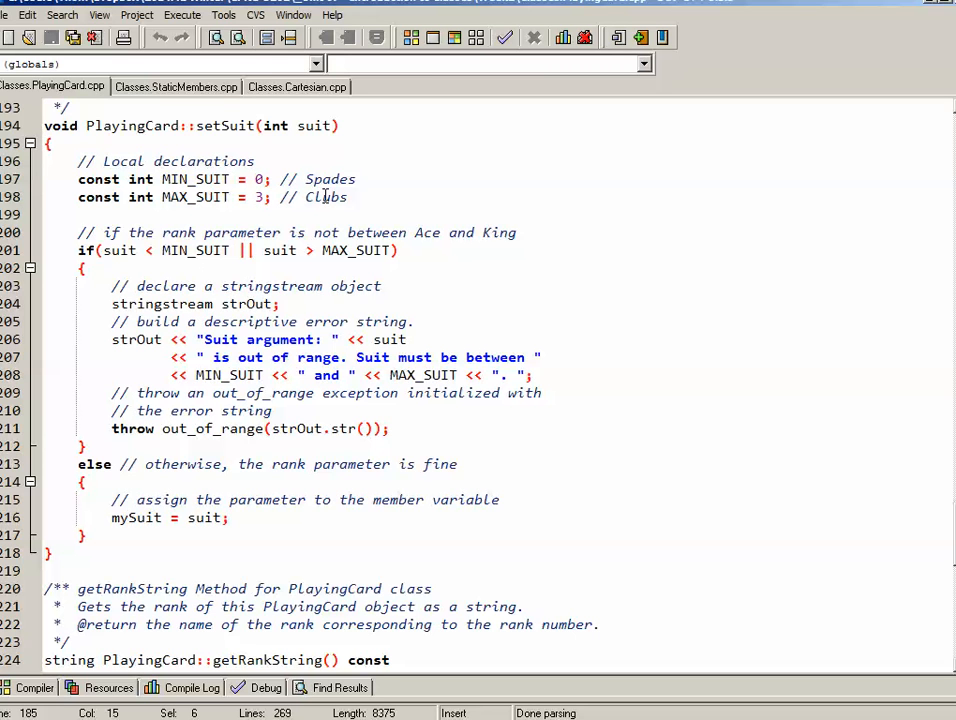
click(113, 250)
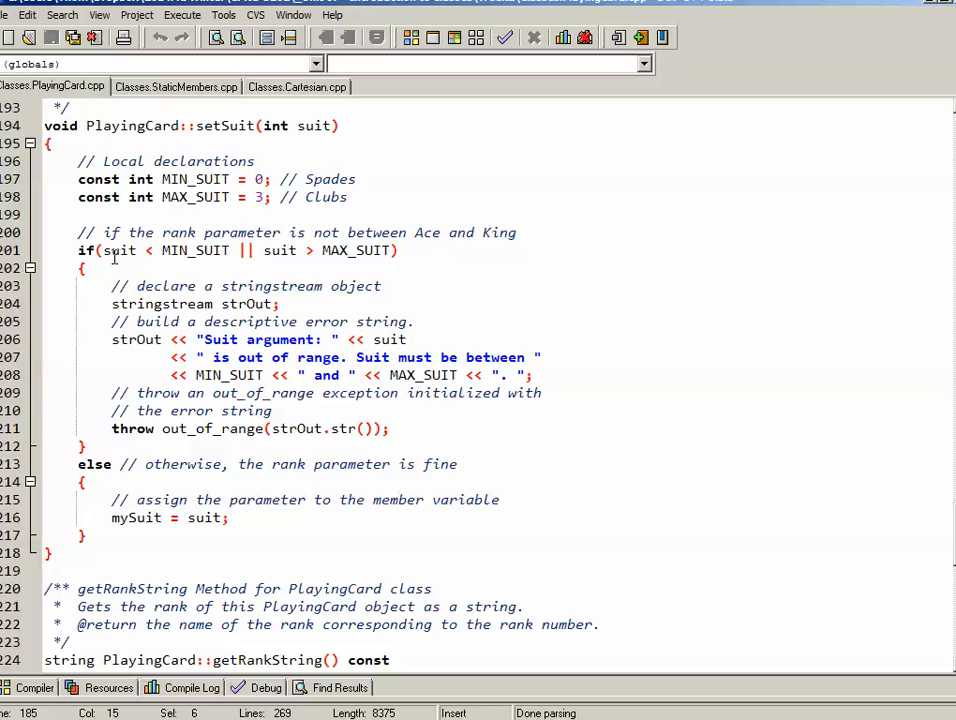
drag(103, 250, 397, 250)
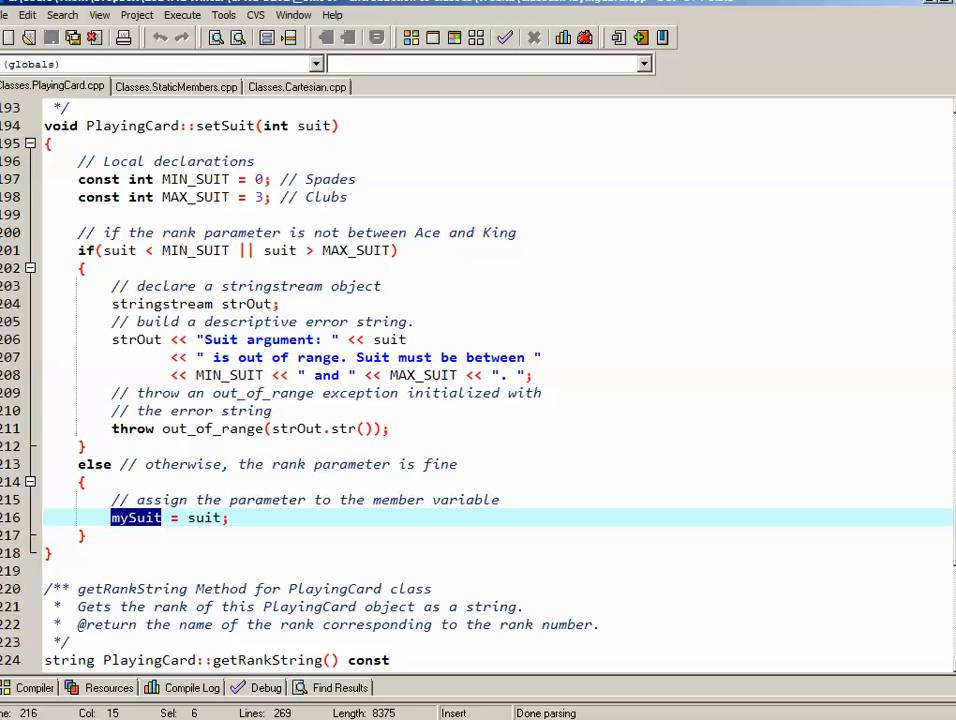
scroll(up, 3)
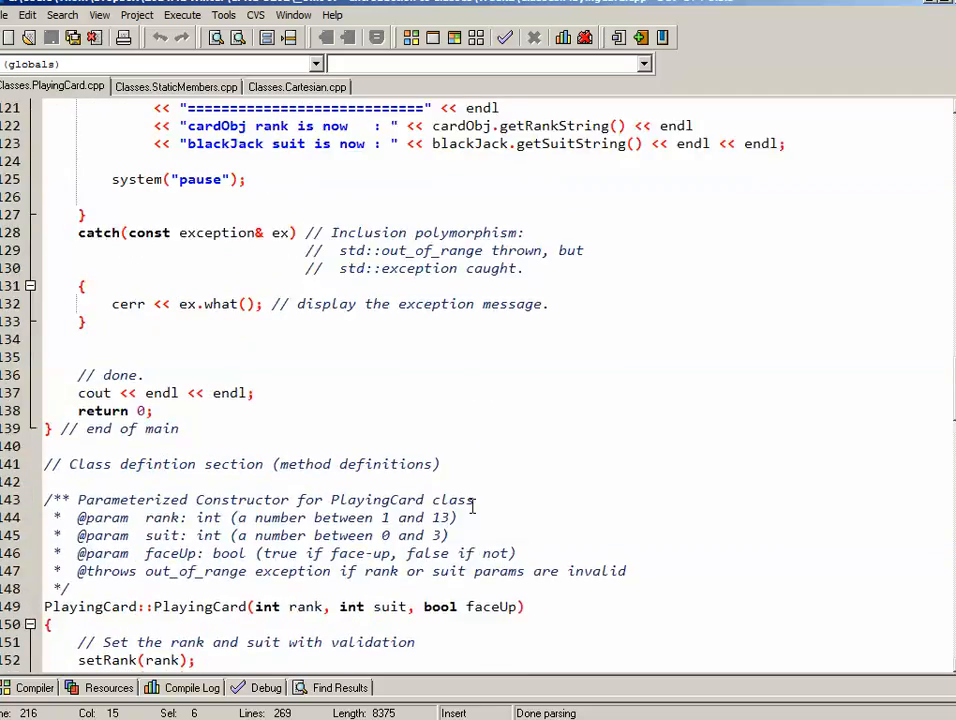
scroll(up, 3)
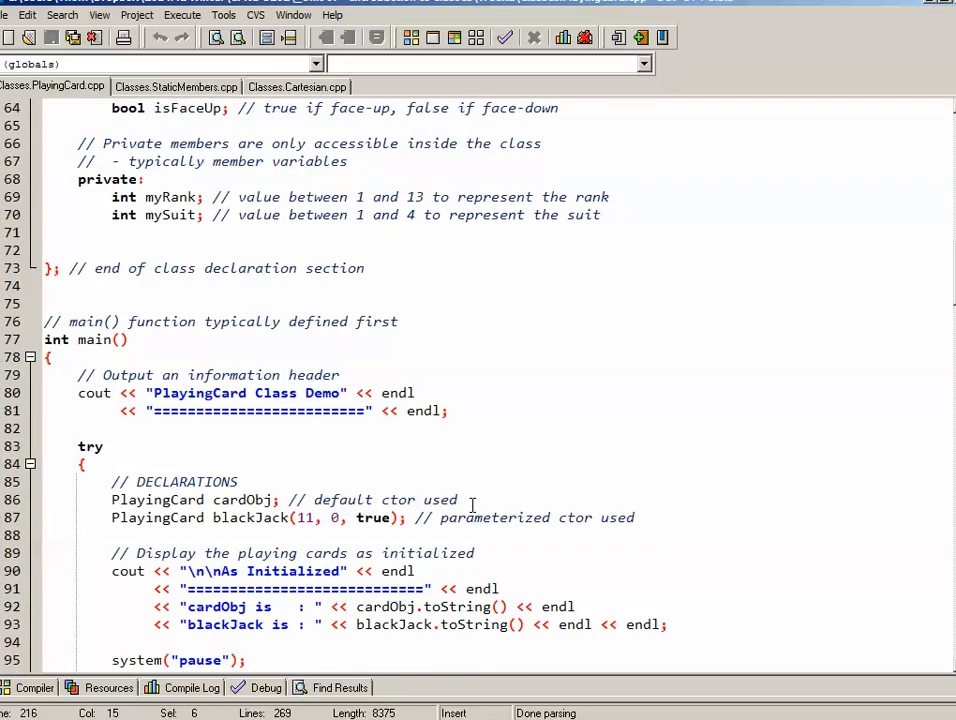
scroll(down, 3)
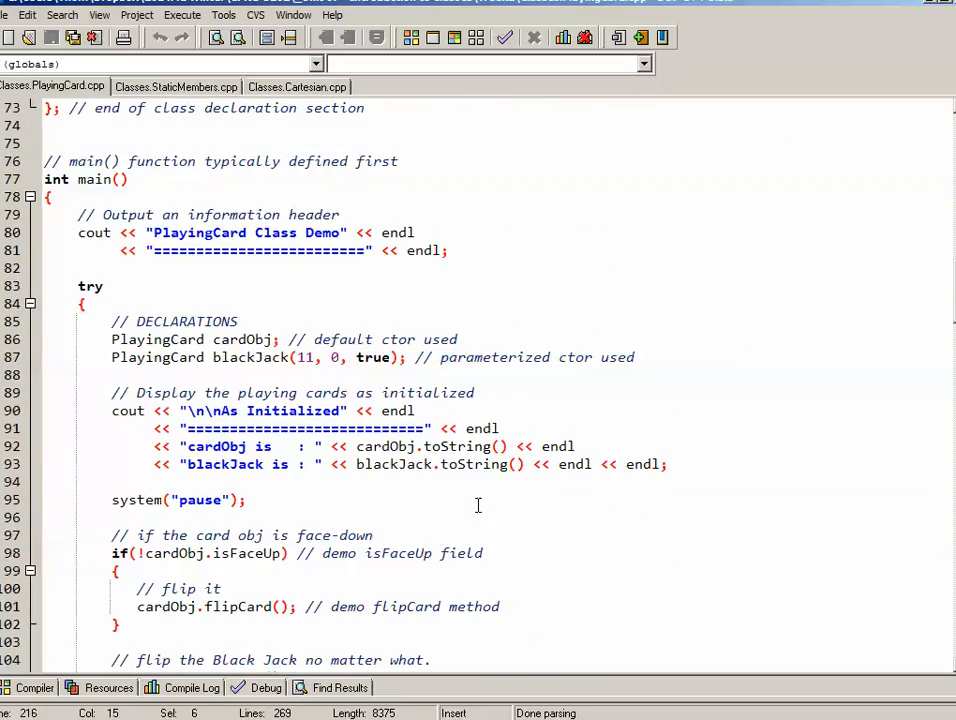
scroll(down, 3)
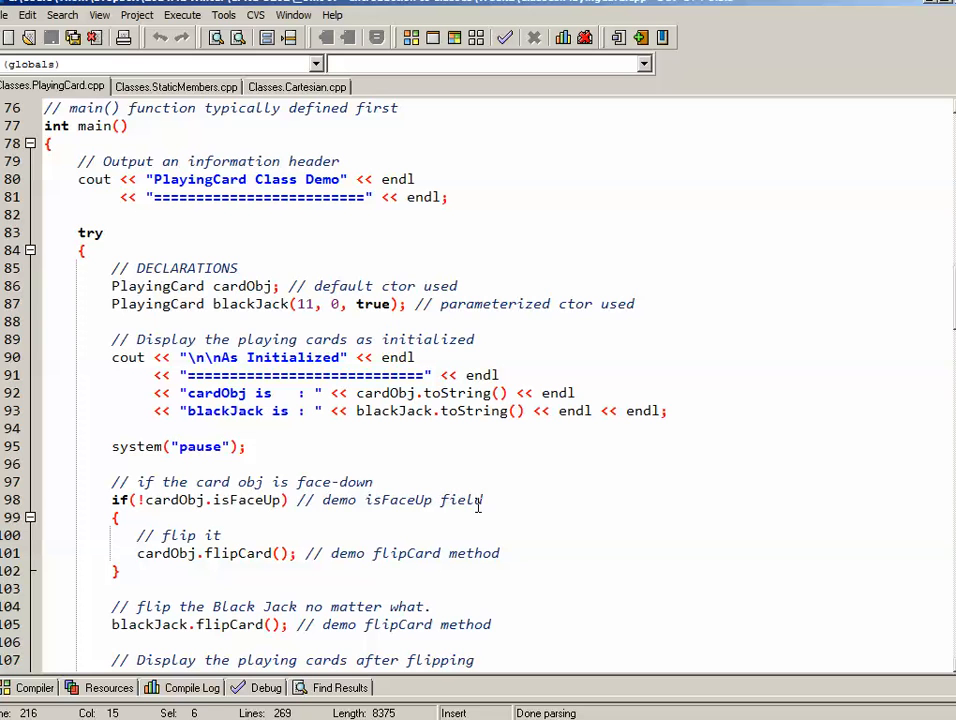
mouse_move(90, 321)
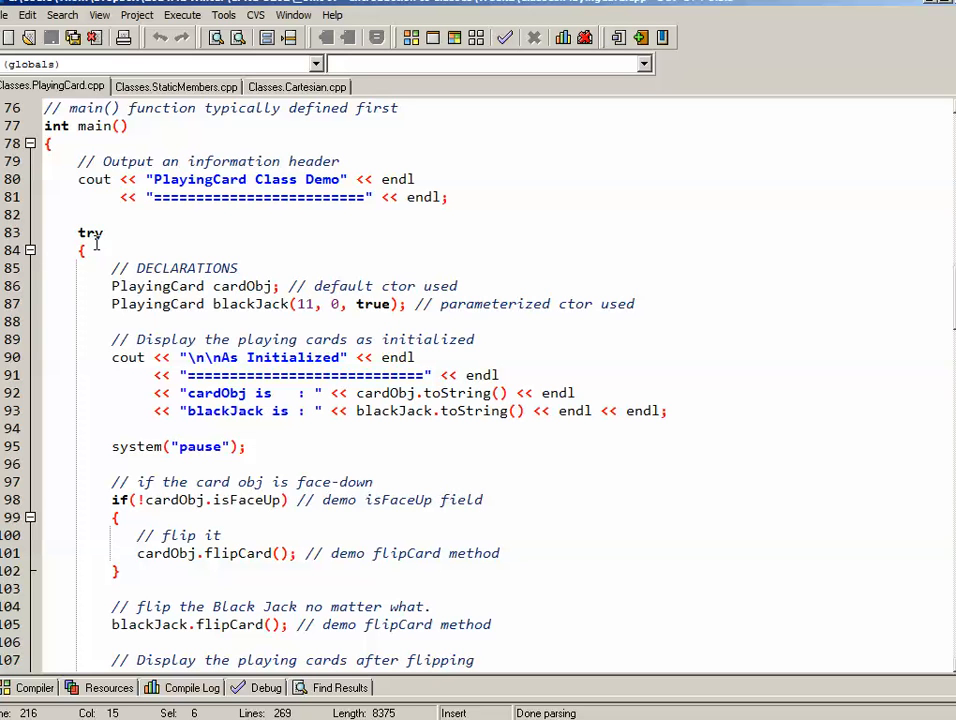
click(283, 286)
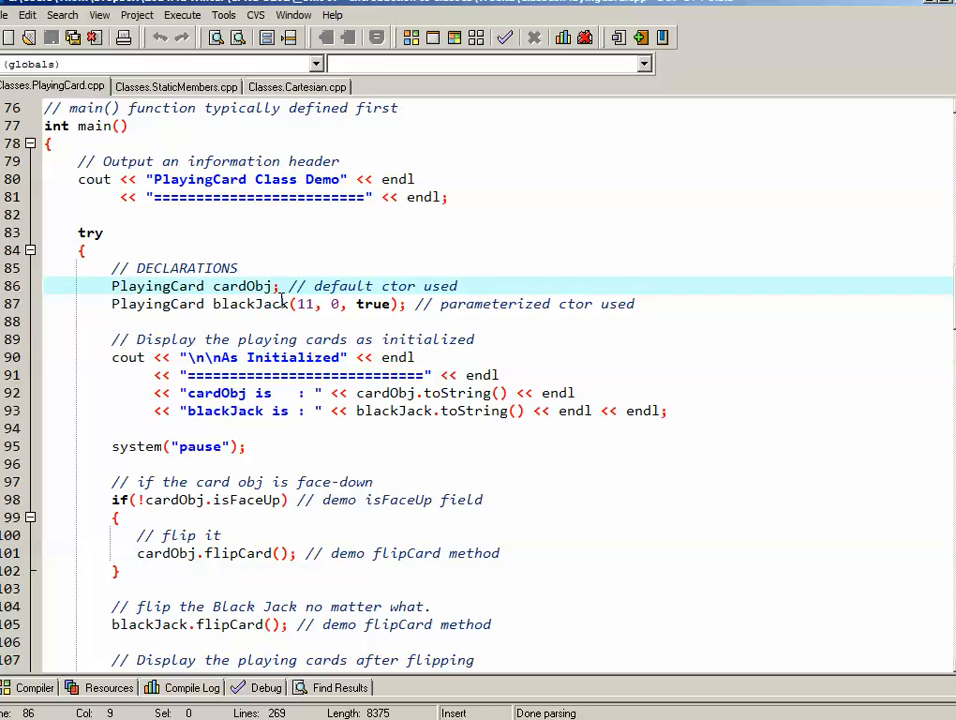
double_click(240, 286)
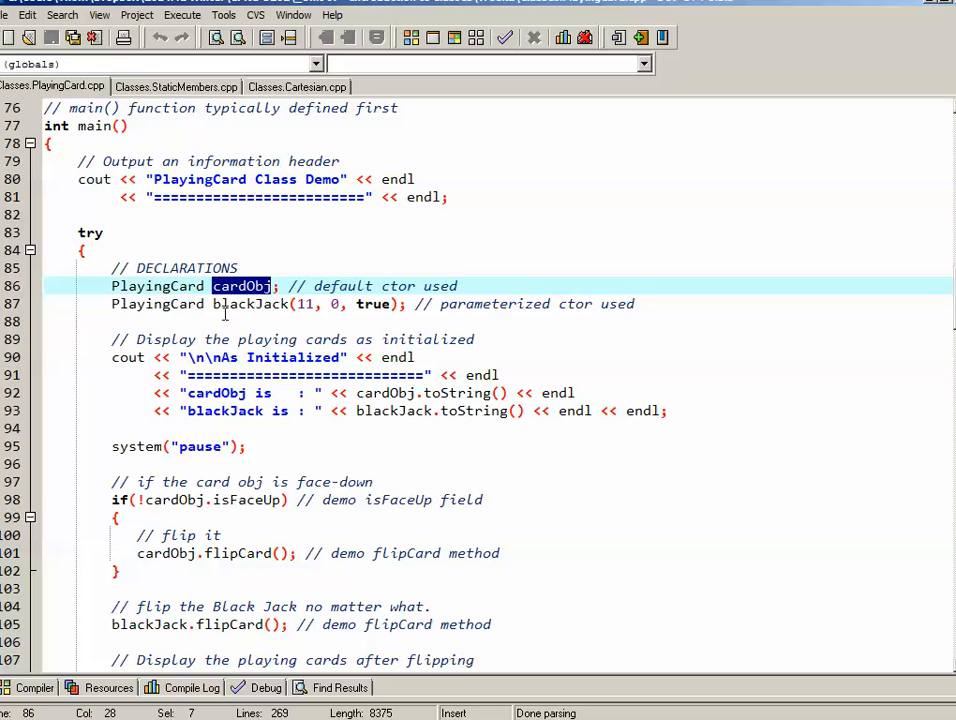
double_click(250, 304)
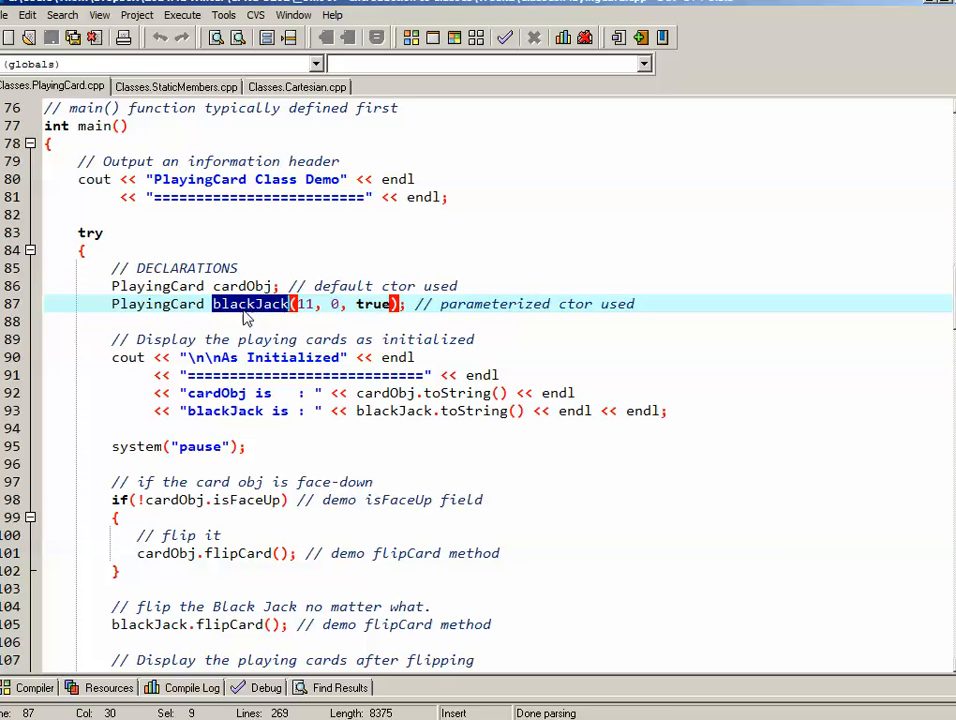
click(282, 286)
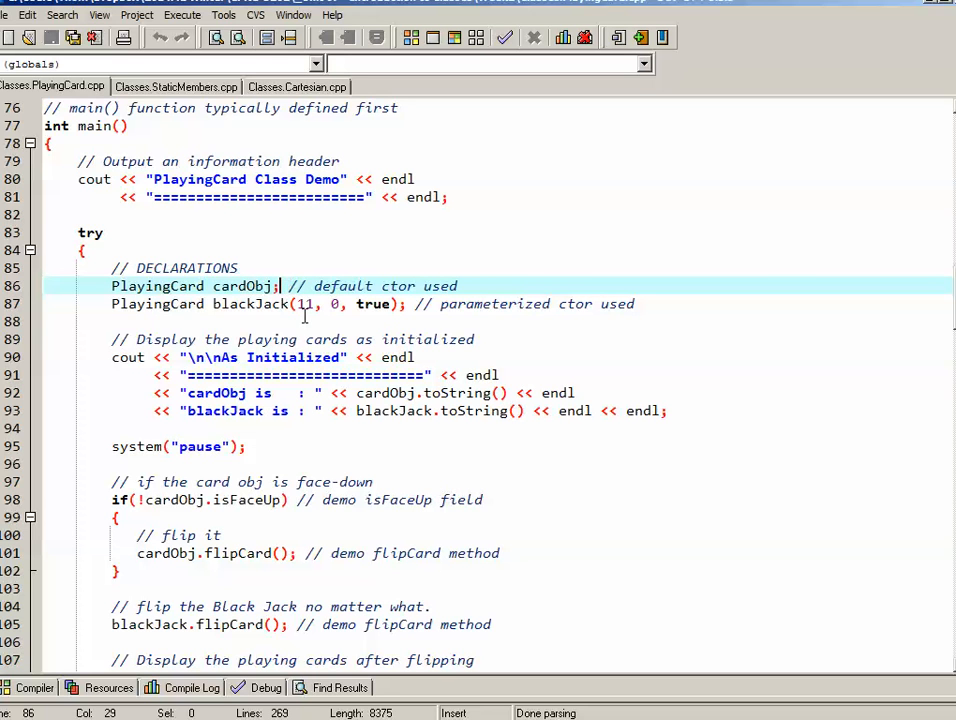
double_click(247, 304)
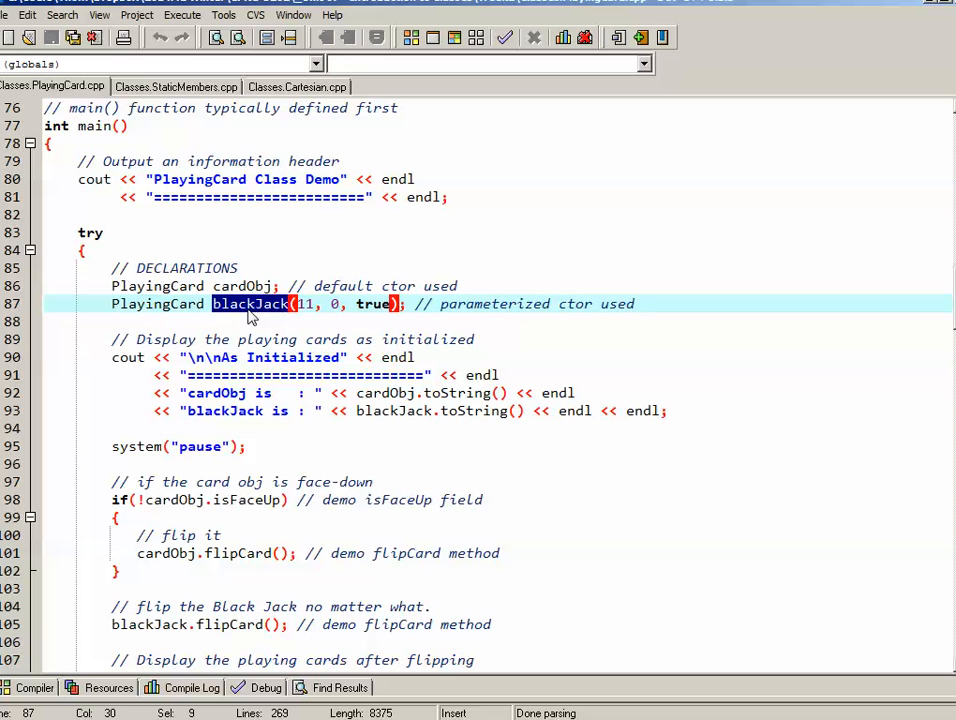
click(335, 304)
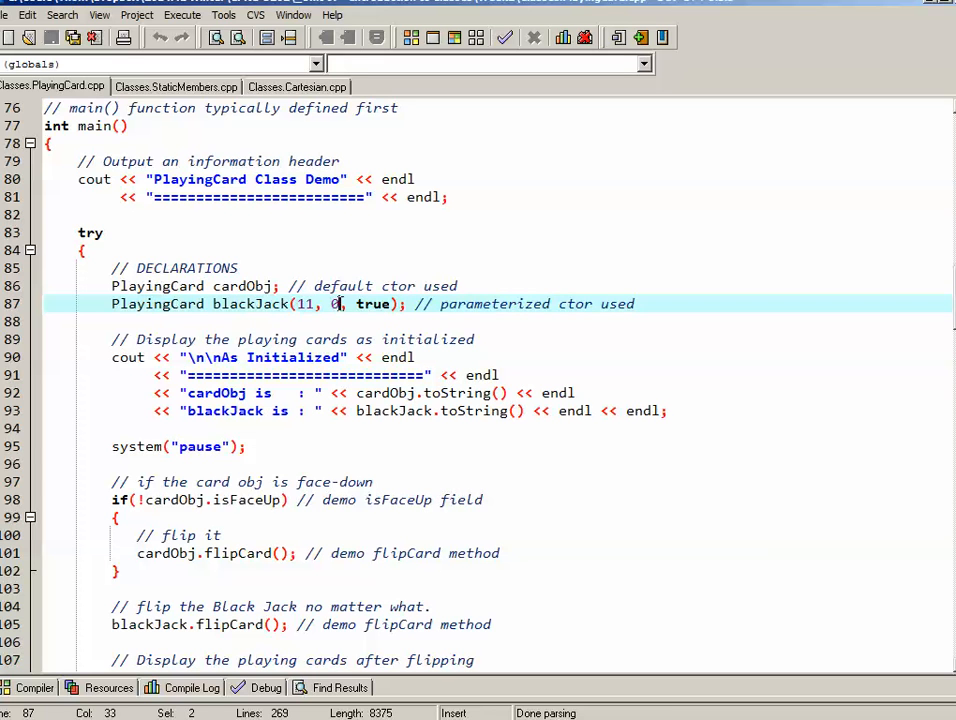
double_click(303, 304)
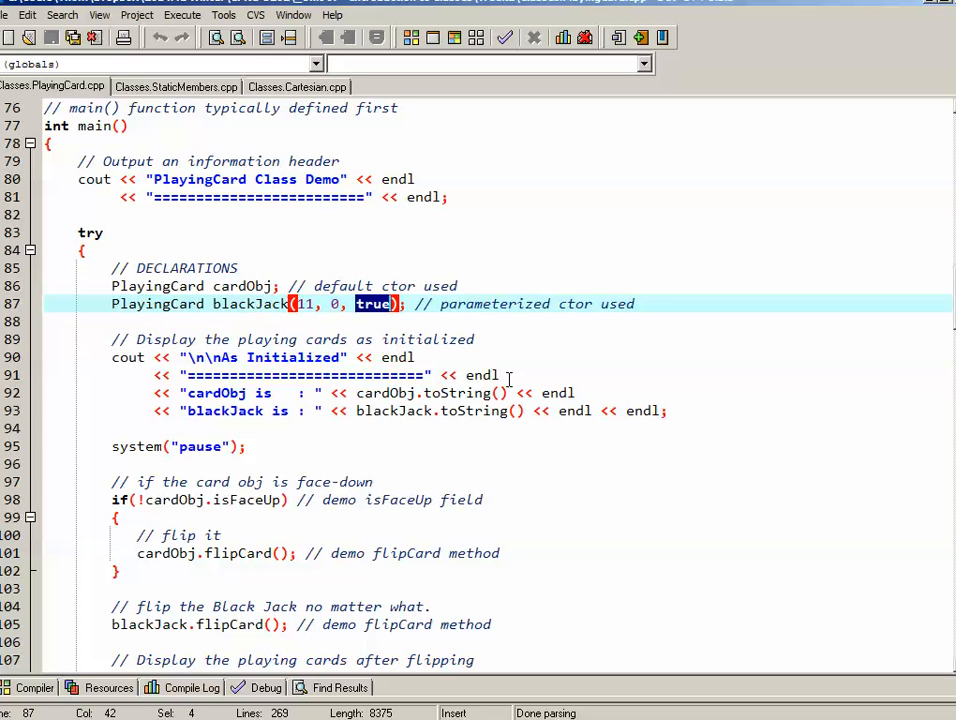
scroll(down, 3)
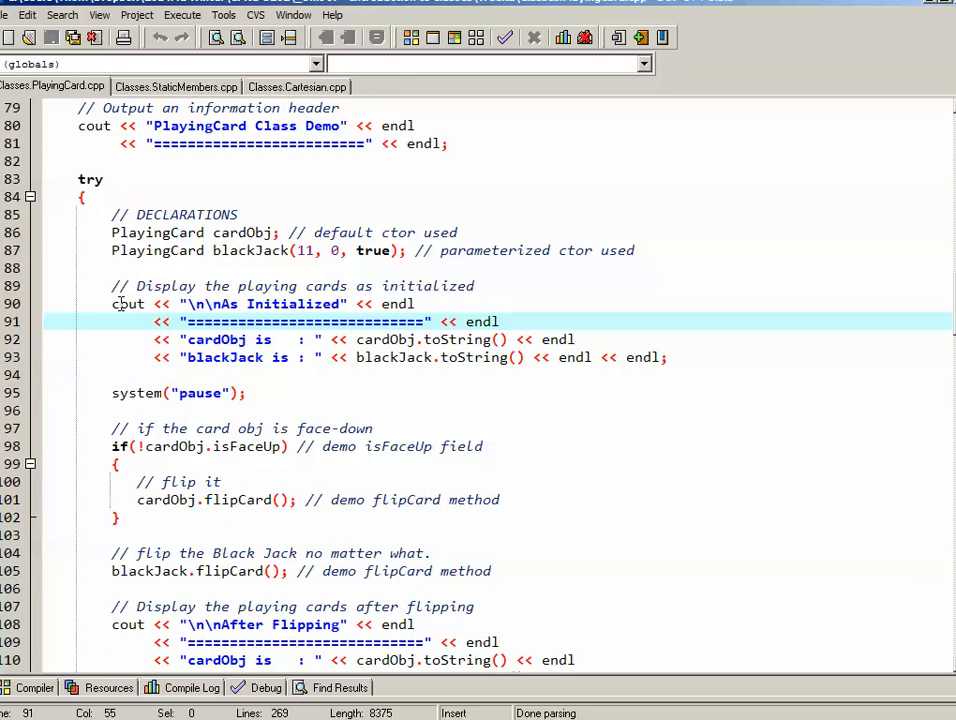
double_click(458, 339)
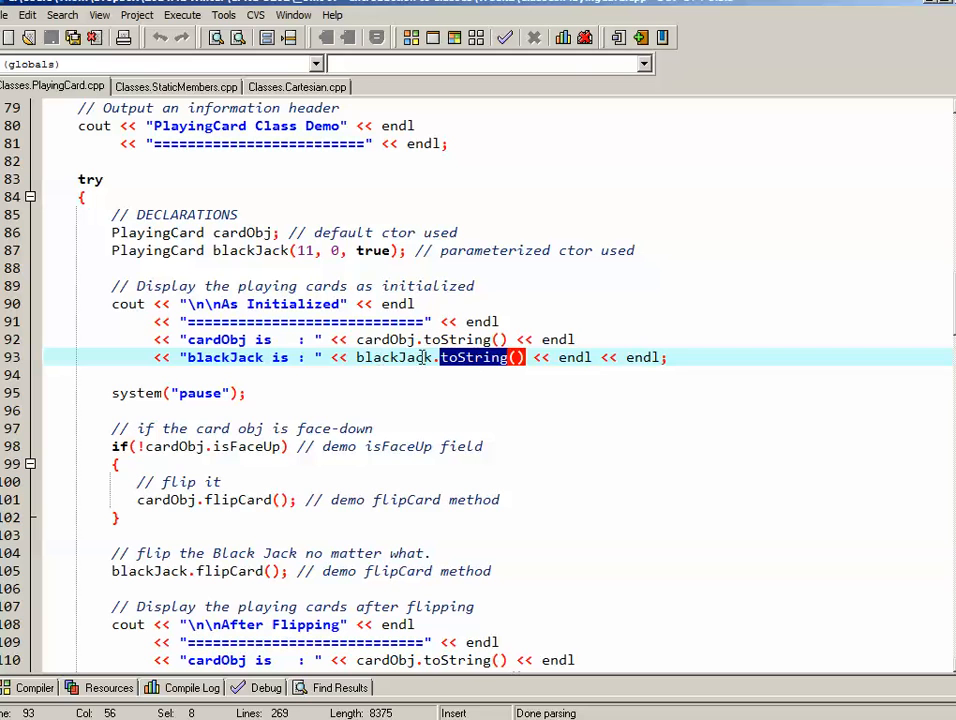
click(247, 392)
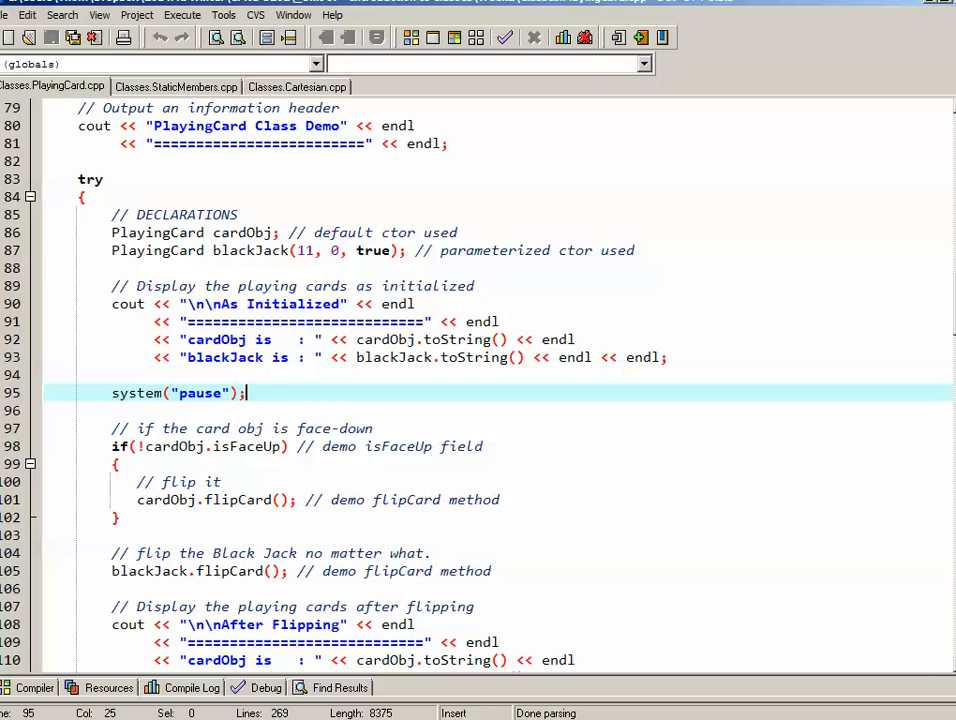
- Compile and run the demo, showing cardObj Face-Down and blackJack Jack of Spades, then close the console
click(504, 37)
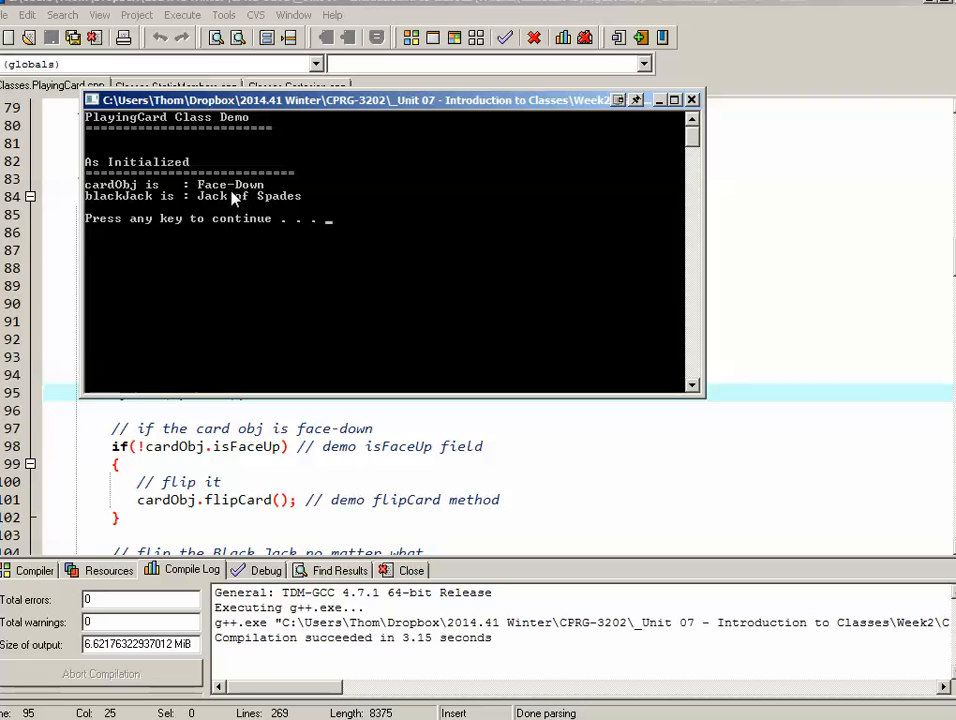
mouse_move(215, 208)
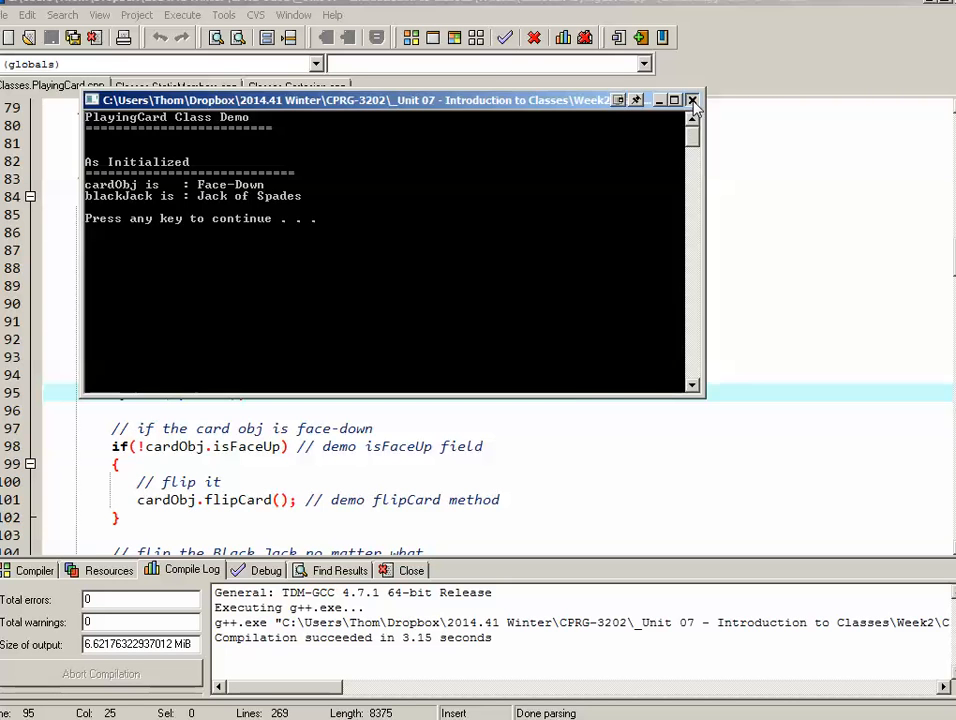
click(691, 99)
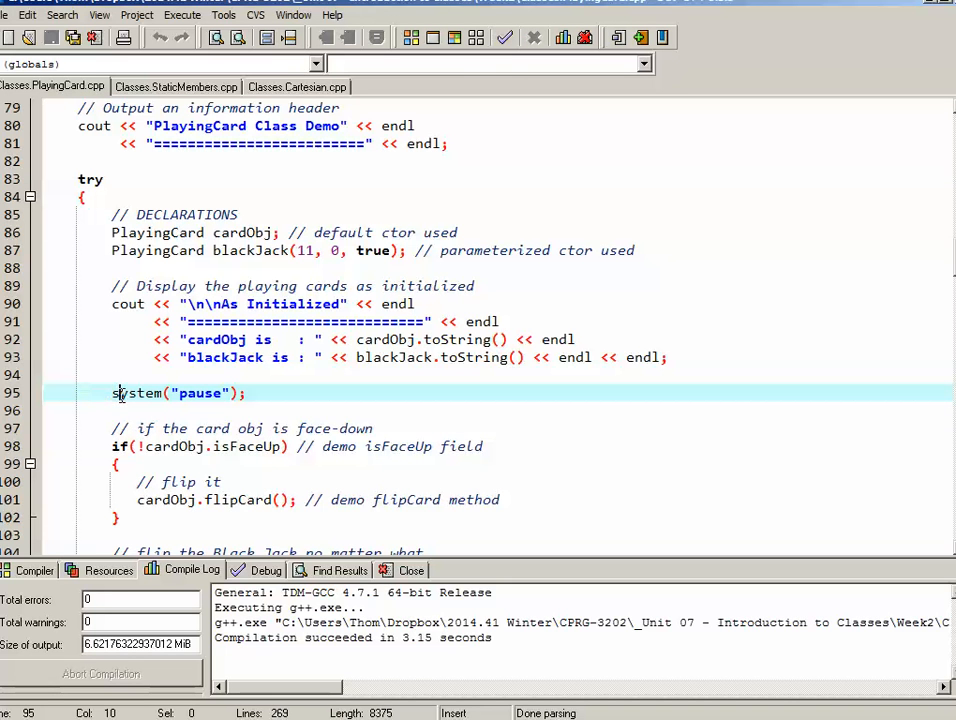
- Comment out the first system("pause") with // and highlight blackJack in the flip statement
text(//)
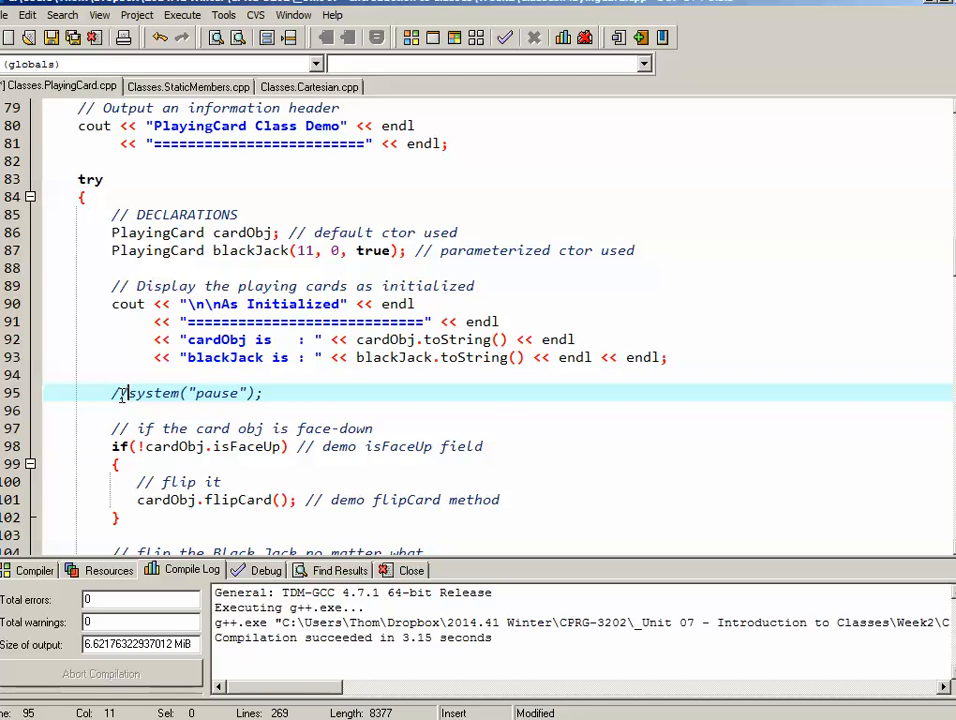
scroll(down, 3)
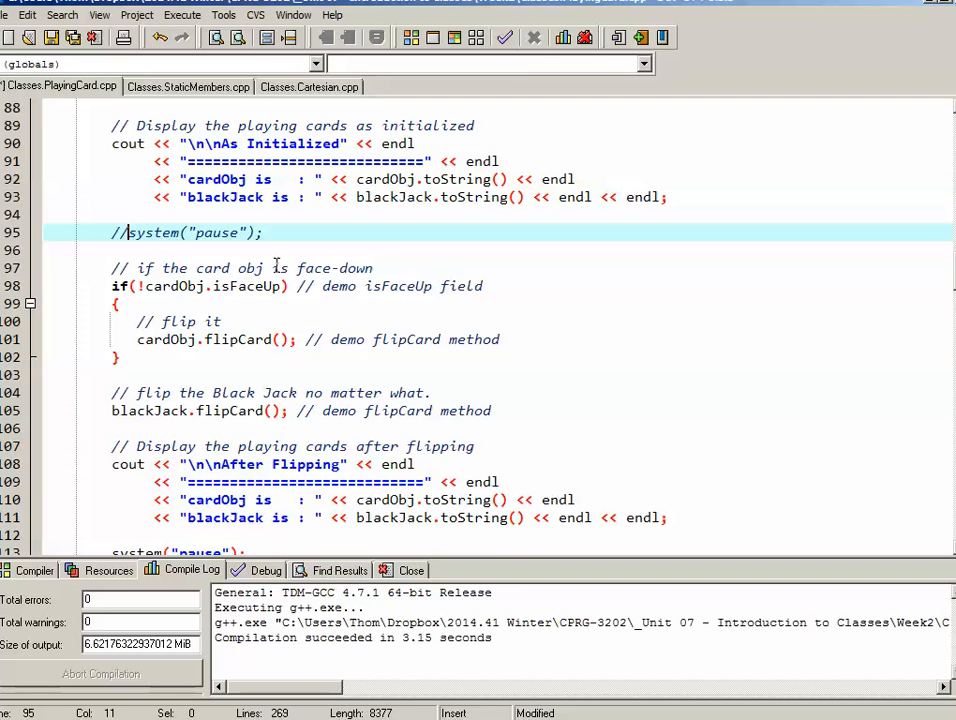
mouse_move(131, 290)
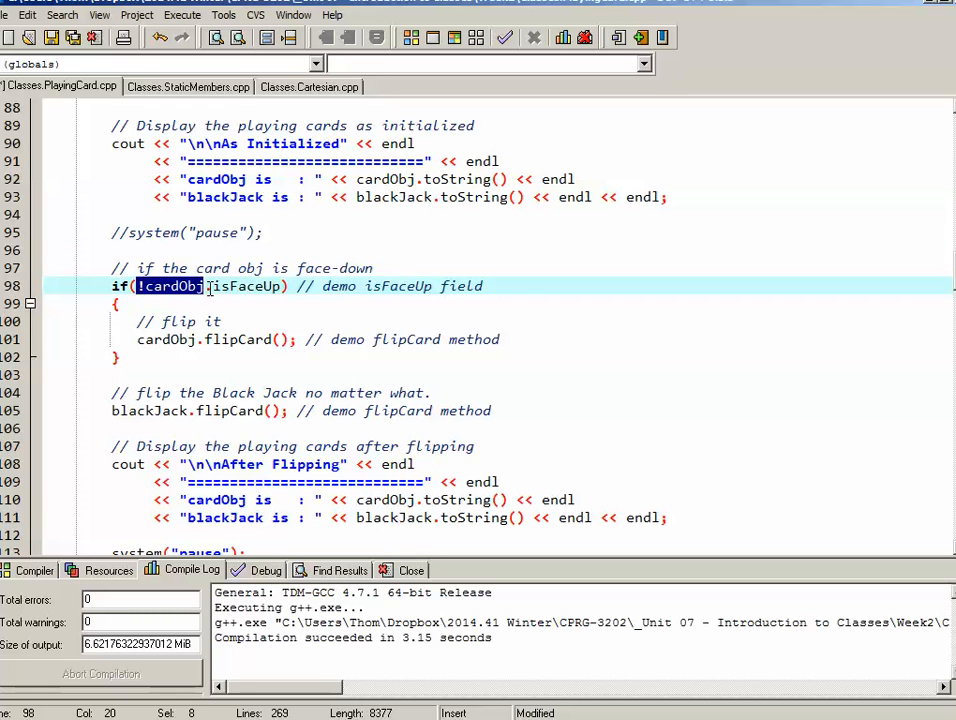
drag(200, 286, 285, 286)
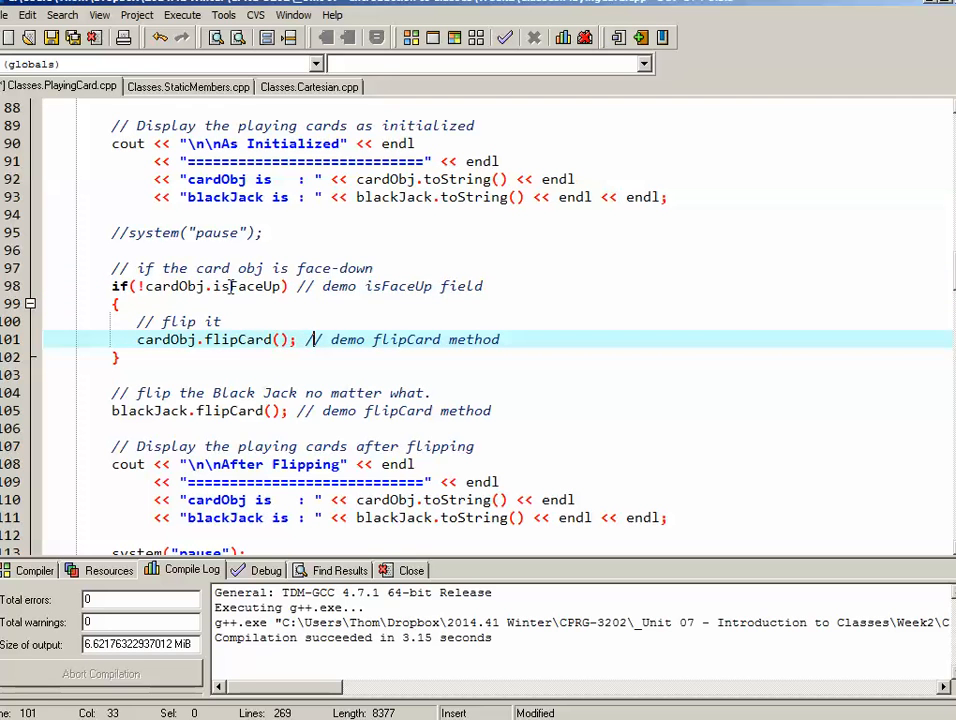
double_click(247, 286)
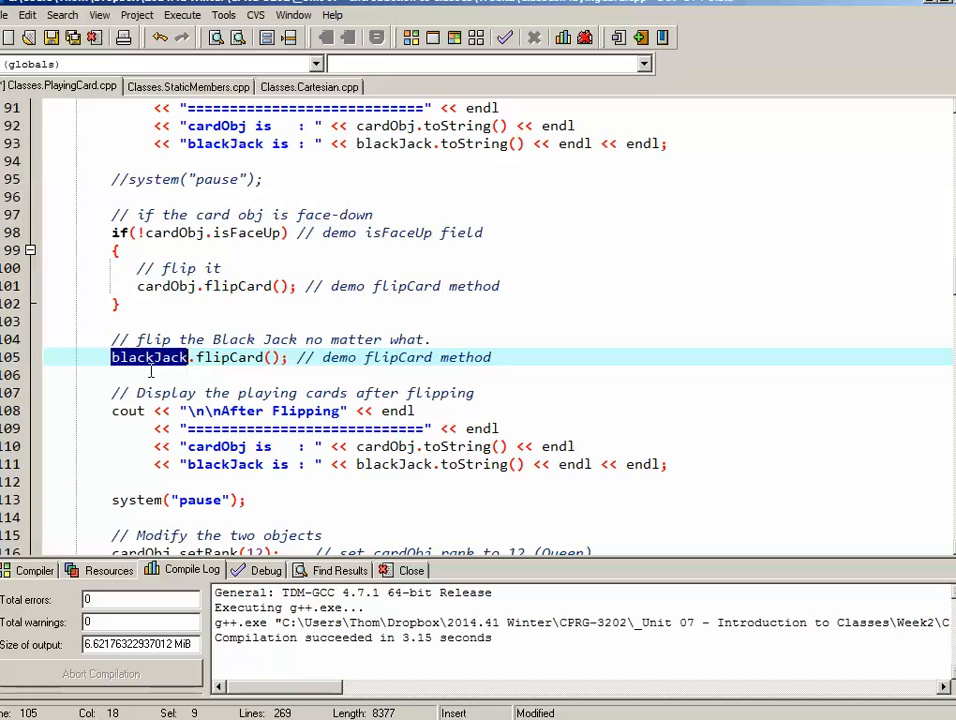
mouse_move(253, 361)
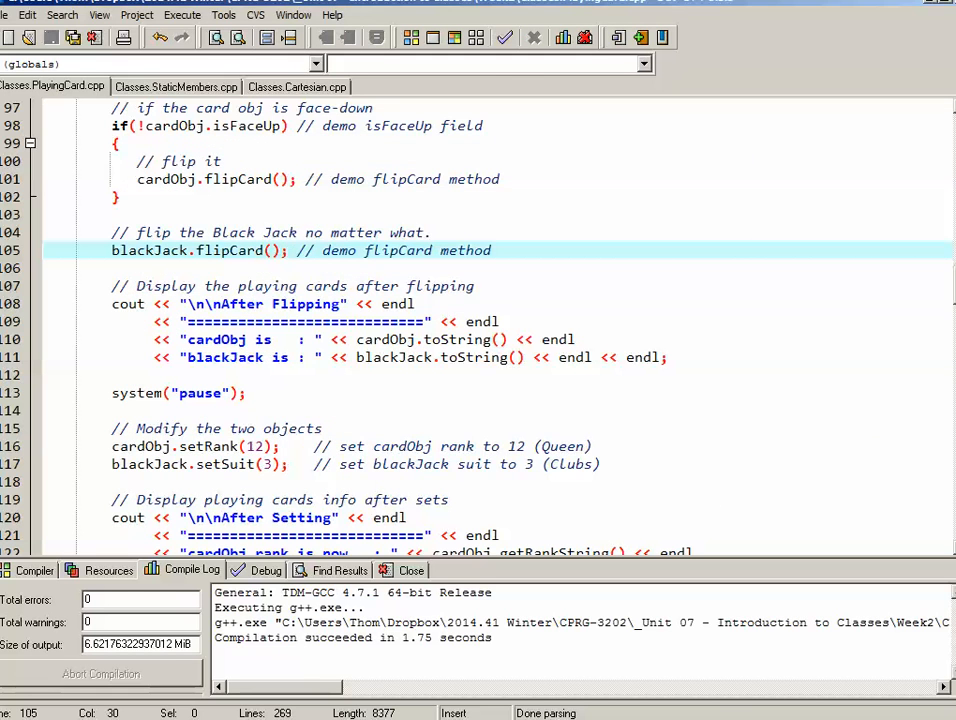
mouse_move(394, 415)
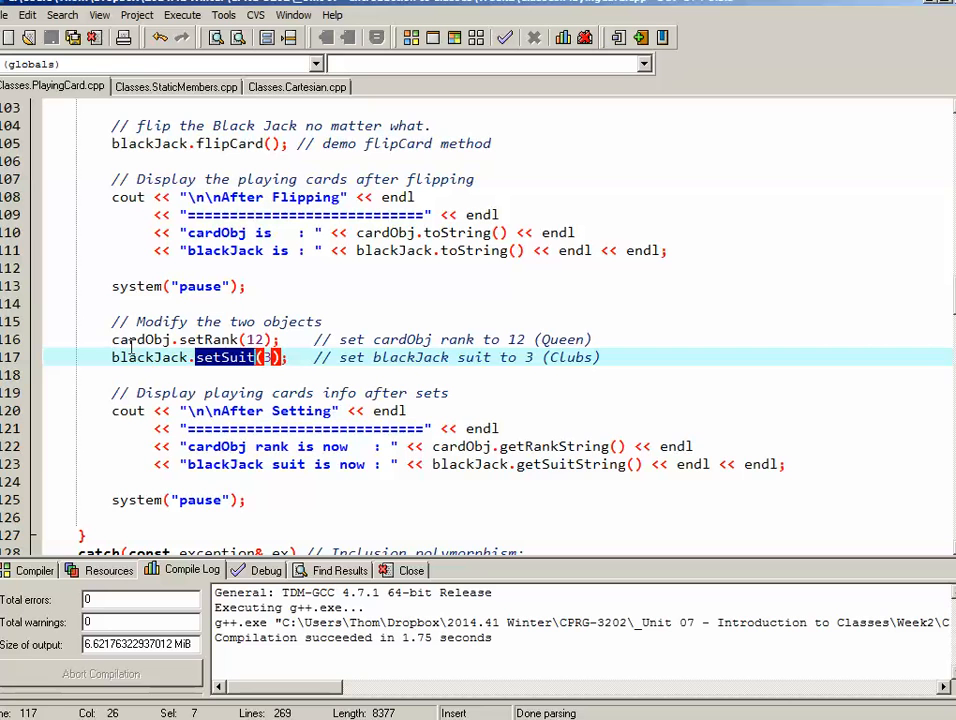
- Highlight cardObj's rank-setting line, blackJack's setSuit call, and the suit display line
double_click(140, 339)
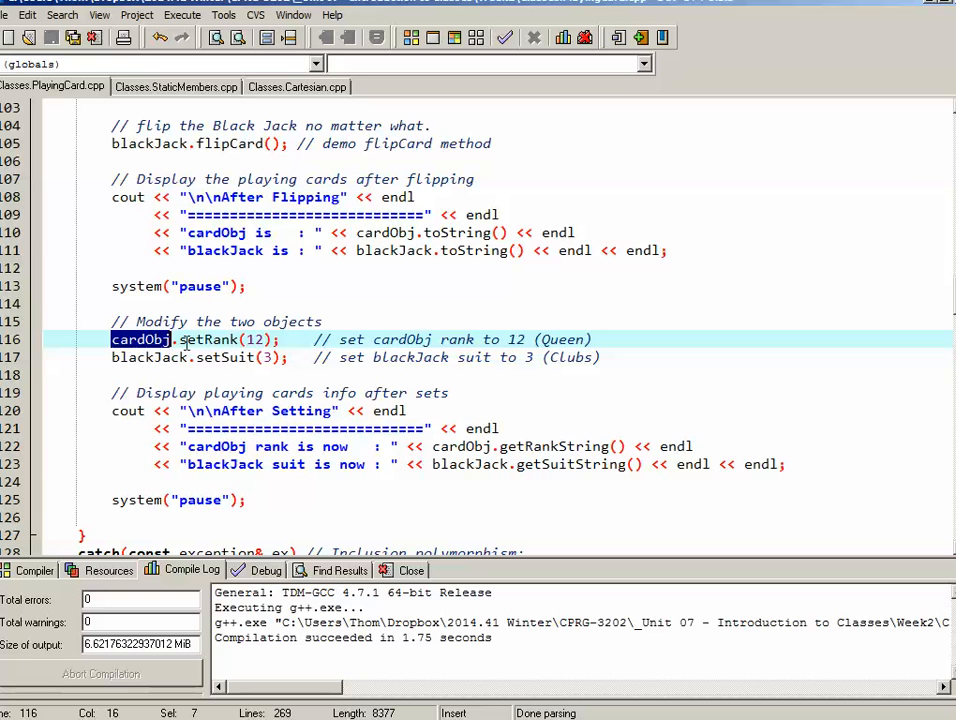
double_click(255, 339)
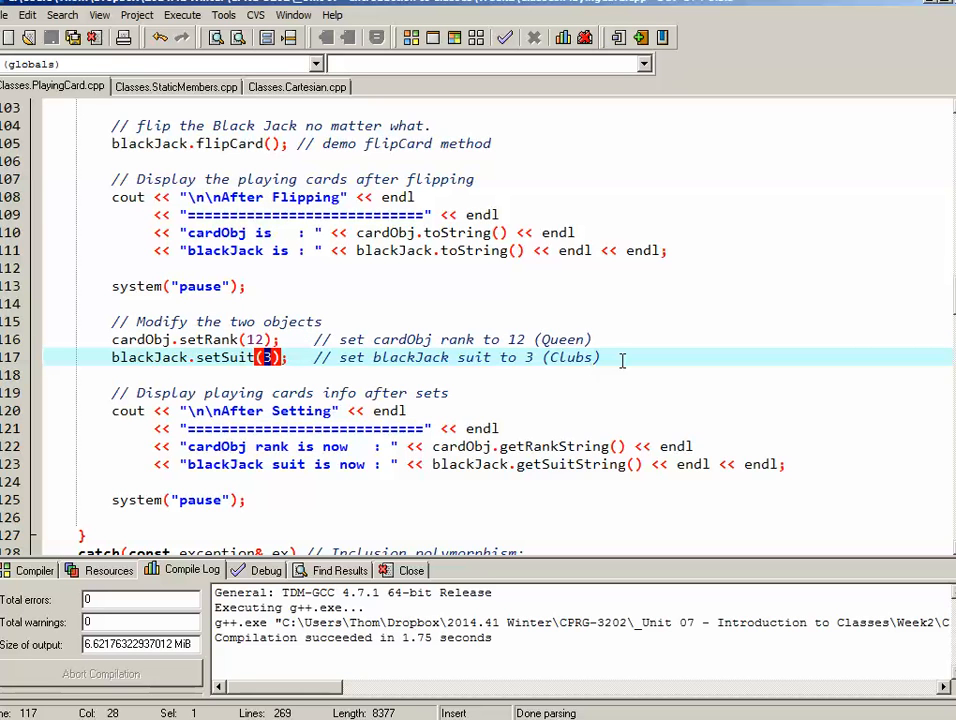
click(475, 464)
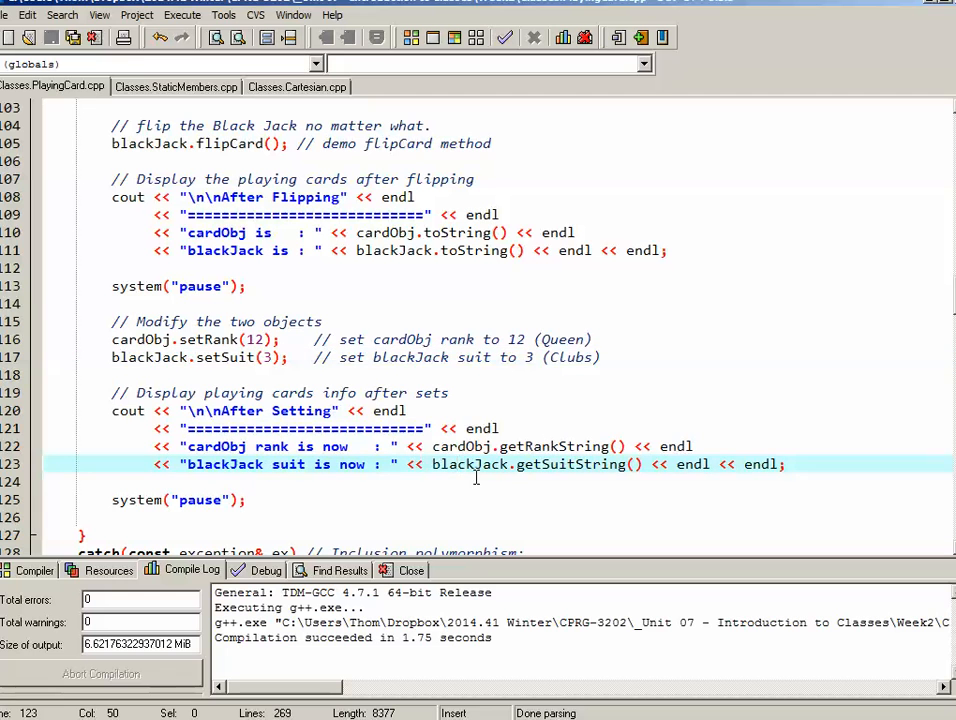
scroll(down, 3)
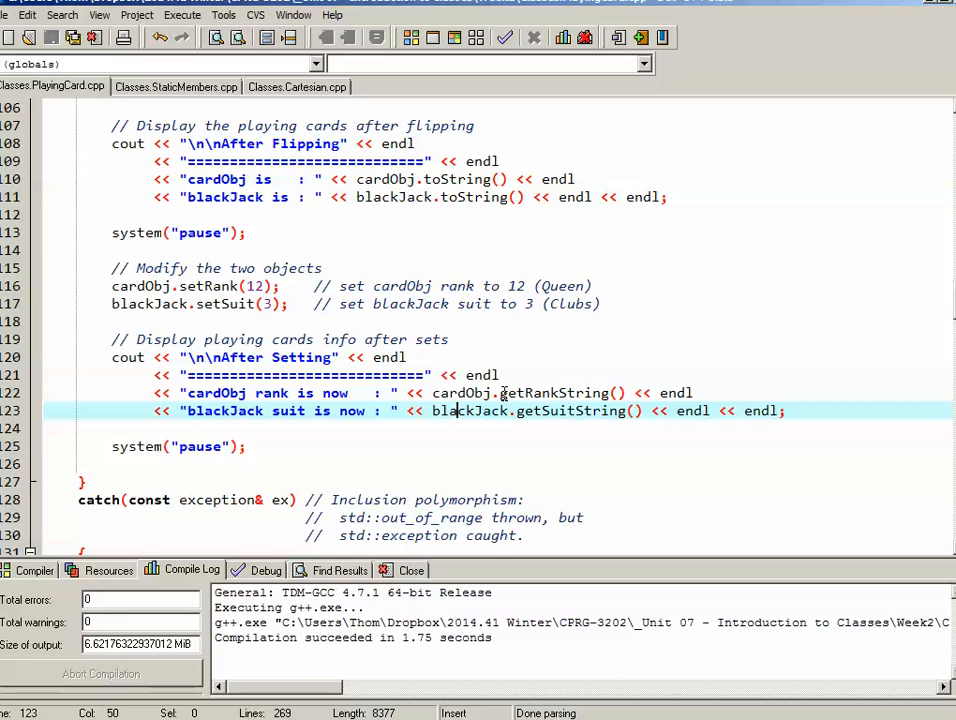
mouse_move(545, 393)
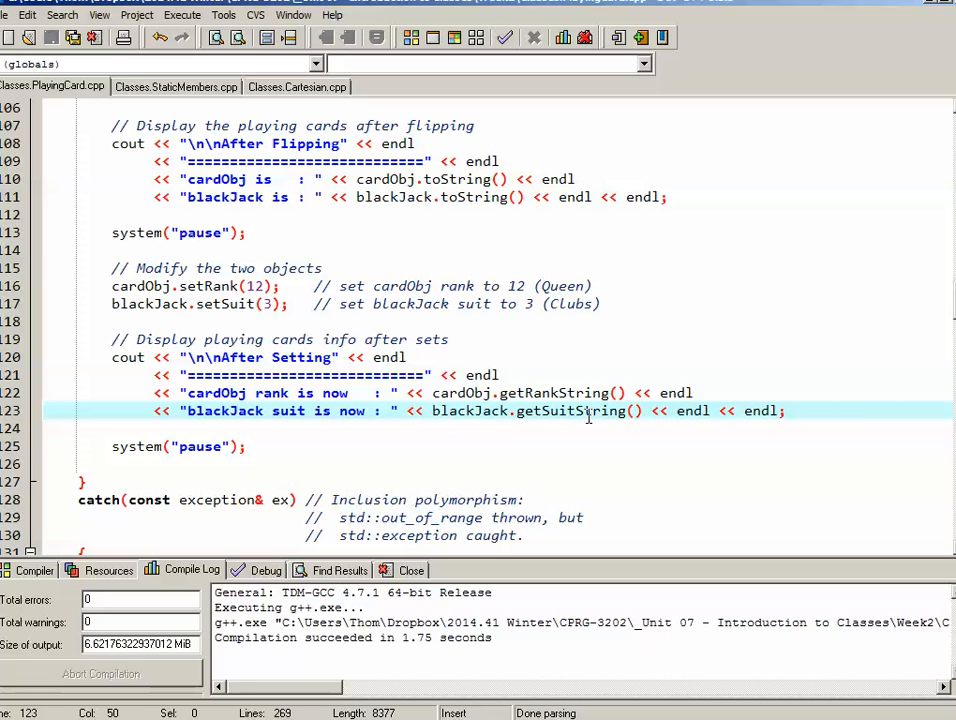
mouse_move(142, 314)
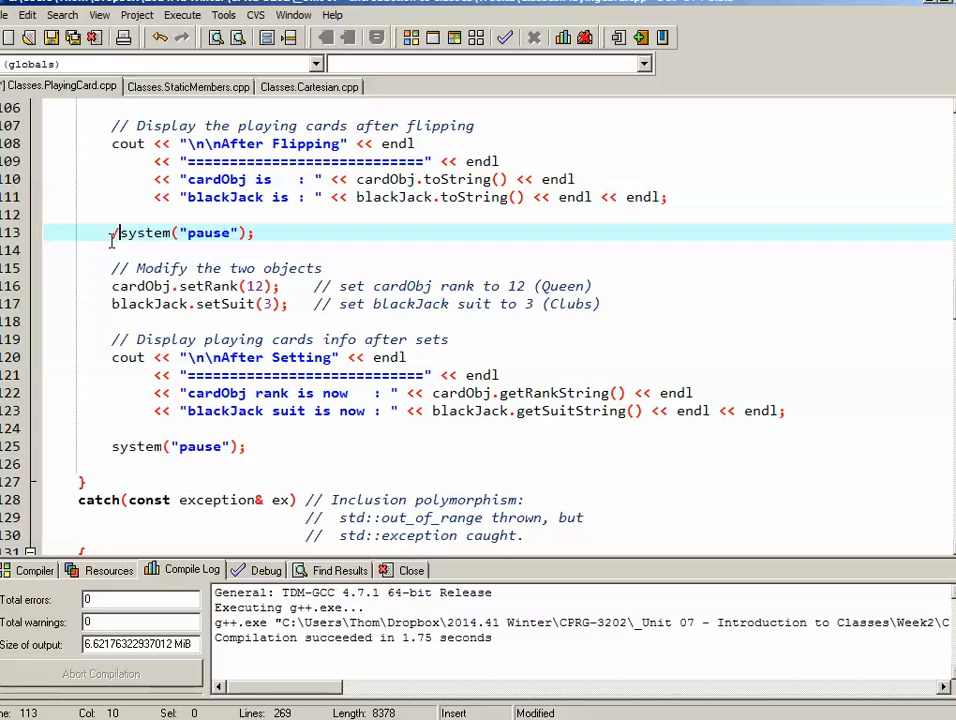
- Finish commenting out the after-flipping system("pause") with //
text(//)
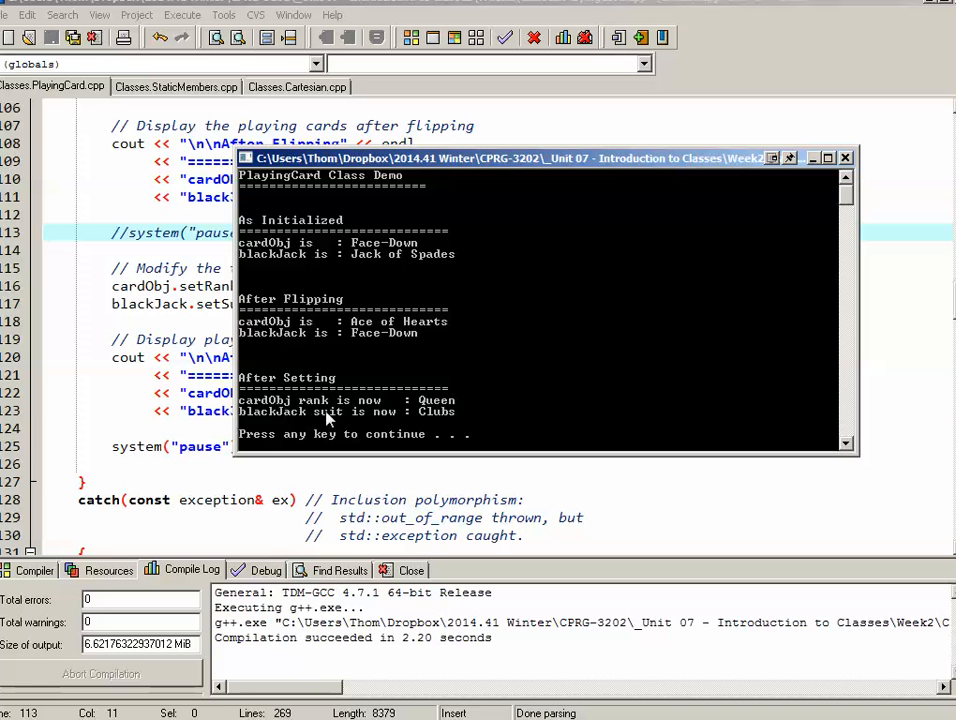
mouse_move(315, 425)
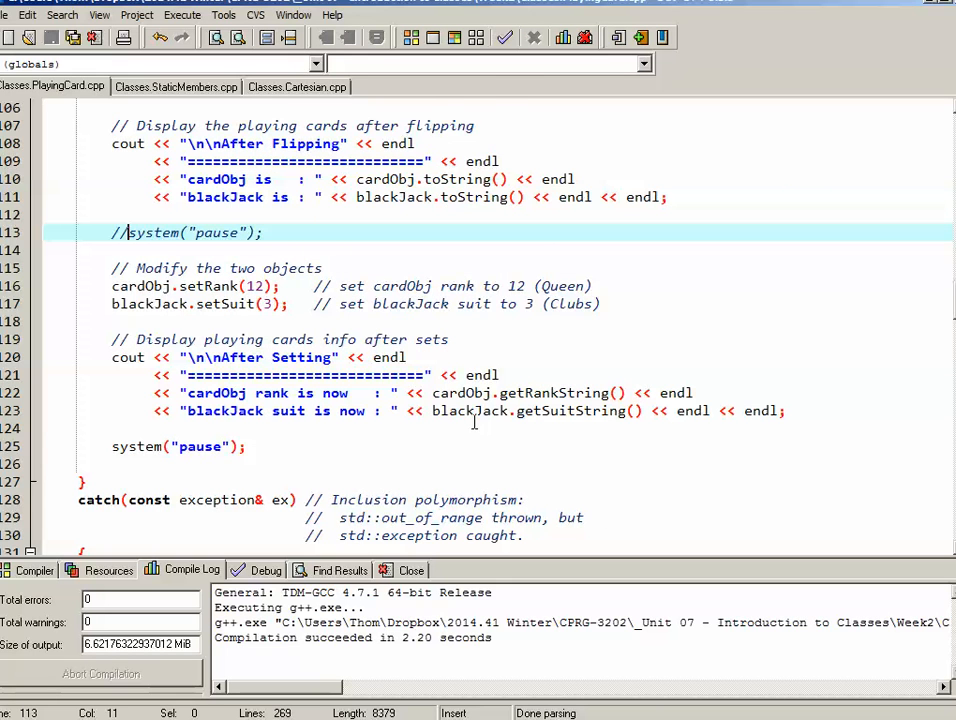
- Highlight cardObj's rank 12, then change blackJack's constructor rank argument from 11 to 22
scroll(down, 3)
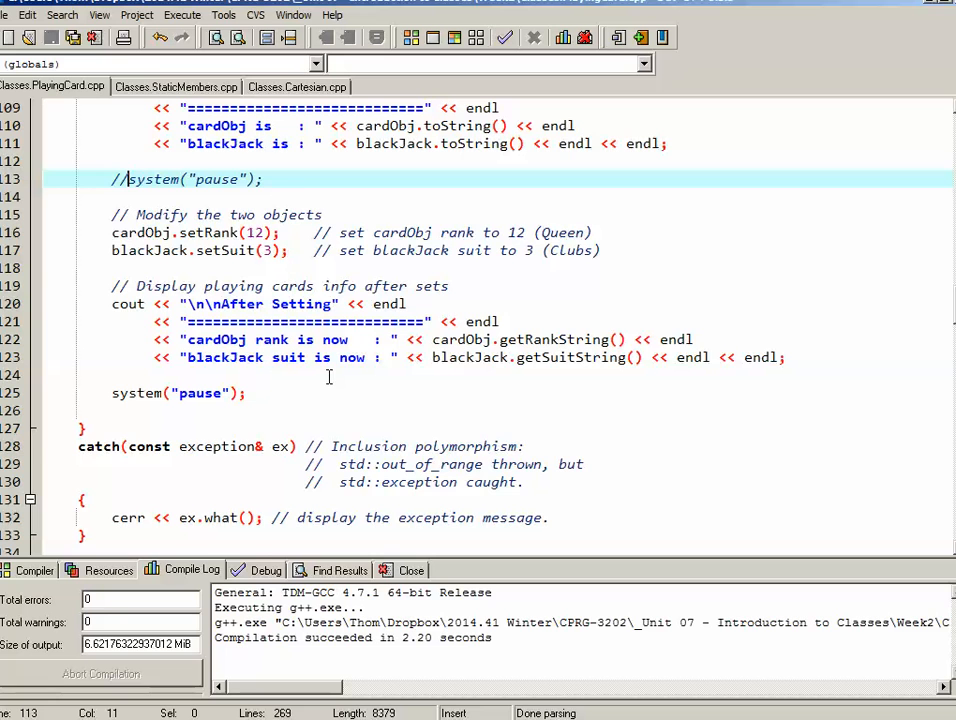
scroll(down, 3)
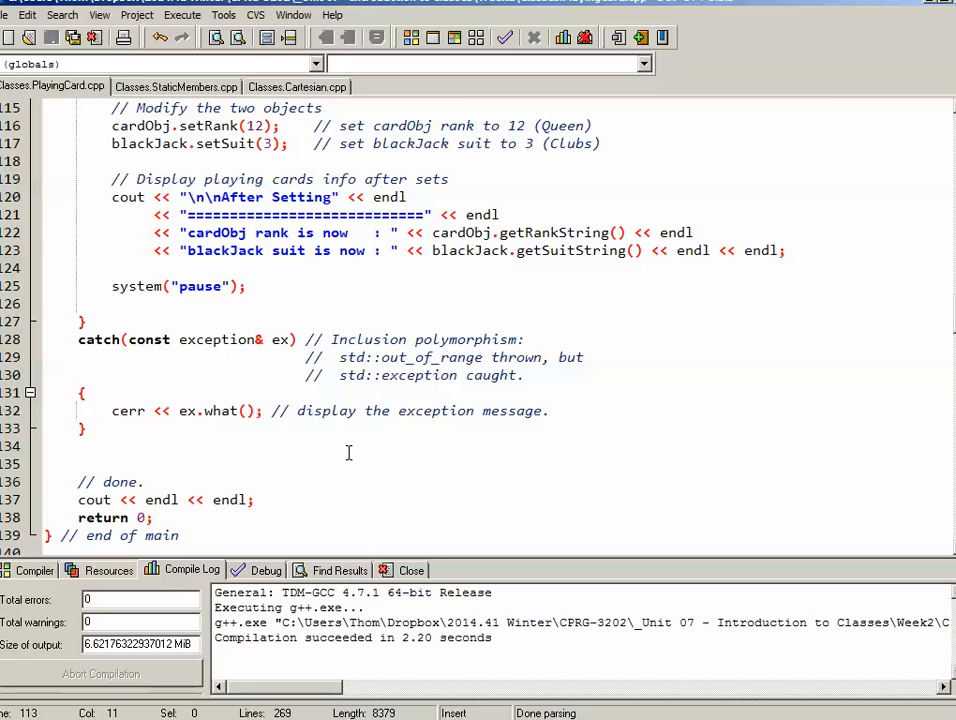
click(255, 125)
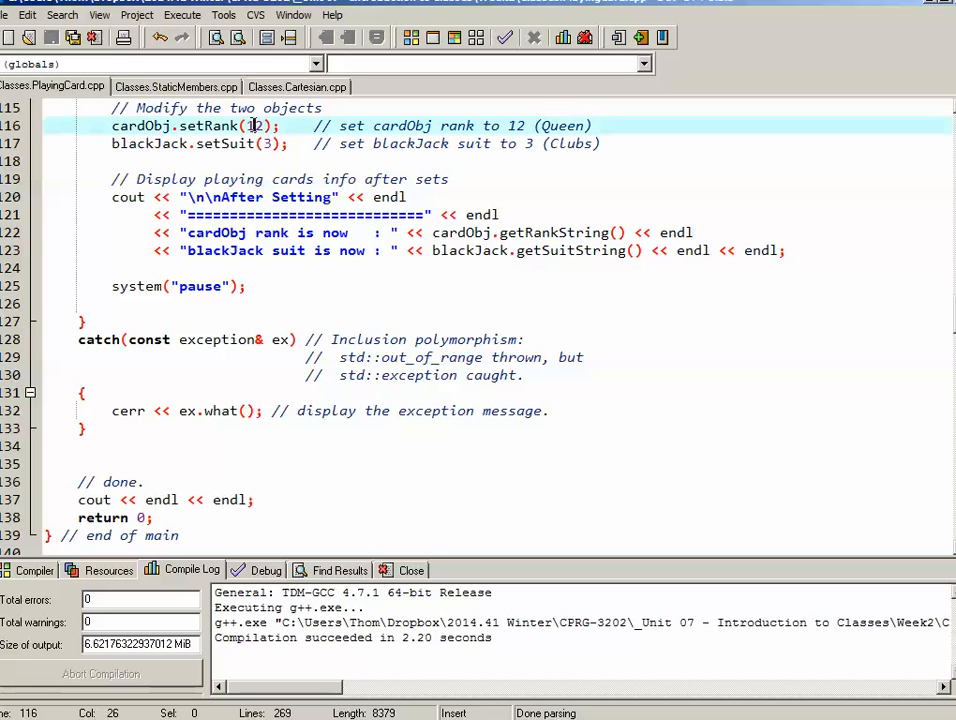
double_click(255, 125)
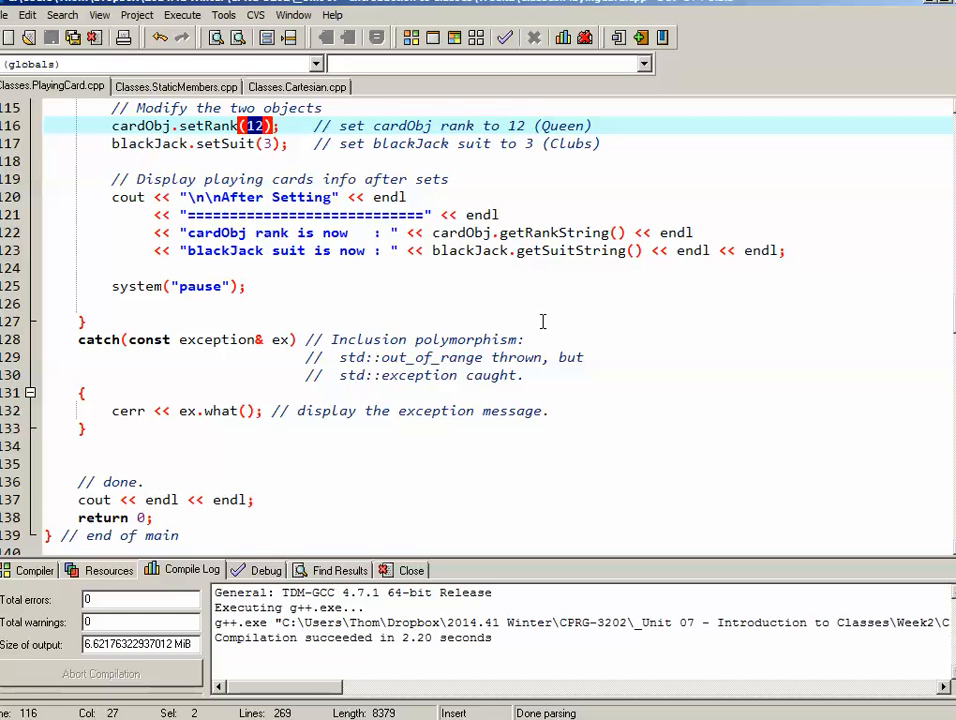
scroll(up, 3)
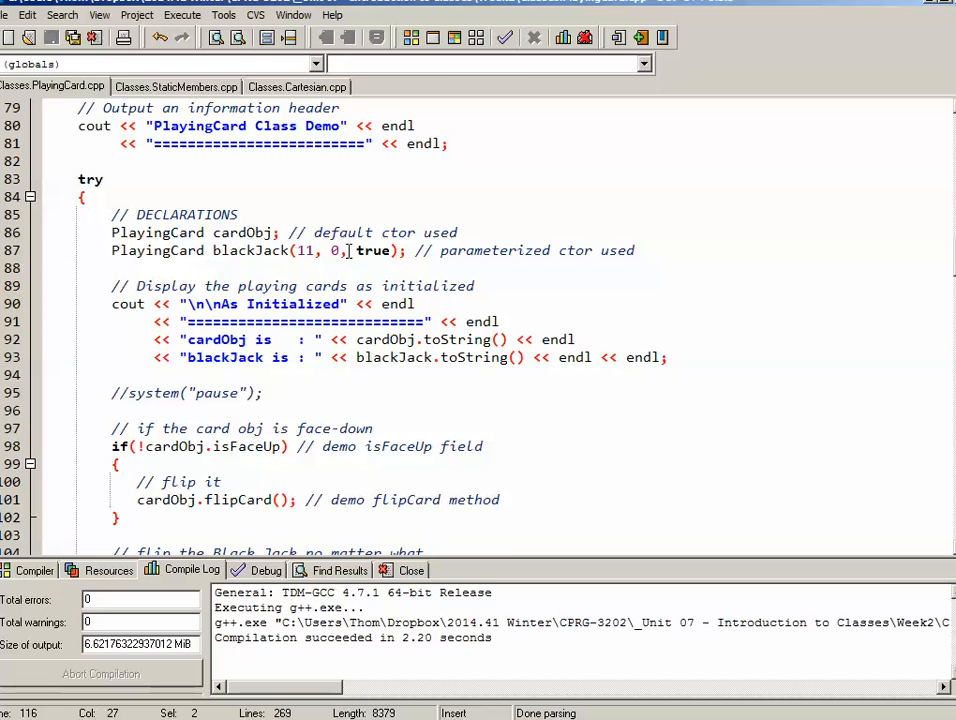
double_click(303, 250)
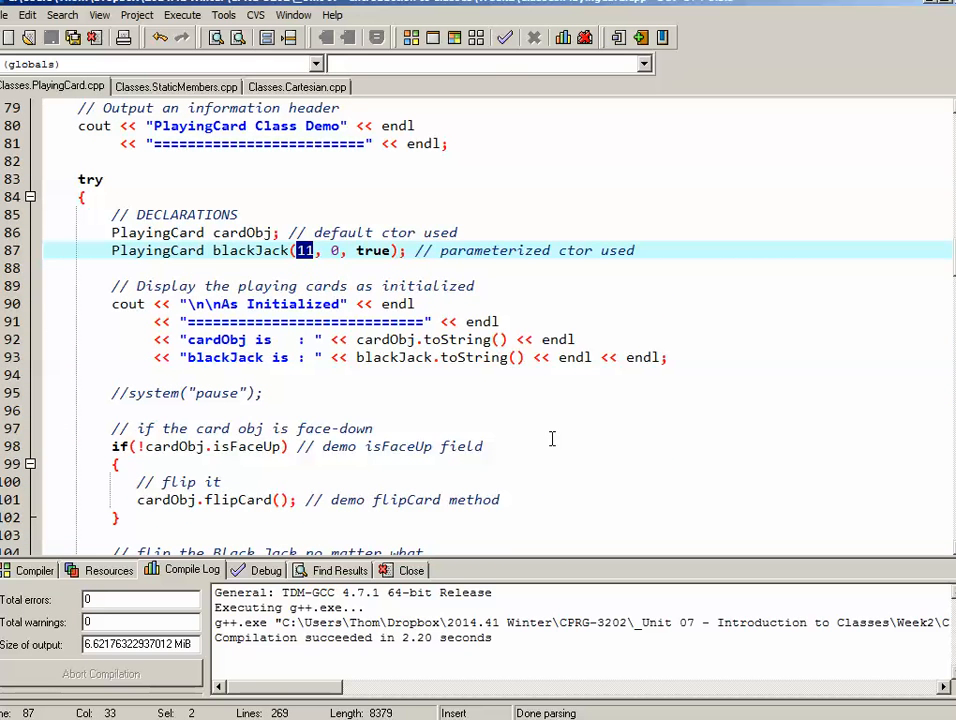
text(22)
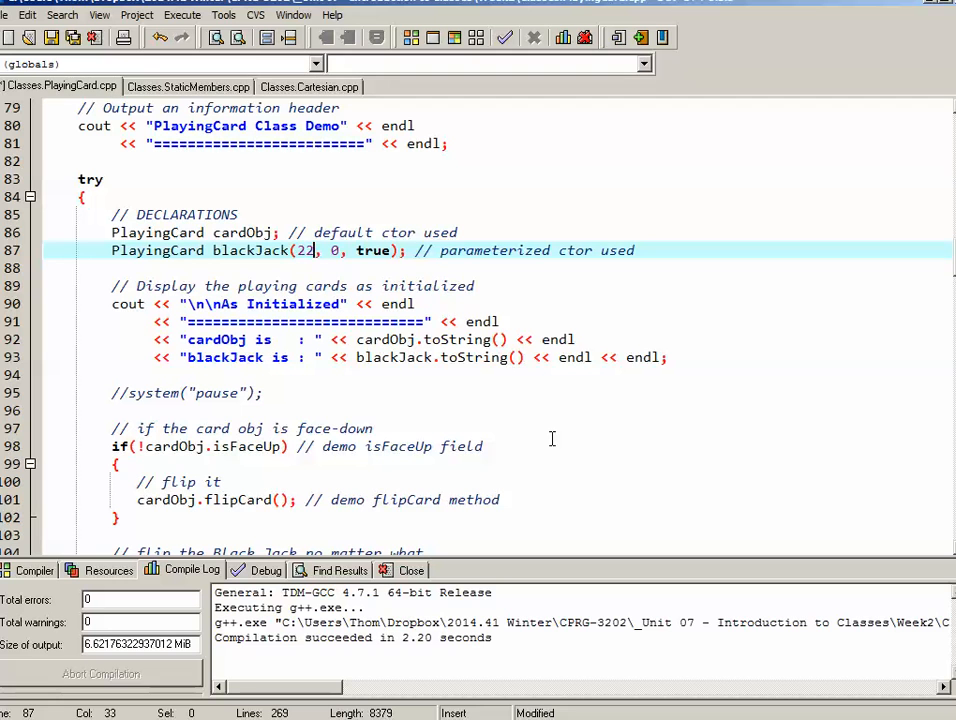
mouse_move(310, 270)
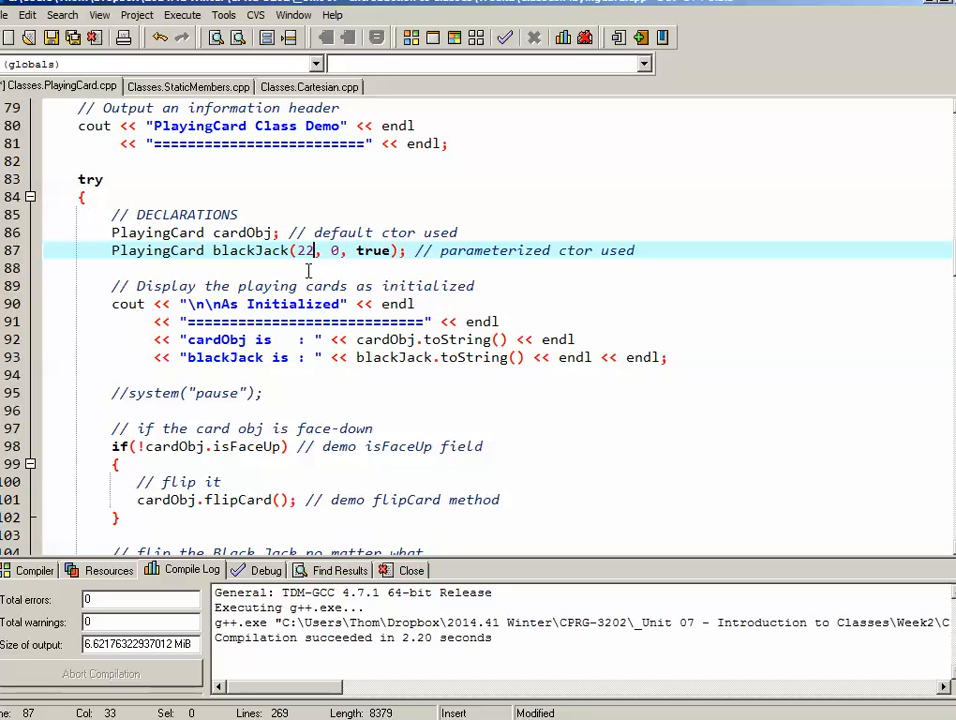
mouse_move(460, 38)
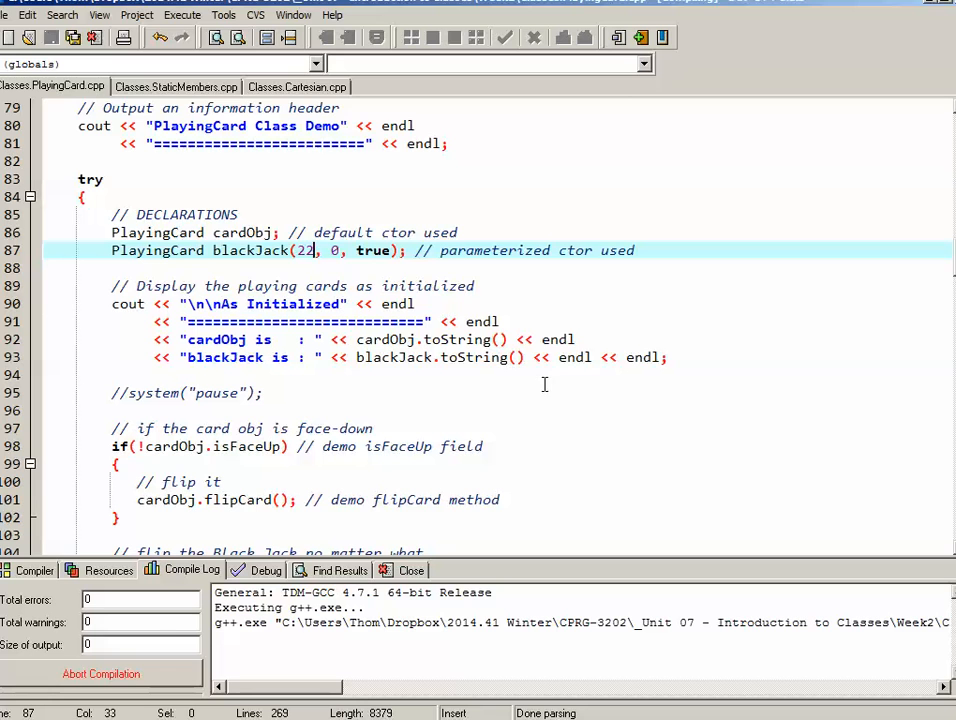
- Compile and run with rank 22, producing the out-of-range error: rank must be 1–13
click(348, 37)
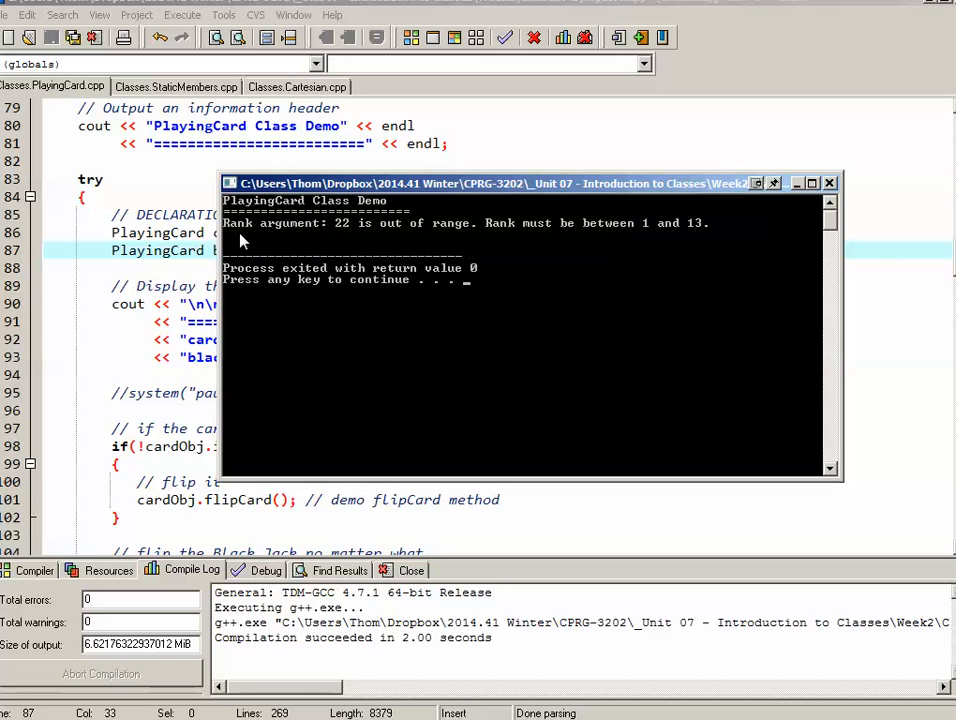
mouse_move(370, 240)
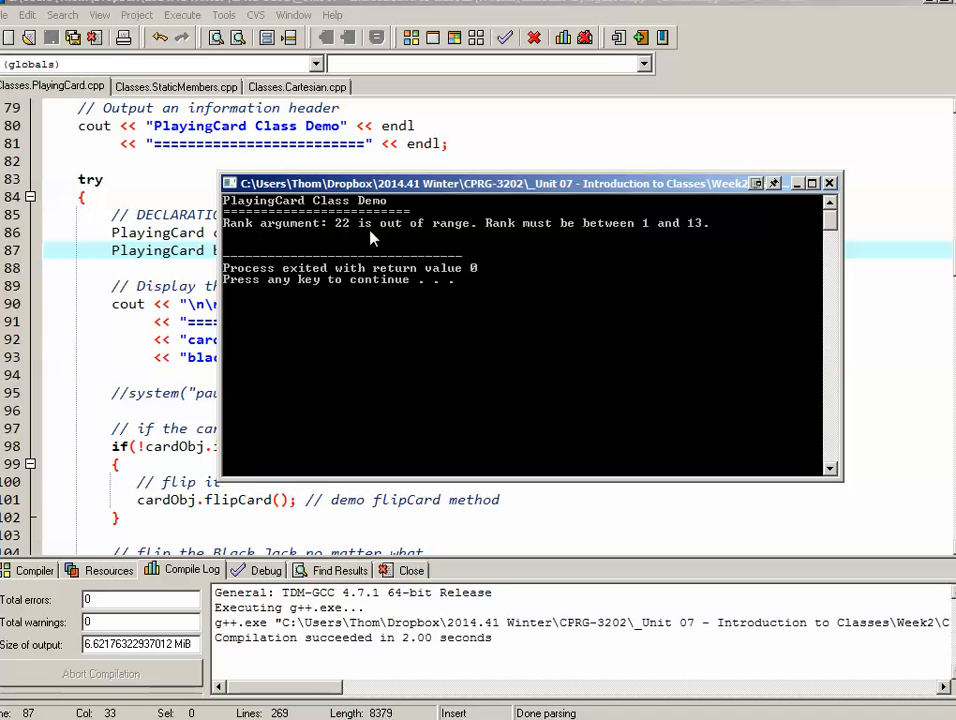
mouse_move(650, 228)
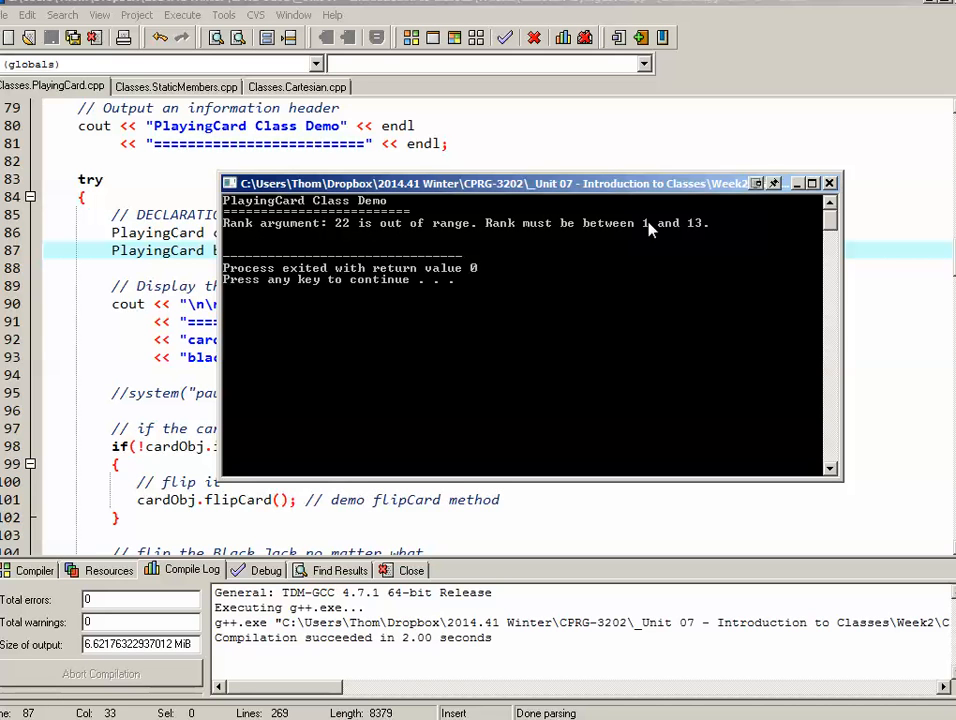
mouse_move(708, 242)
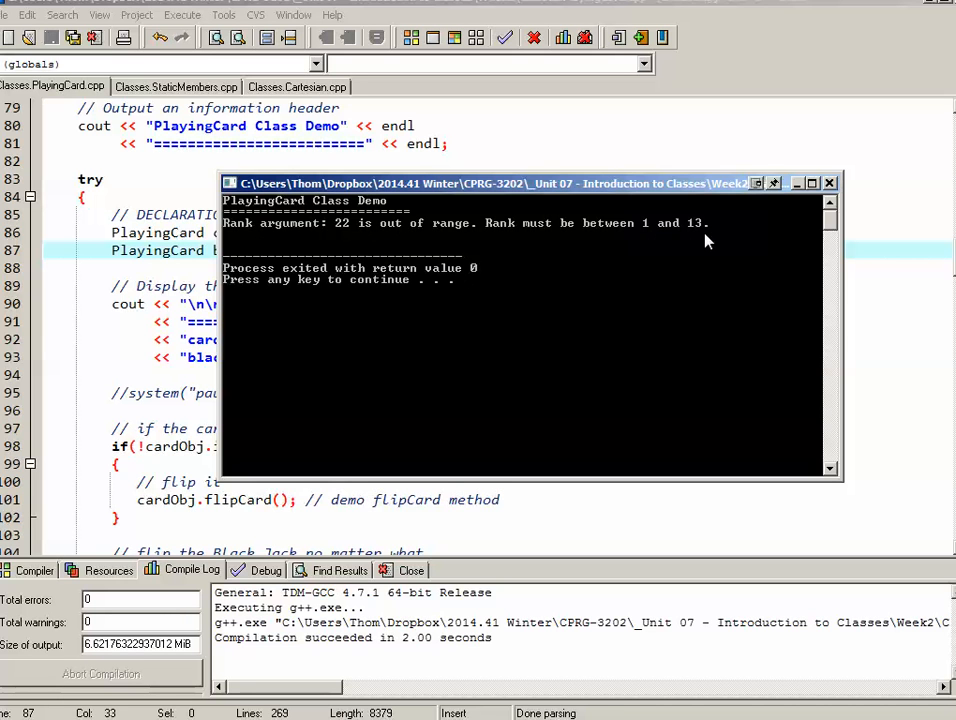
mouse_move(375, 301)
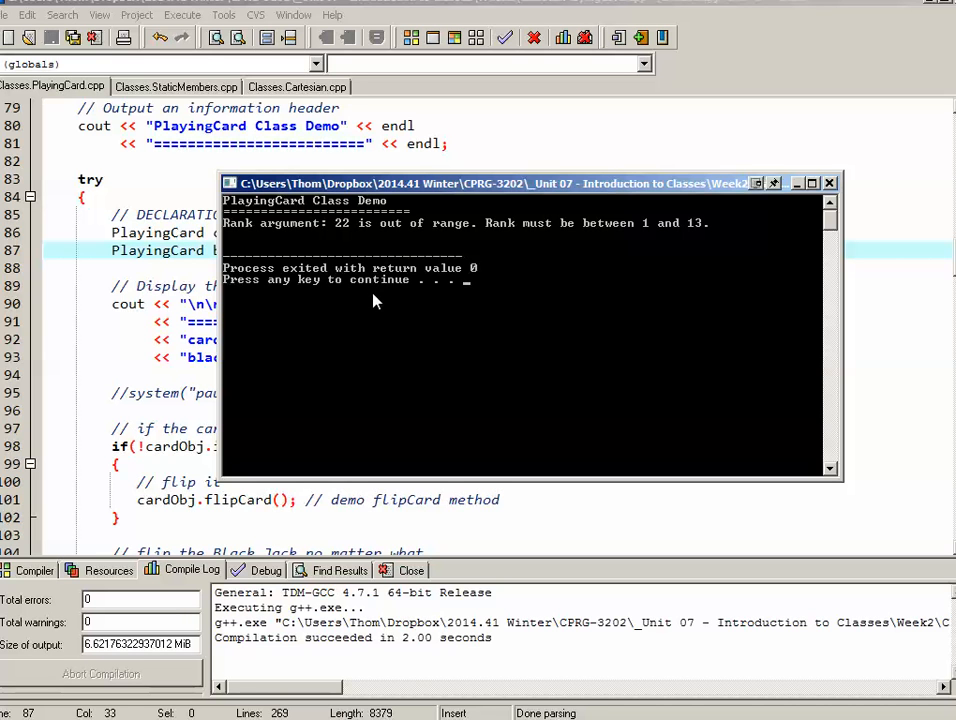
mouse_move(435, 428)
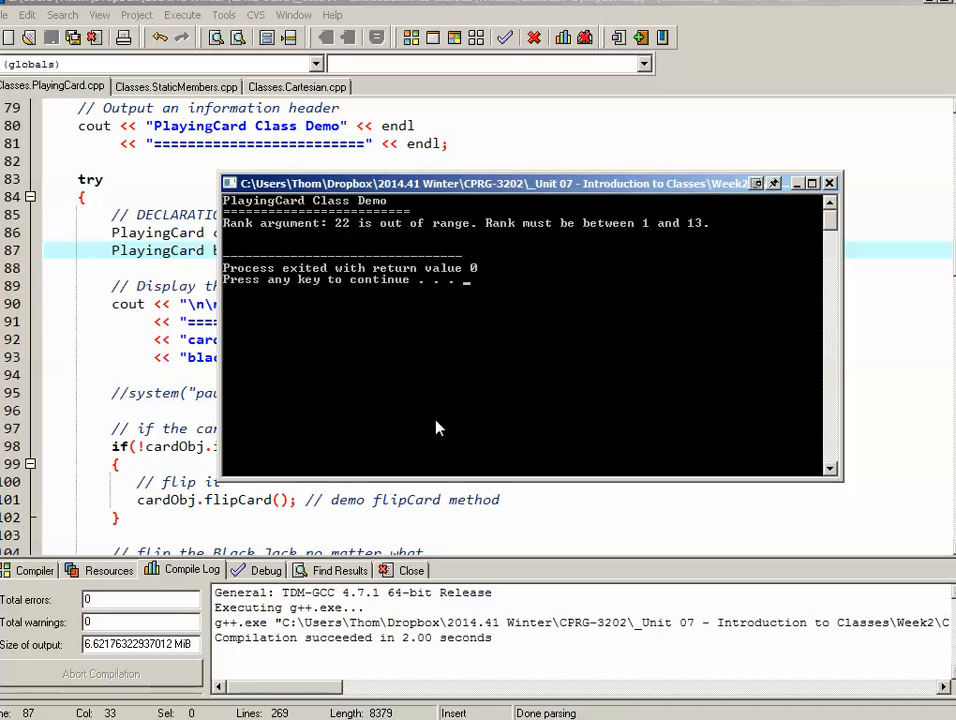
mouse_move(470, 238)
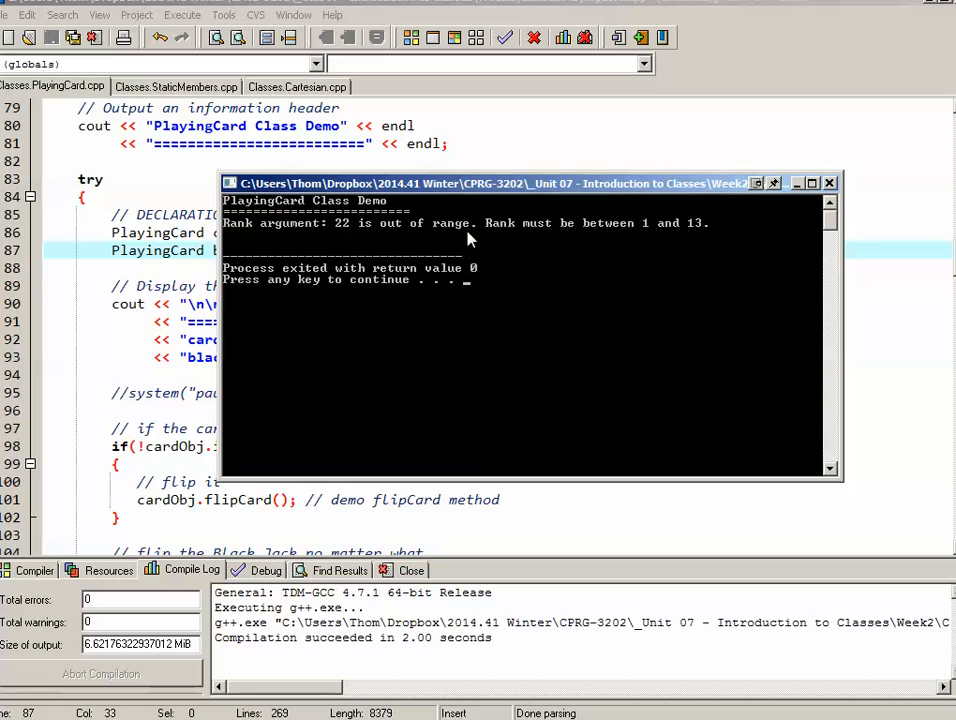